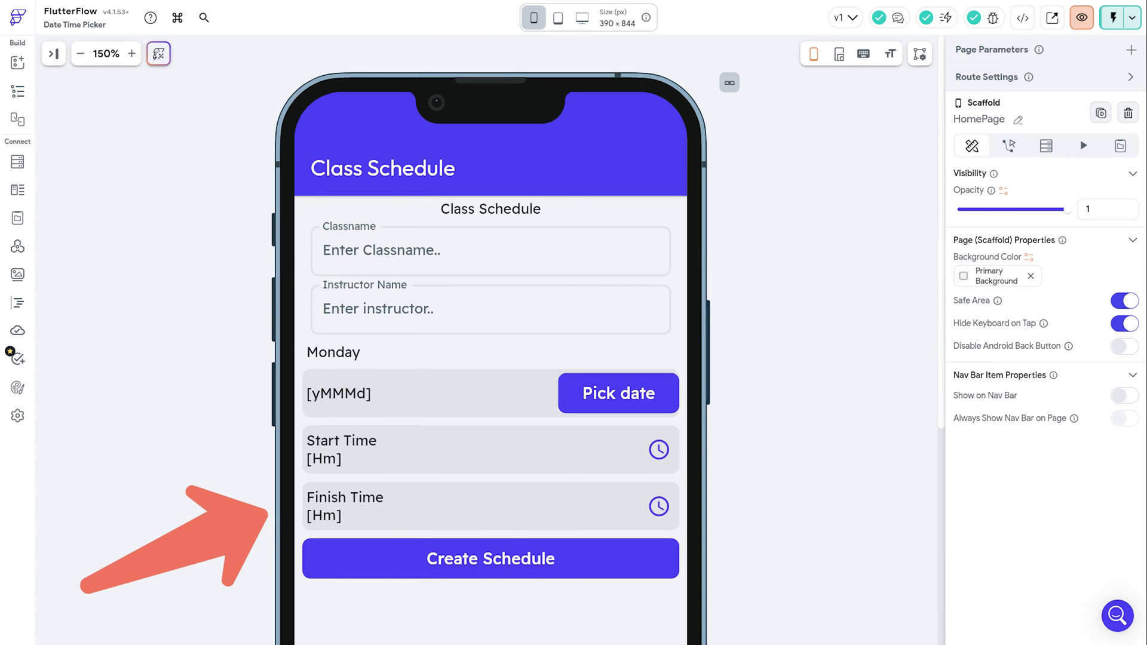
Step: Inspect the Start Time value text and its properties on the finished Class Schedule page
{"action": "left_click", "coordinate": [323, 458]}
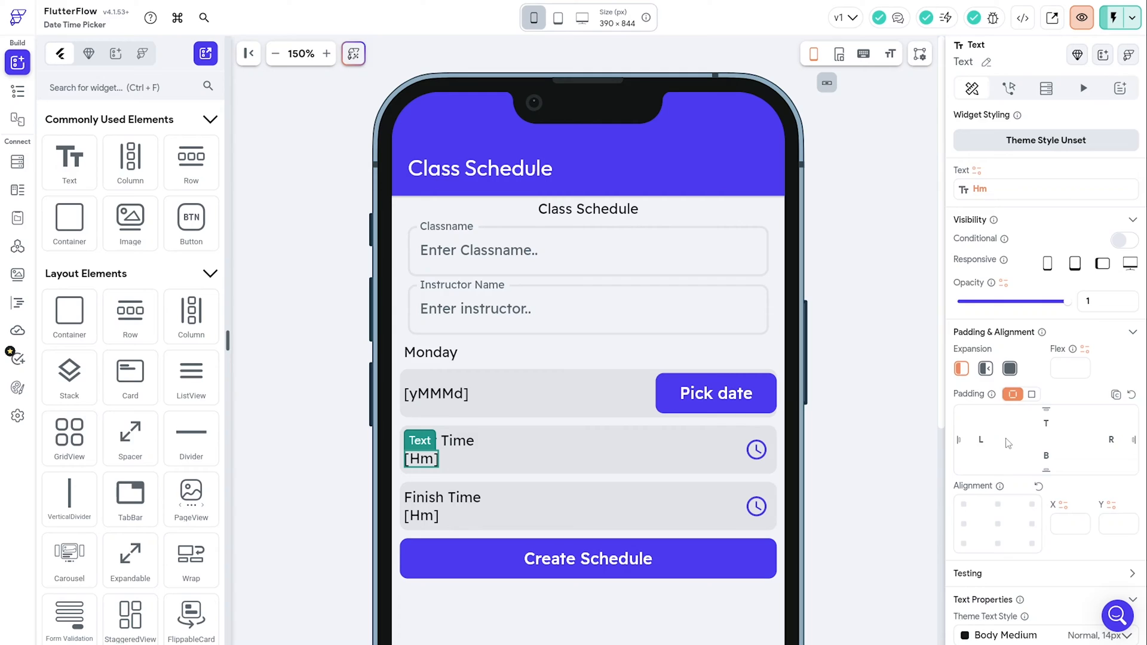
{"action": "scroll", "scroll_direction": "down", "scroll_amount": 3}
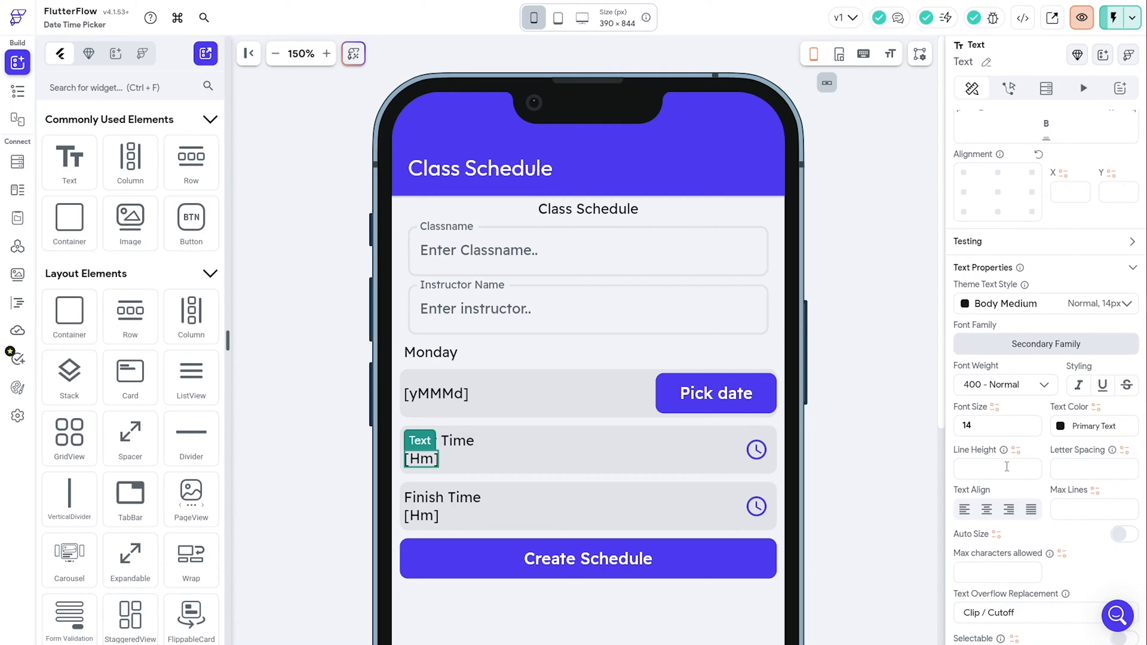
{"action": "scroll", "scroll_direction": "down", "scroll_amount": 3}
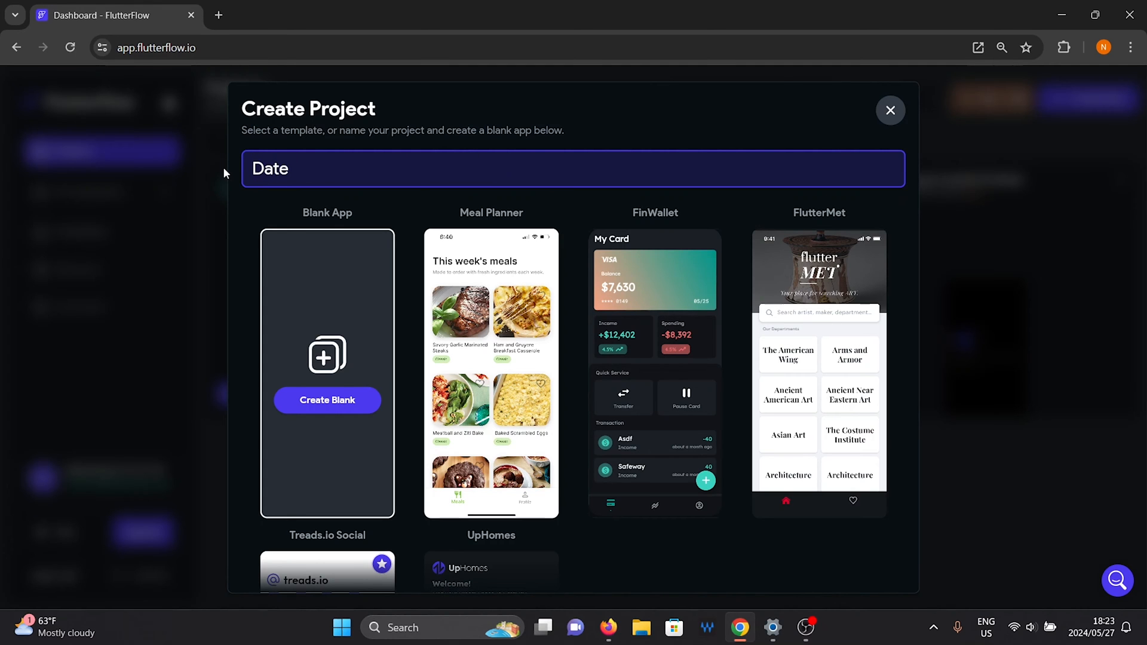
Step: Create the Date Time Picker app from a blank project and retitle the AppBar 'Class Schedule'
{"action": "left_click", "coordinate": [326, 400]}
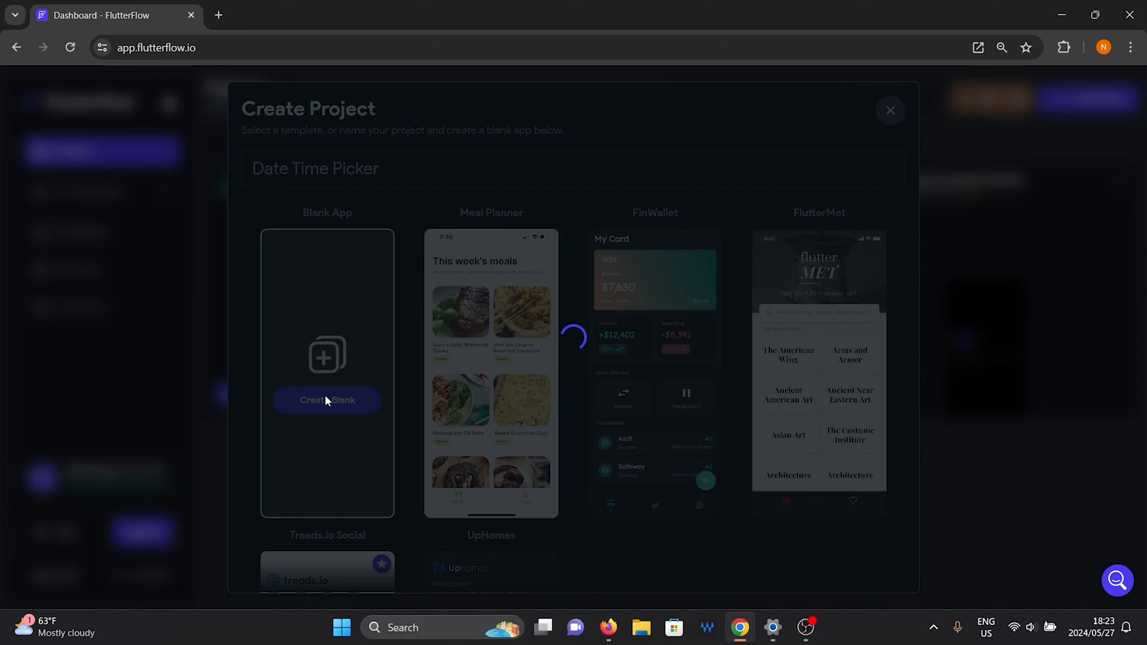
{"action": "left_click", "coordinate": [326, 400]}
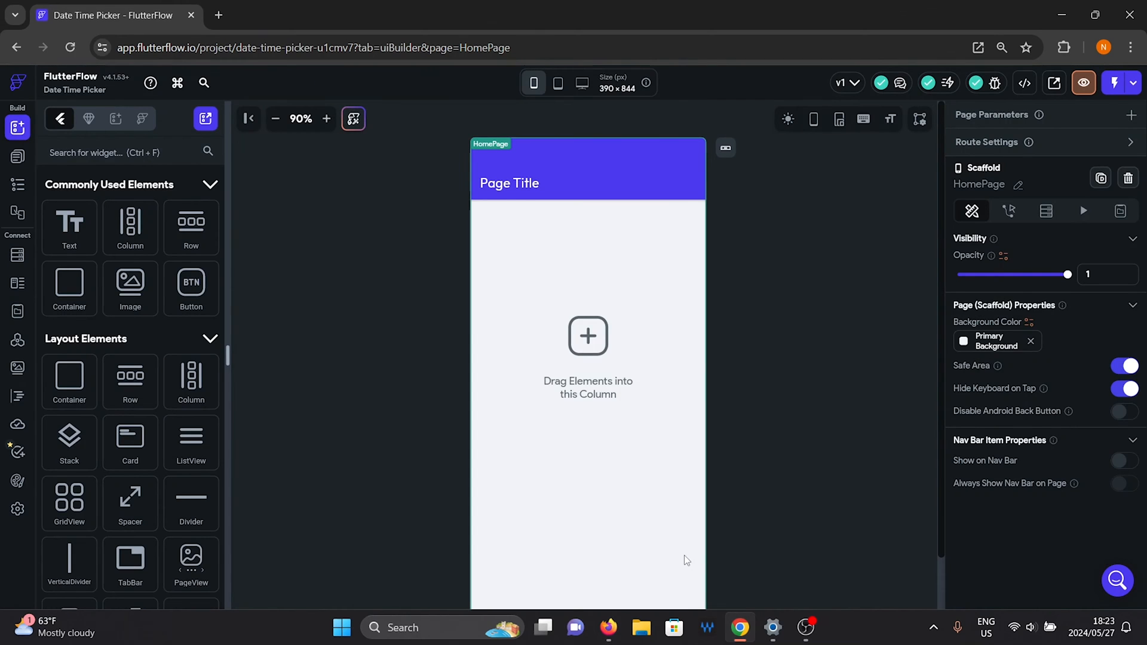
{"action": "left_click", "coordinate": [509, 183]}
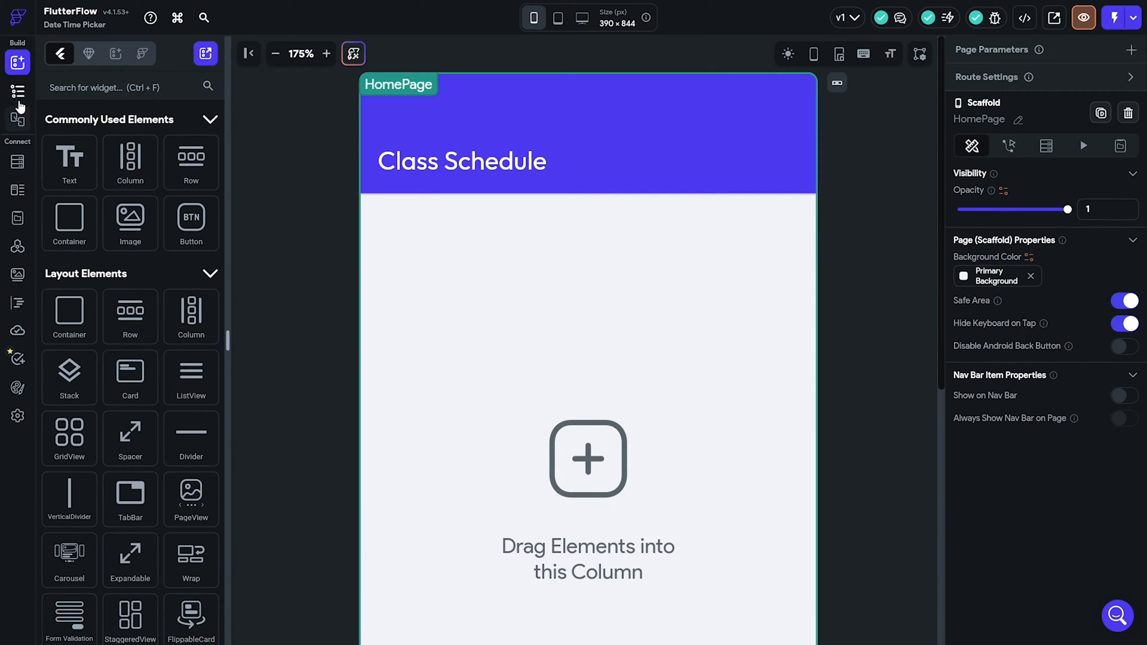
Step: From the widget tree, add a Row containing a Text inside the page's main Column
{"action": "left_click", "coordinate": [17, 90]}
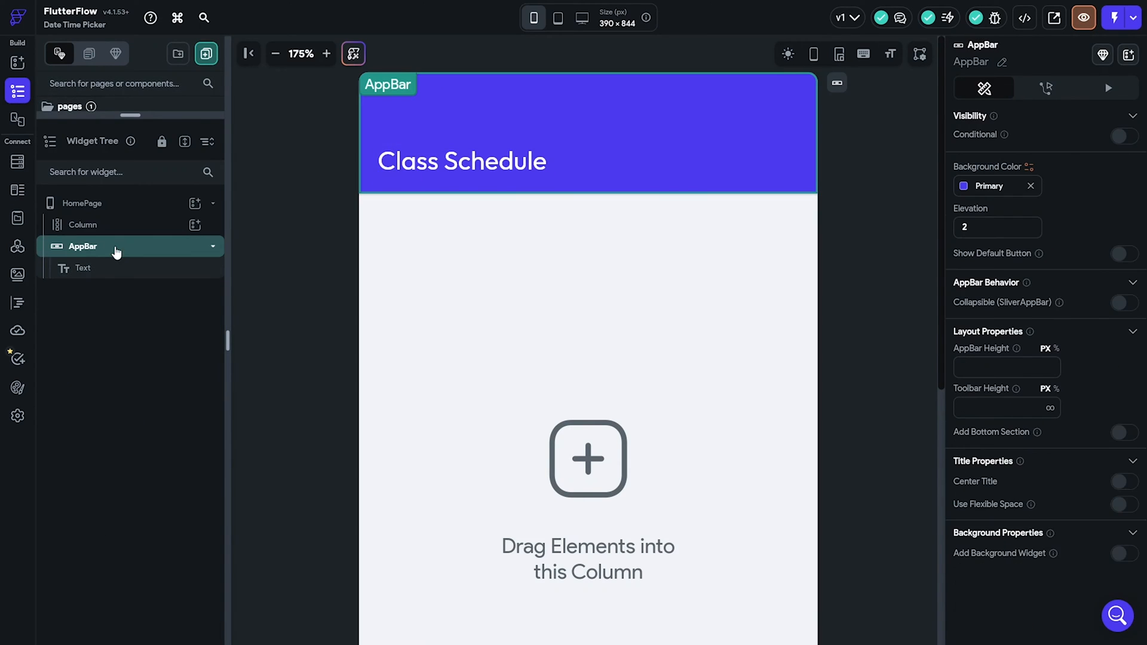
{"action": "left_click", "coordinate": [83, 225]}
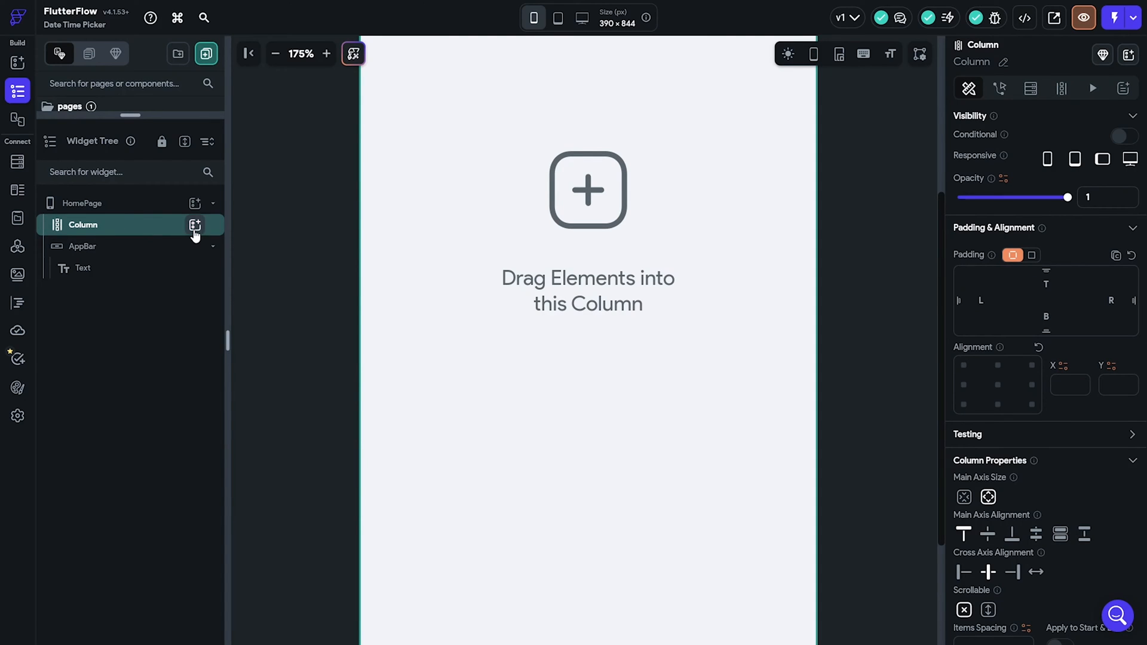
{"action": "left_click", "coordinate": [196, 225]}
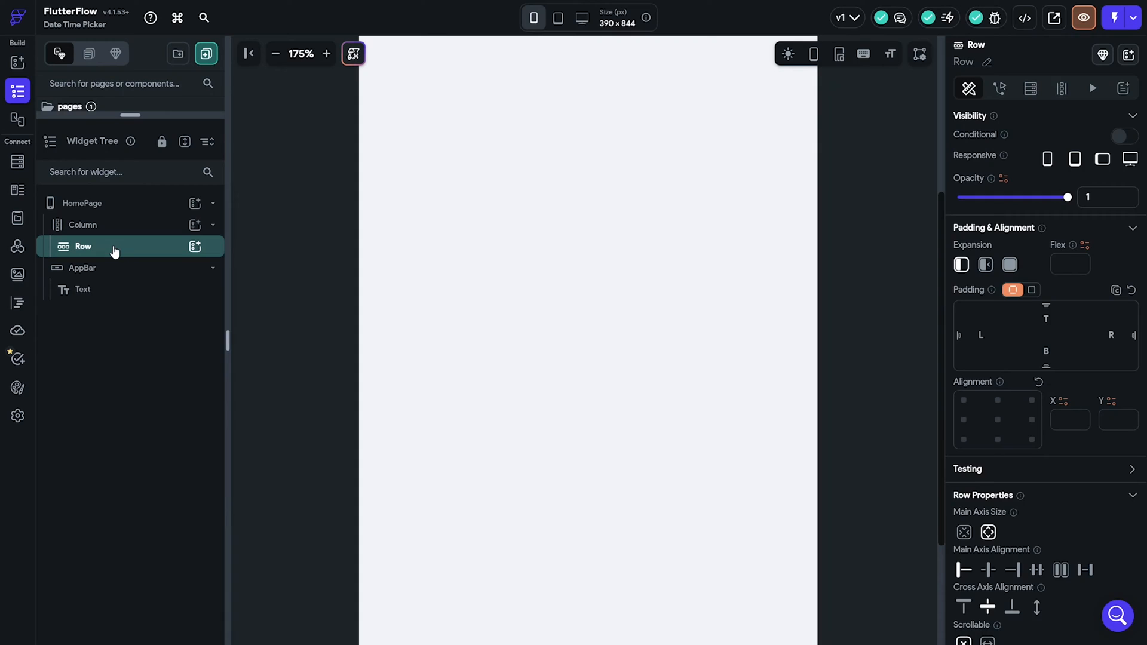
{"action": "left_click", "coordinate": [89, 267]}
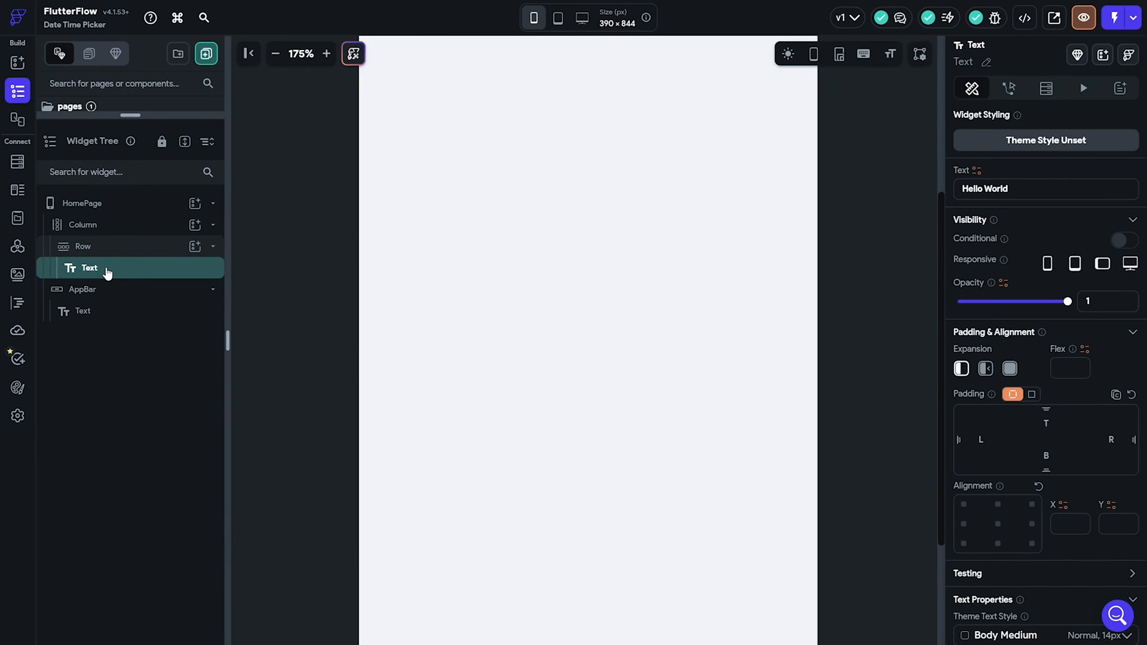
Step: Change the row's text to 'Class Schedule' and duplicate the row under the main Column
{"action": "left_click", "coordinate": [82, 246]}
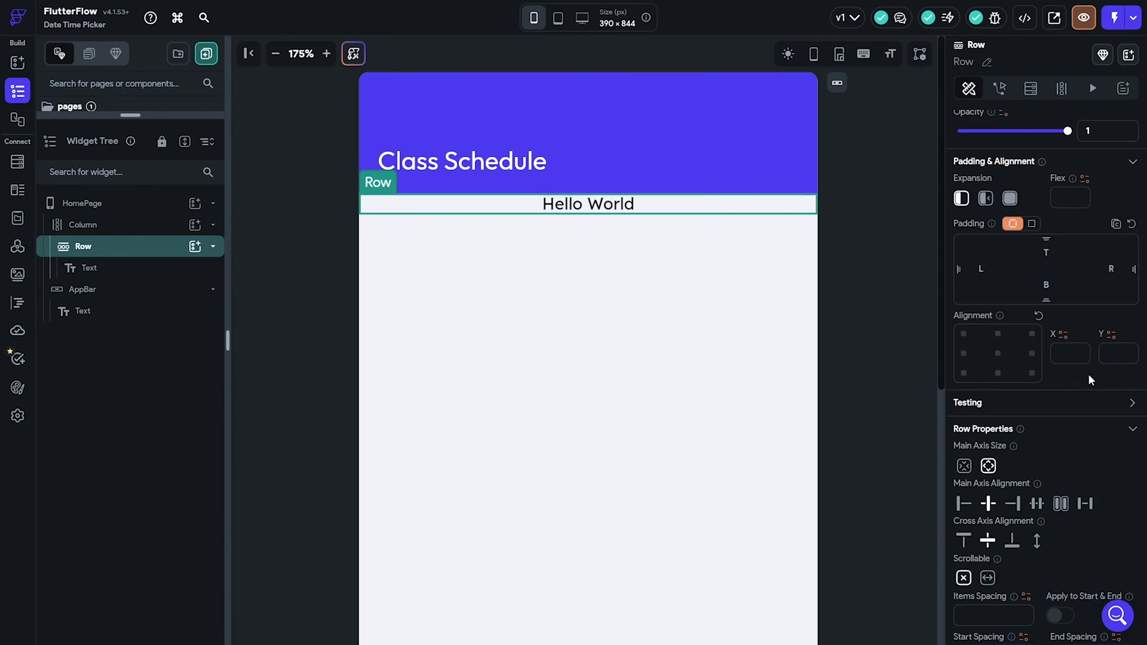
{"action": "left_click", "coordinate": [89, 268]}
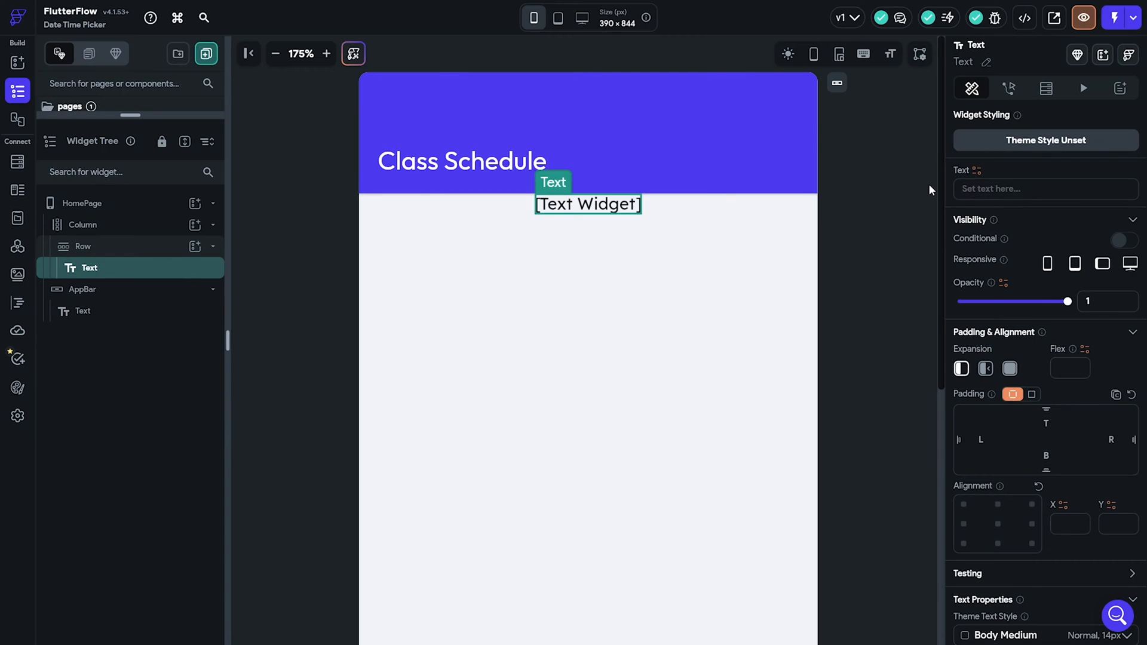
{"action": "type", "text": "Class Schedule"}
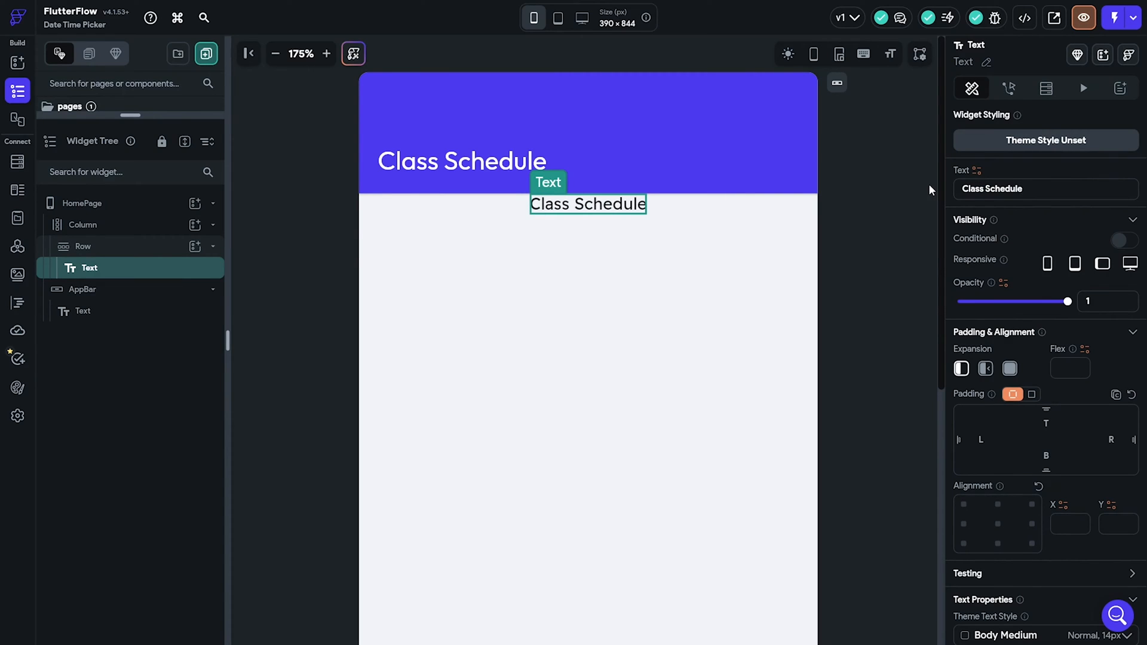
{"action": "left_click", "coordinate": [1045, 189]}
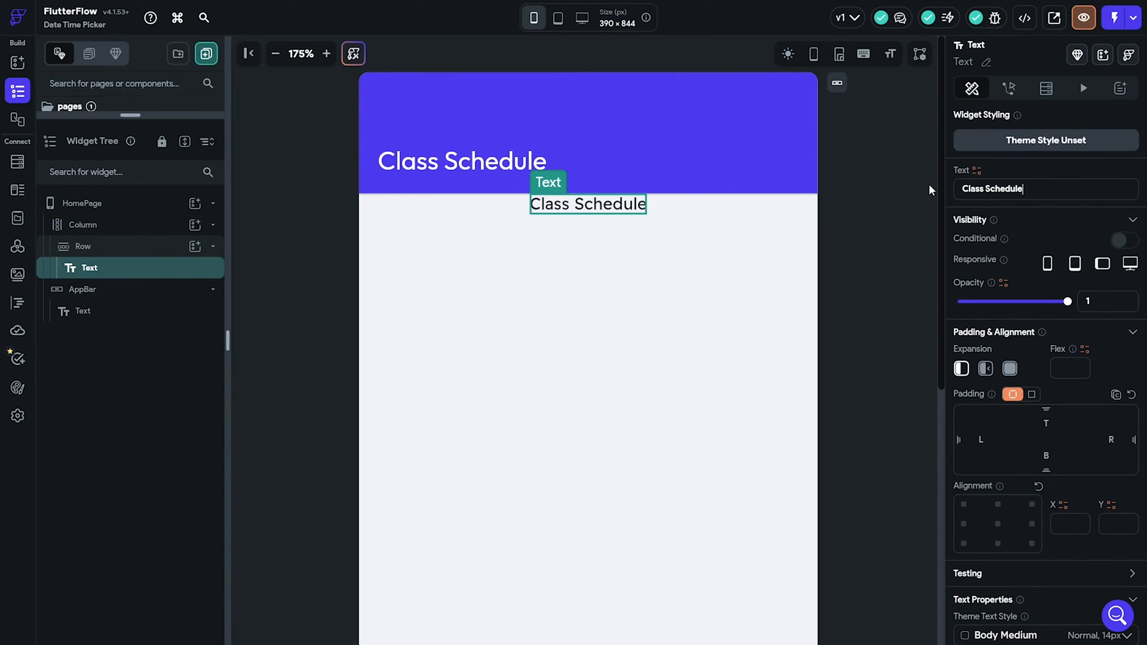
{"action": "left_click", "coordinate": [84, 225]}
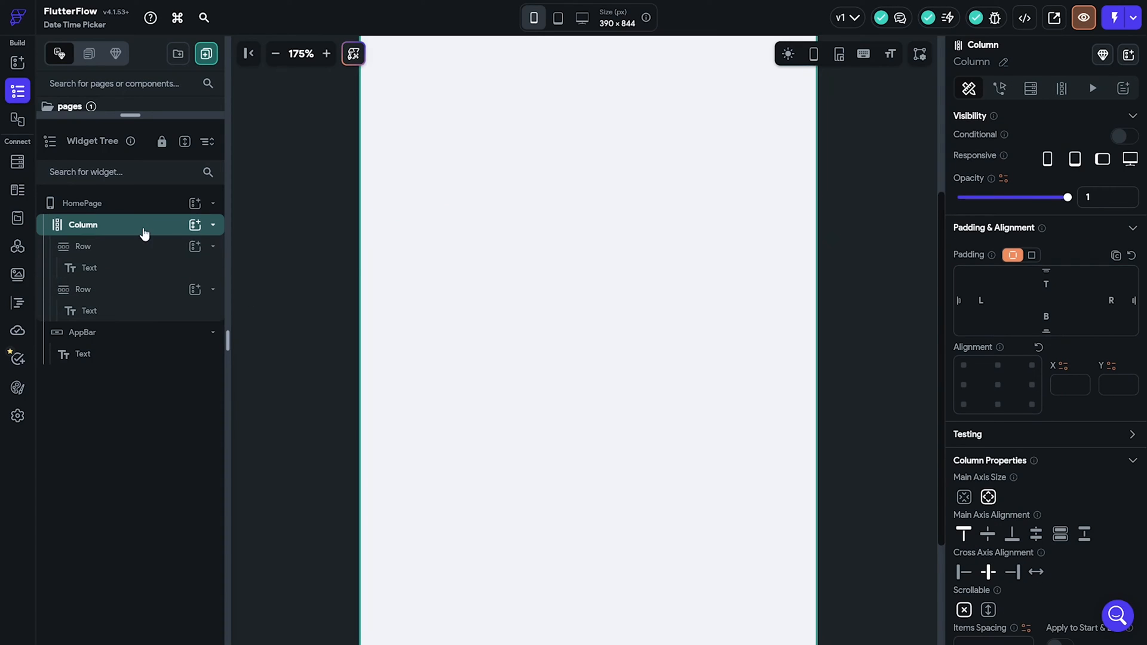
Step: Pad the Column 8 left/right, both Rows 4 top/bottom, and delete the second Row's text
{"action": "left_click", "coordinate": [276, 53]}
{"action": "type", "text": "8"}
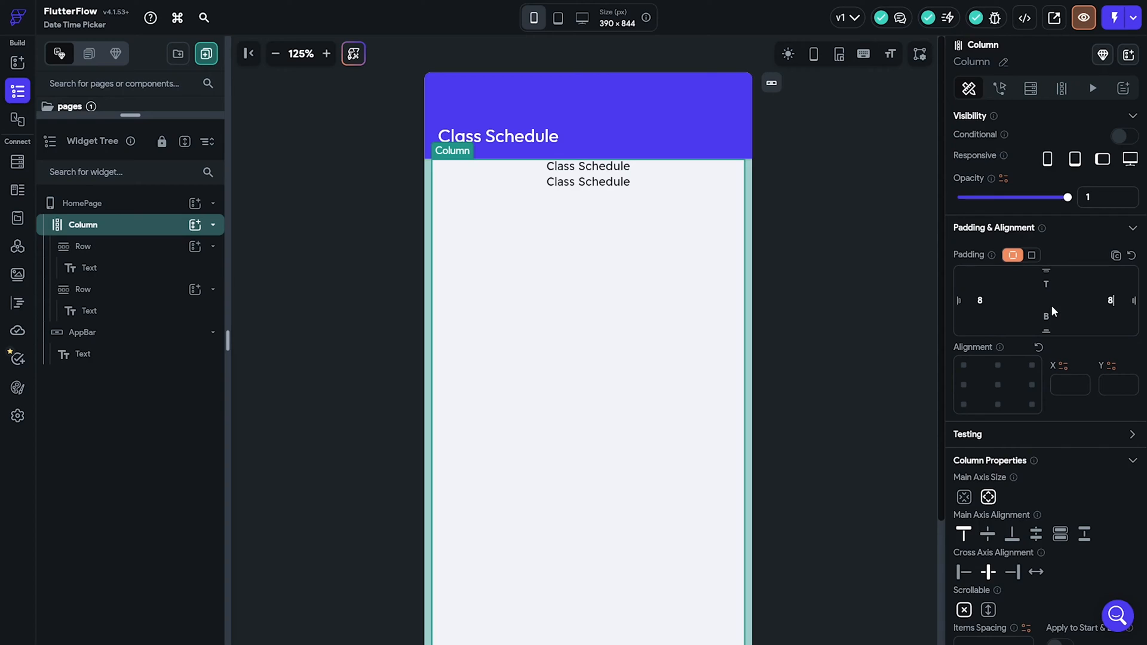
{"action": "left_click", "coordinate": [83, 245]}
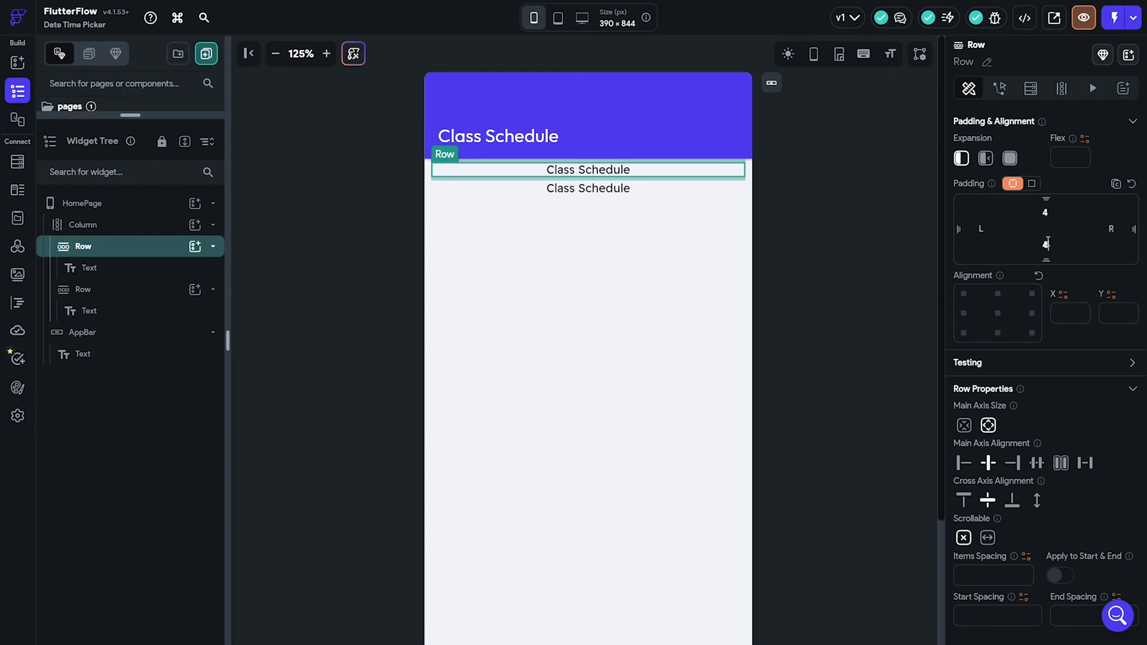
{"action": "left_click", "coordinate": [84, 290]}
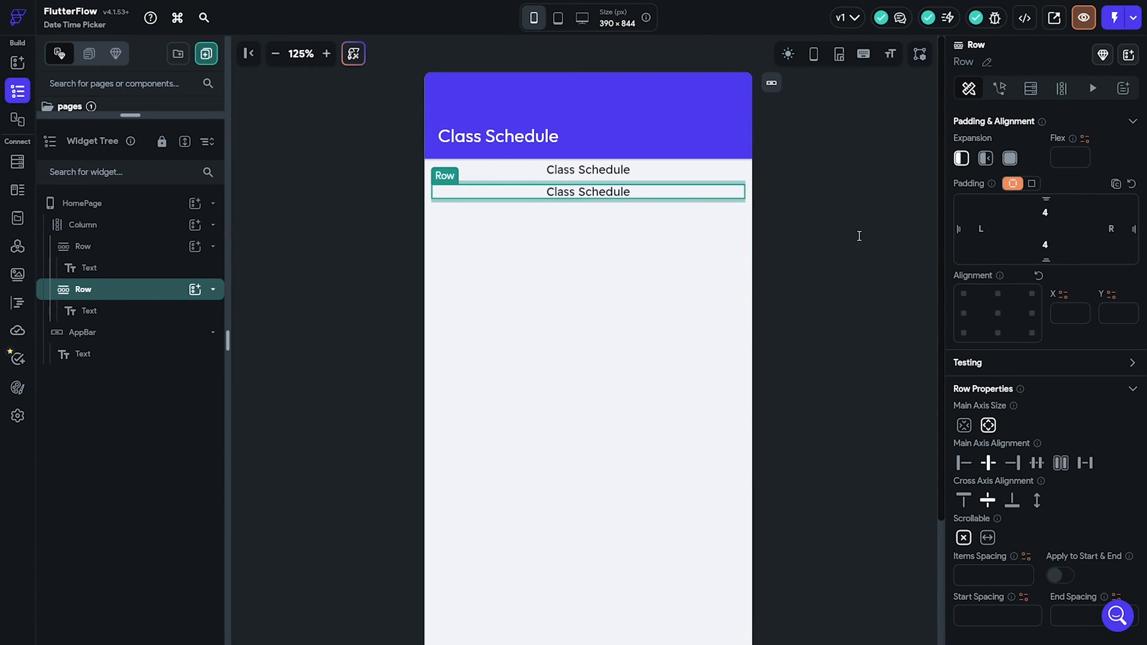
{"action": "left_click", "coordinate": [82, 310]}
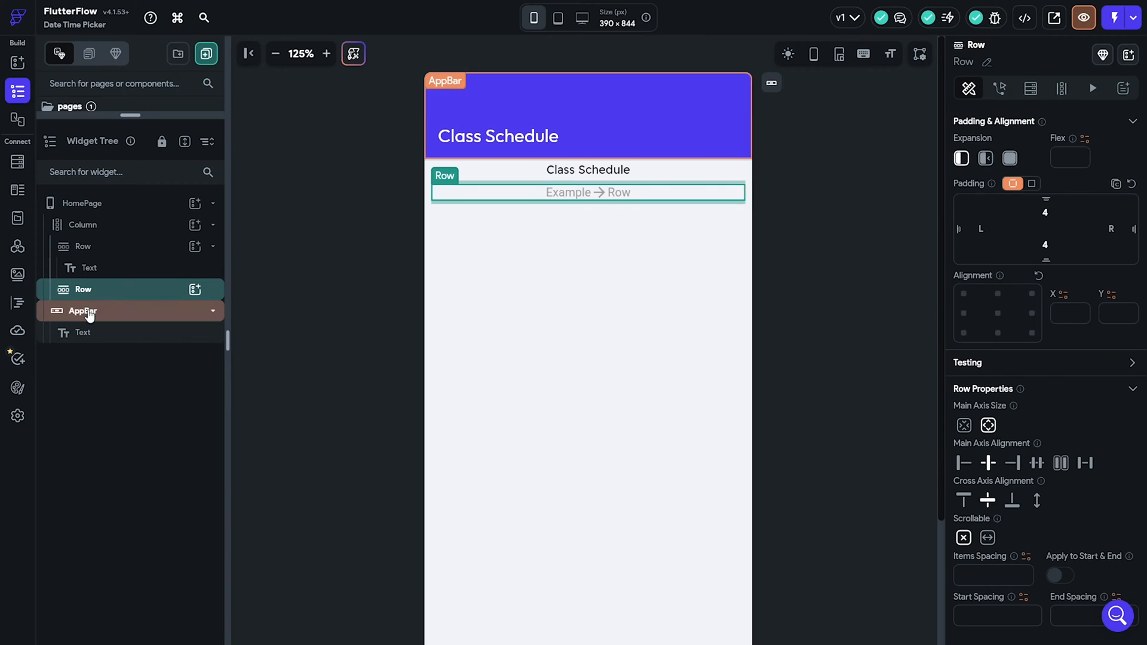
Step: Insert a TextField into the second Row and duplicate it so two rows each hold one TextField
{"action": "left_click", "coordinate": [194, 289]}
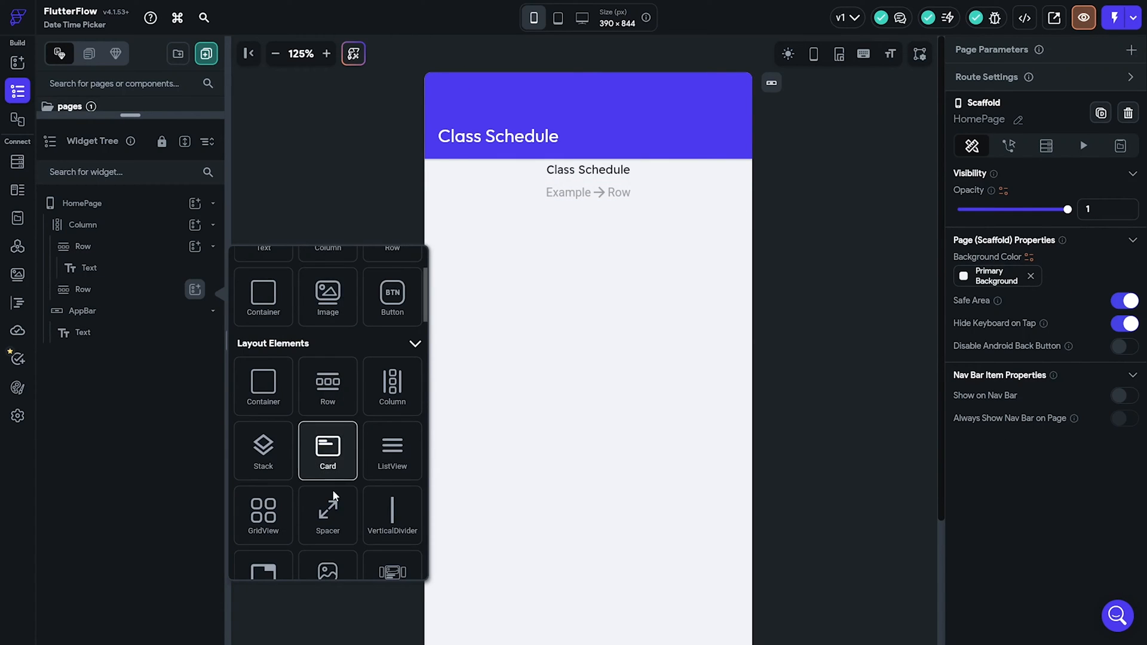
{"action": "scroll", "scroll_direction": "up", "scroll_amount": 3}
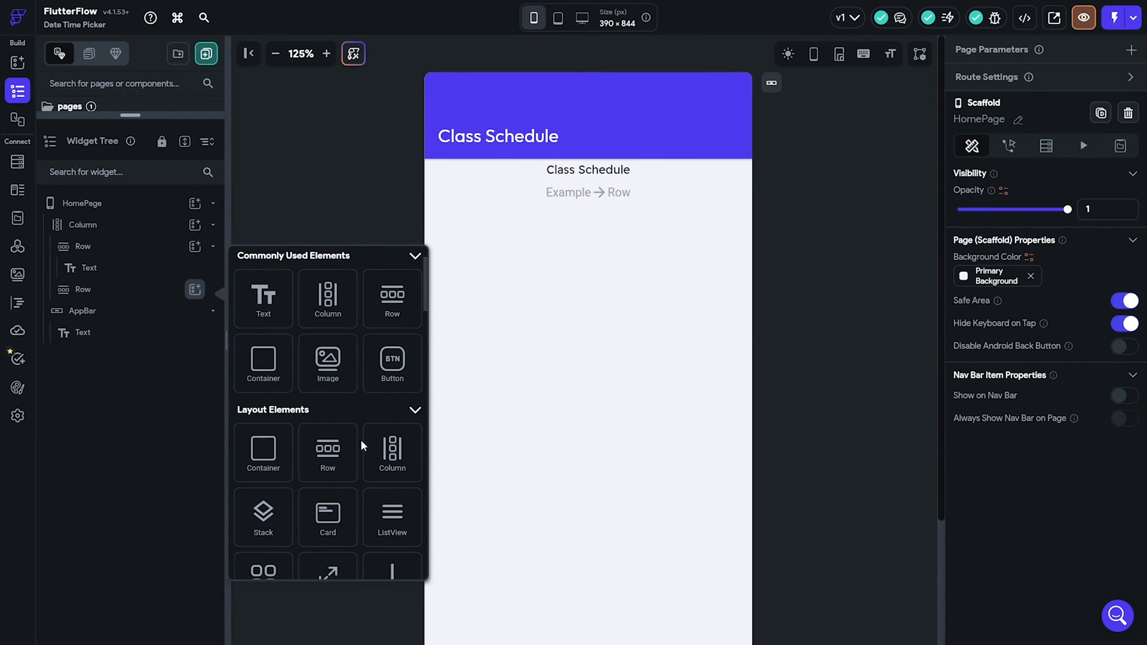
{"action": "scroll", "scroll_direction": "down", "scroll_amount": 3}
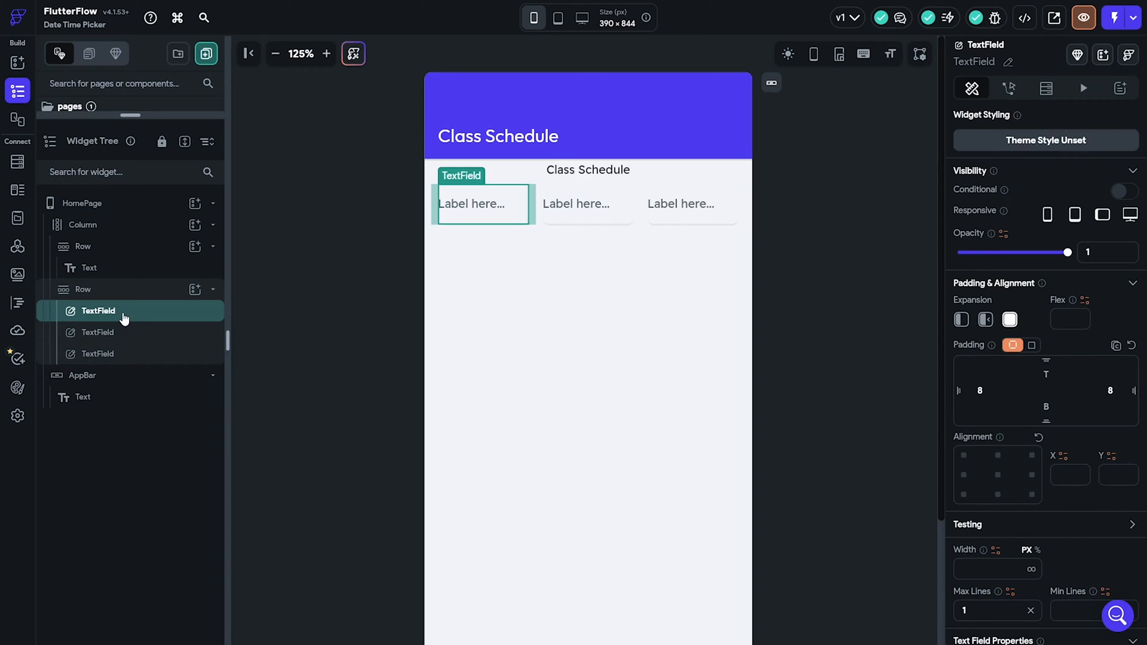
{"action": "left_click", "coordinate": [82, 289]}
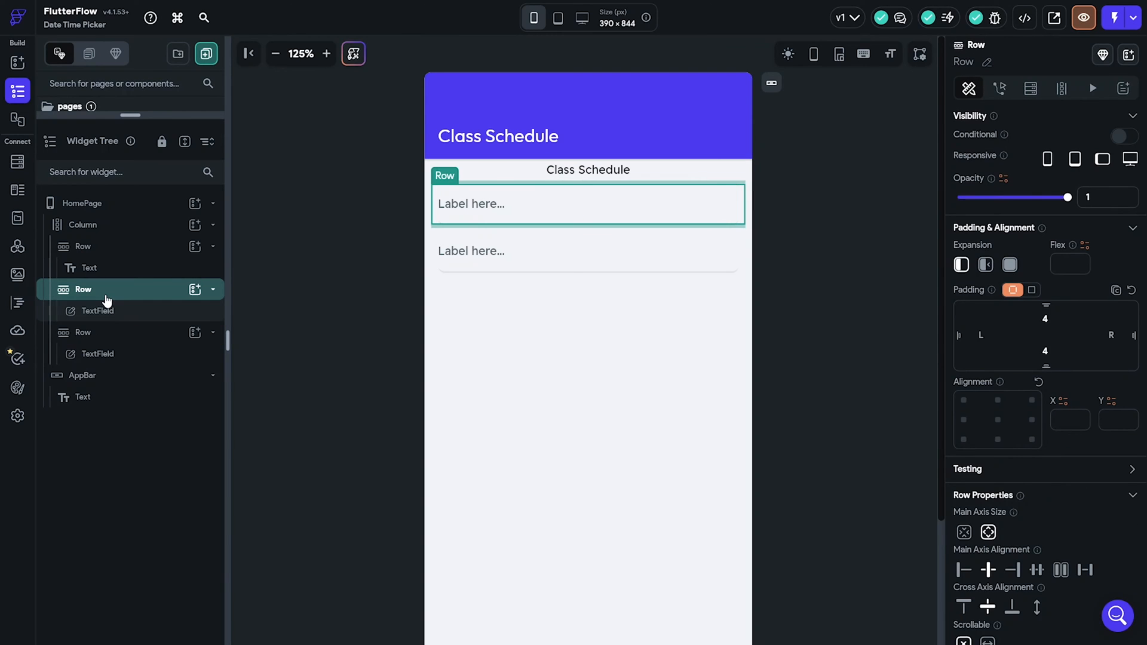
{"action": "left_click", "coordinate": [98, 311]}
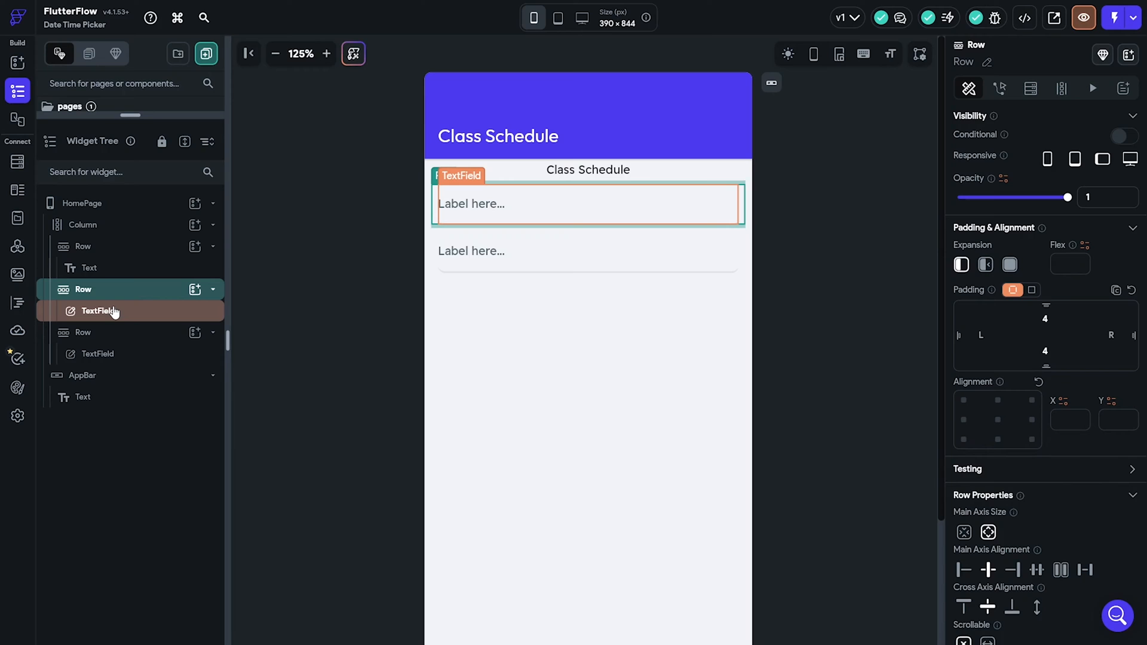
{"action": "left_click", "coordinate": [88, 268]}
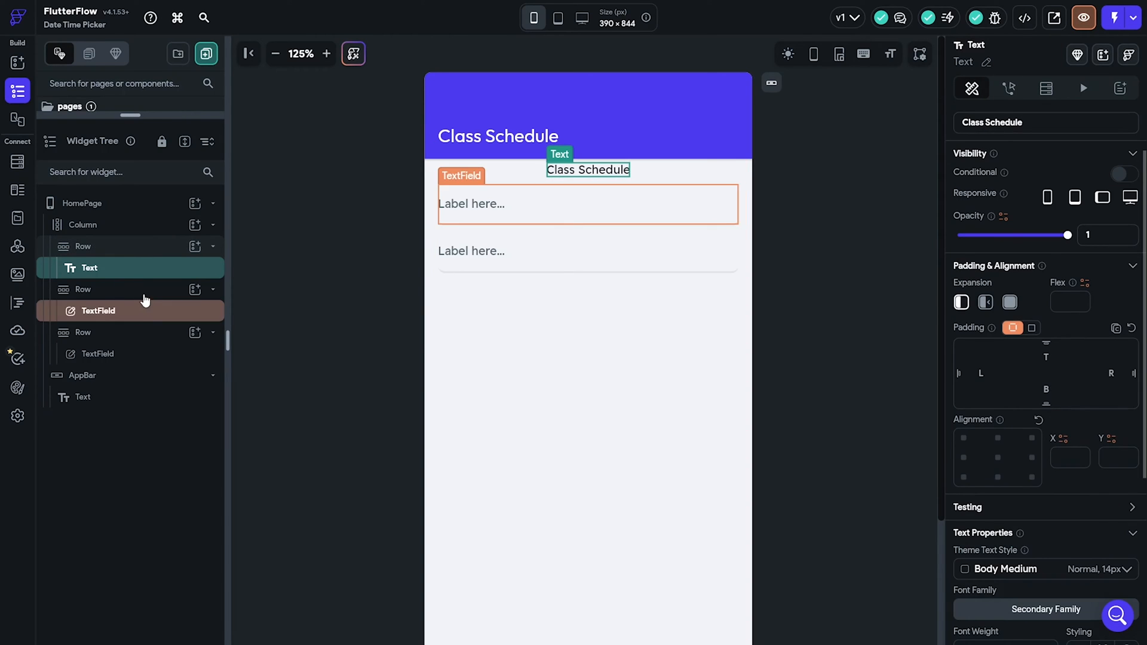
Step: Label the first TextField 'Classname' with hint 'Enter Classname..', the second Instructor Name, both Outline bordered
{"action": "left_click", "coordinate": [98, 310]}
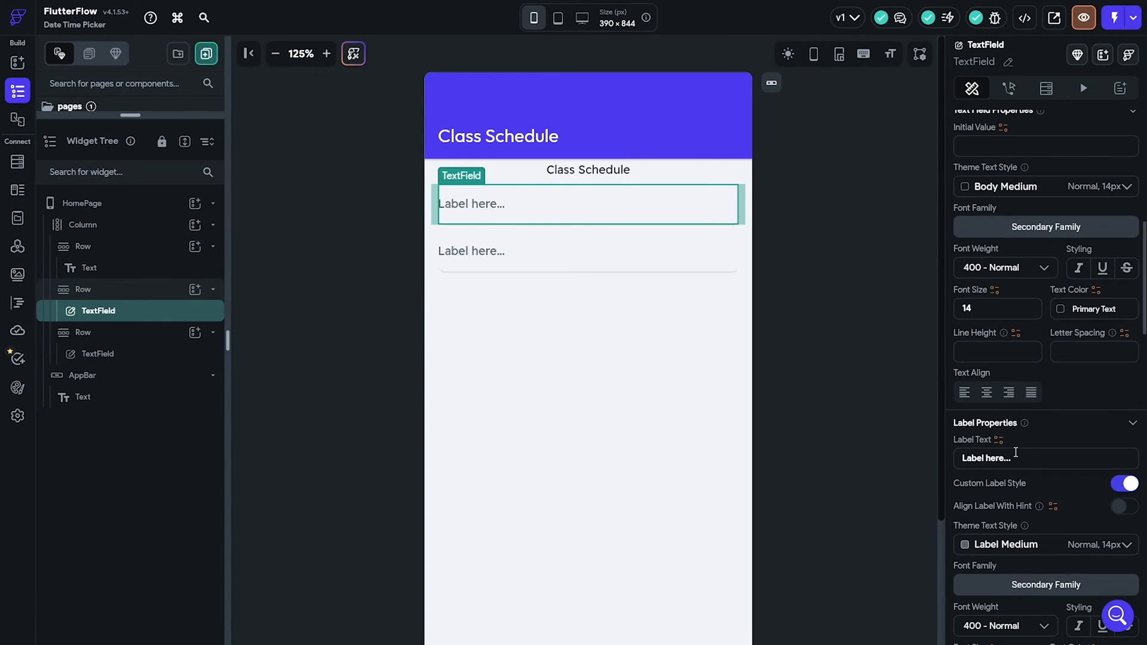
{"action": "type", "text": "eNTER"}
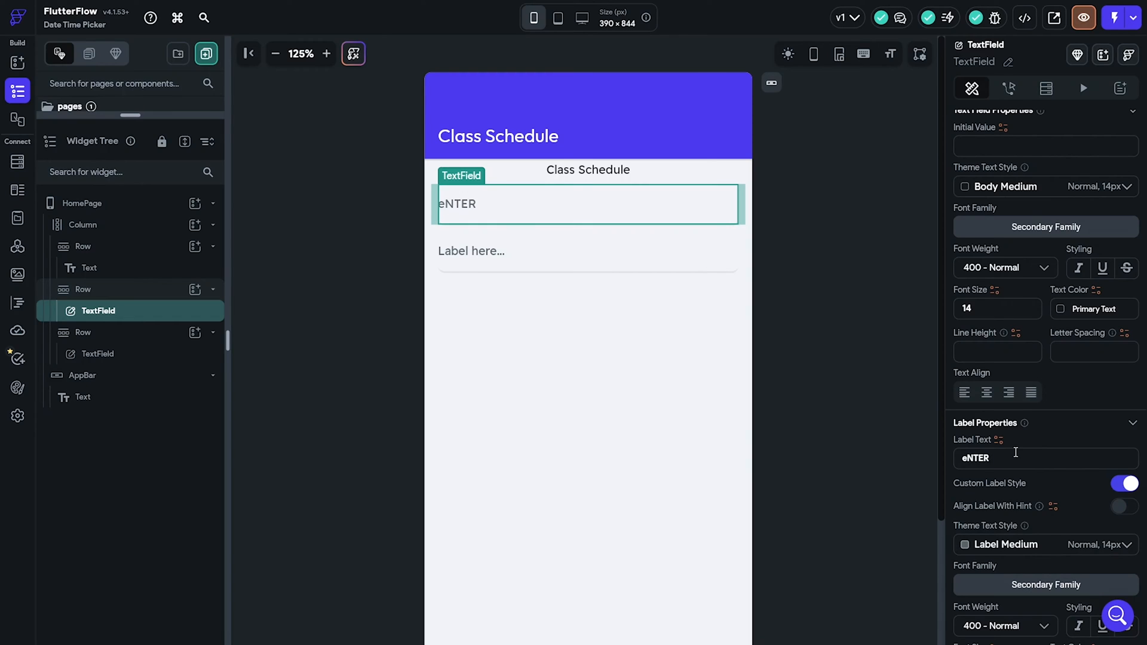
{"action": "type", "text": "Enter Classname.."}
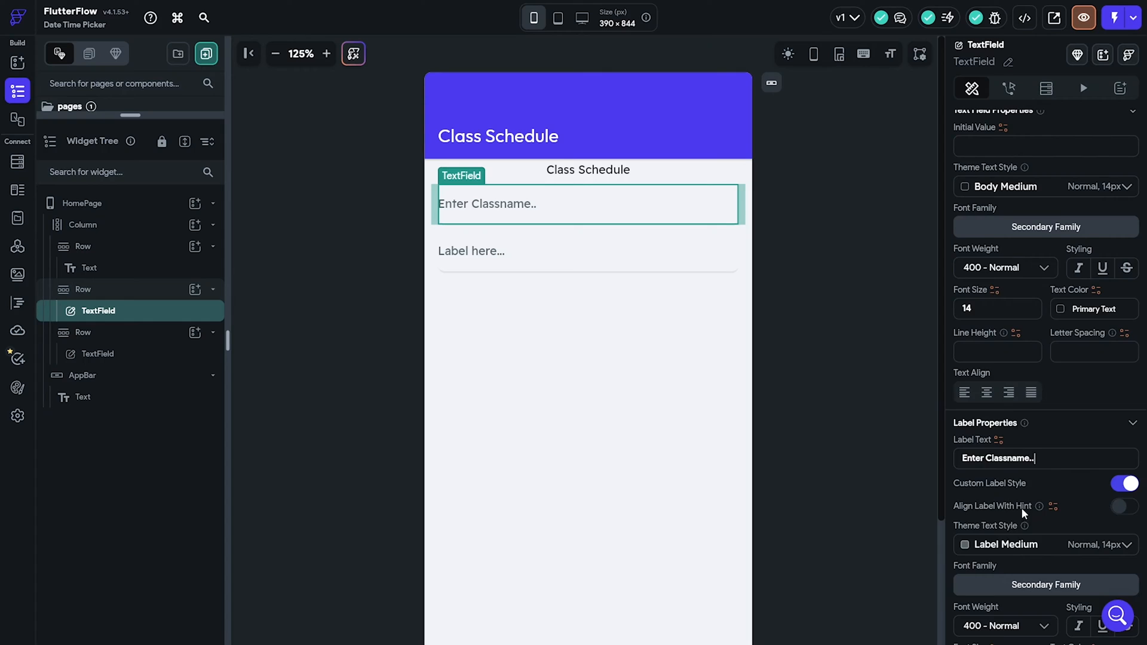
{"action": "scroll", "scroll_direction": "down", "scroll_amount": 3}
{"action": "type", "text": "c"}
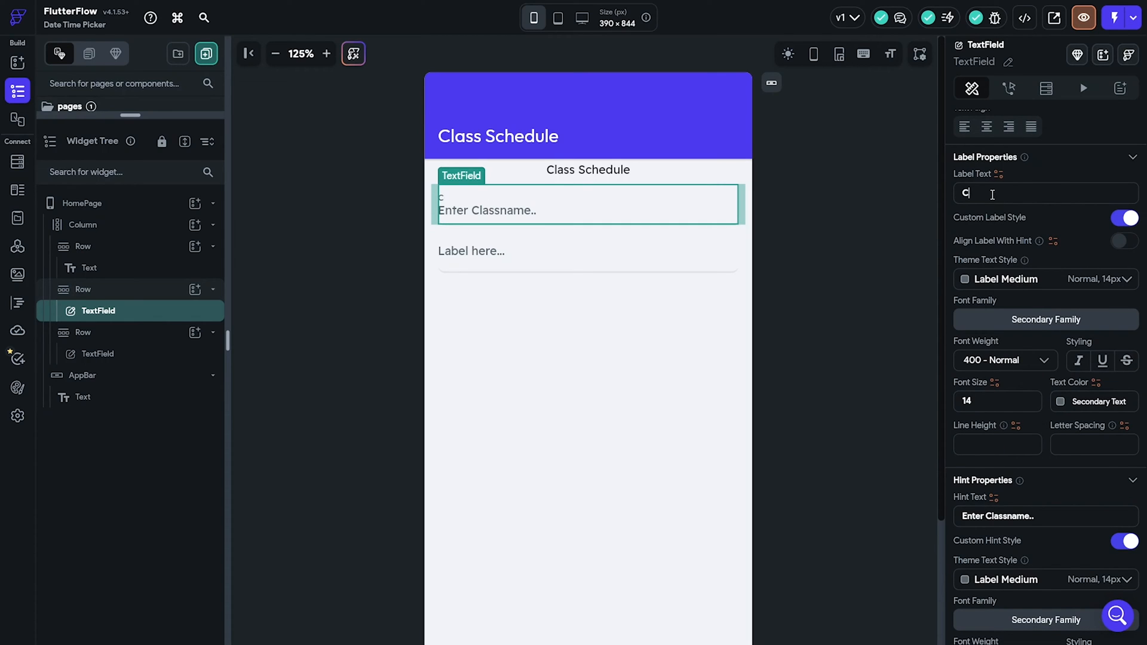
{"action": "type", "text": "Classname"}
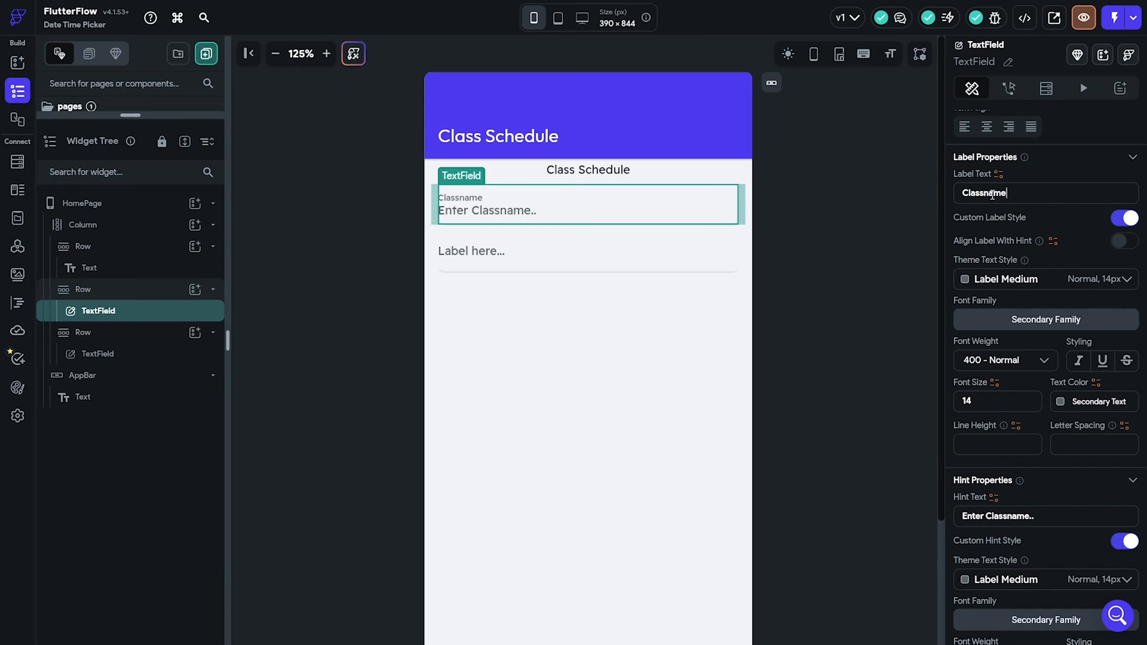
{"action": "scroll", "scroll_direction": "down", "scroll_amount": 3}
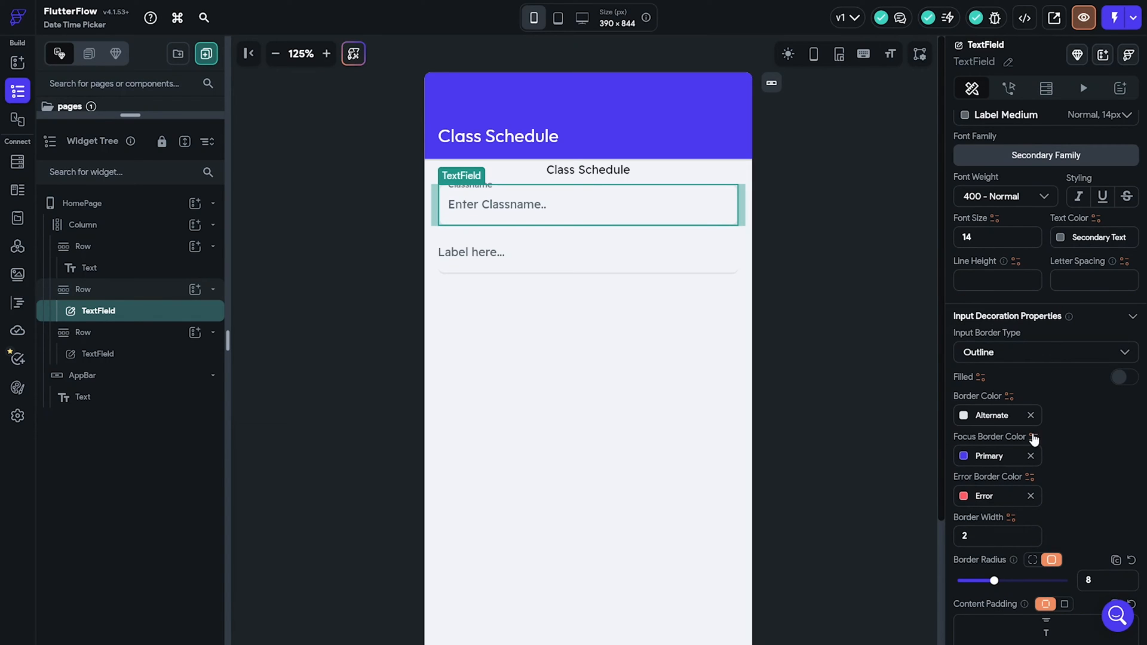
{"action": "left_click", "coordinate": [84, 203]}
{"action": "type", "text": "Instructor Na"}
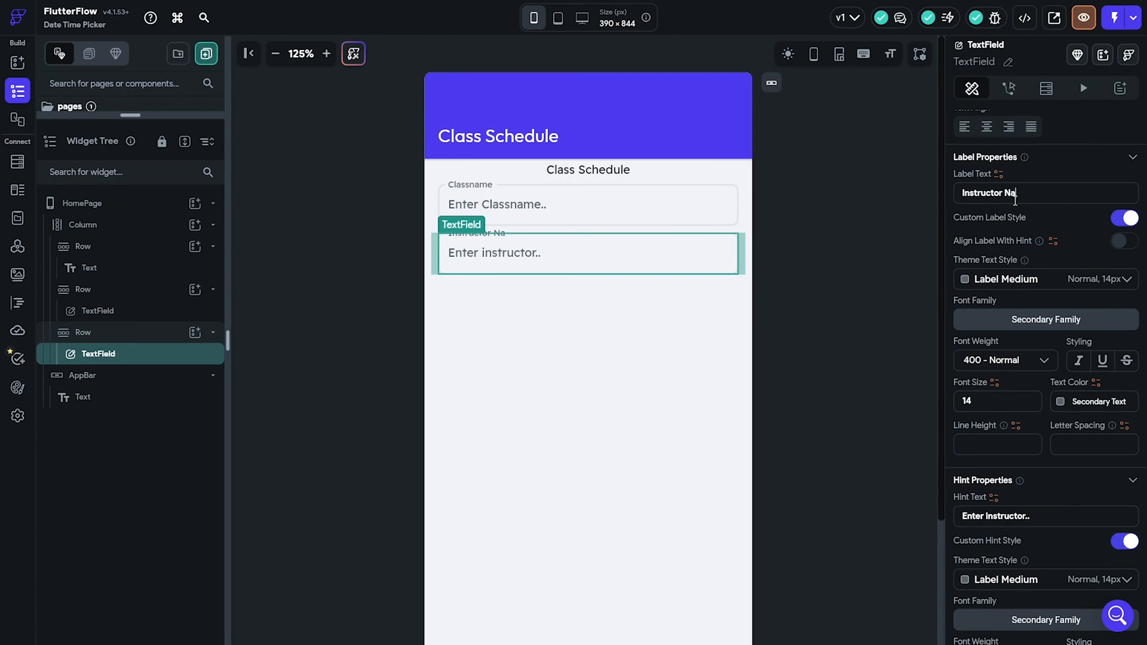
Step: Add a Column below the text fields holding a Row with a Hello World Text
{"action": "left_click", "coordinate": [84, 225]}
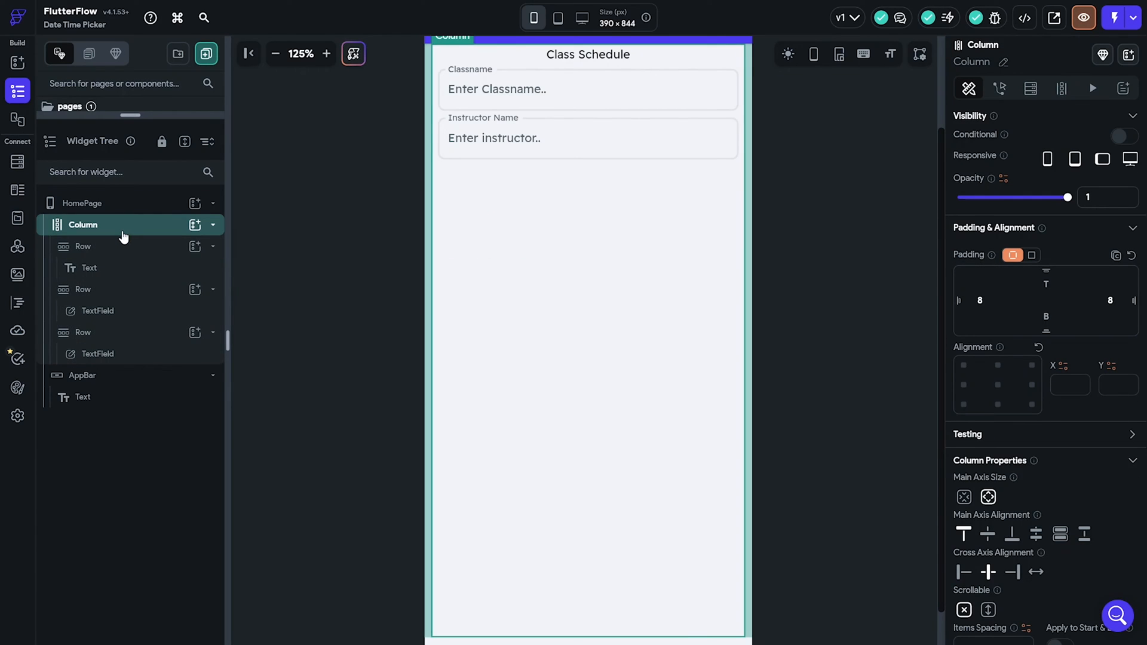
{"action": "left_click", "coordinate": [83, 289]}
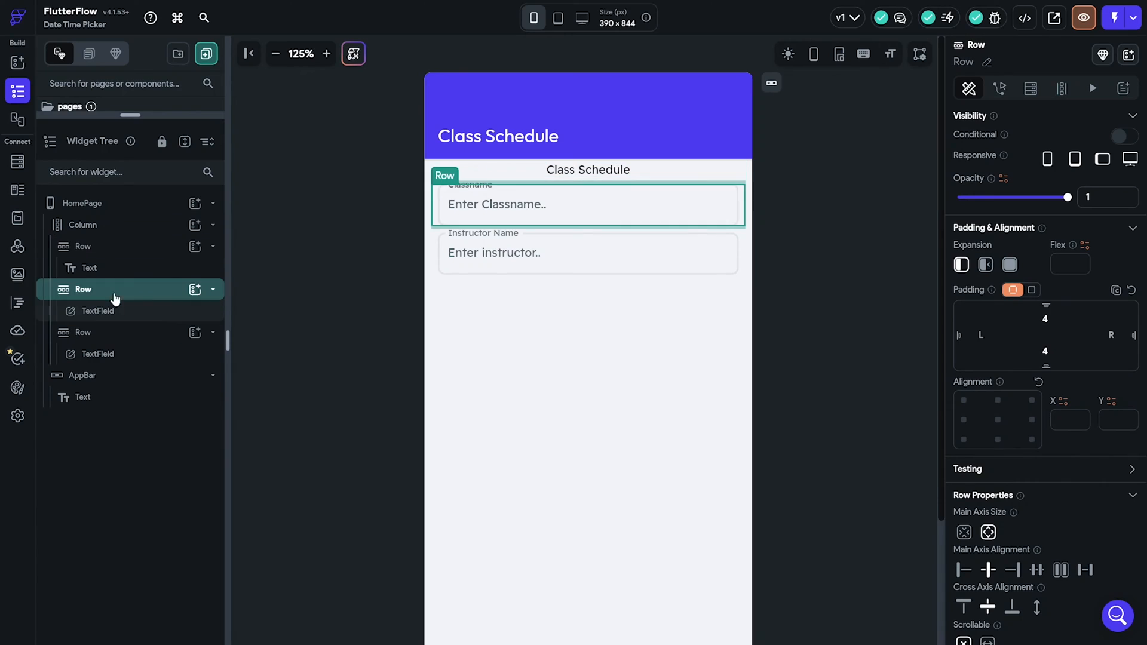
{"action": "left_click", "coordinate": [95, 352]}
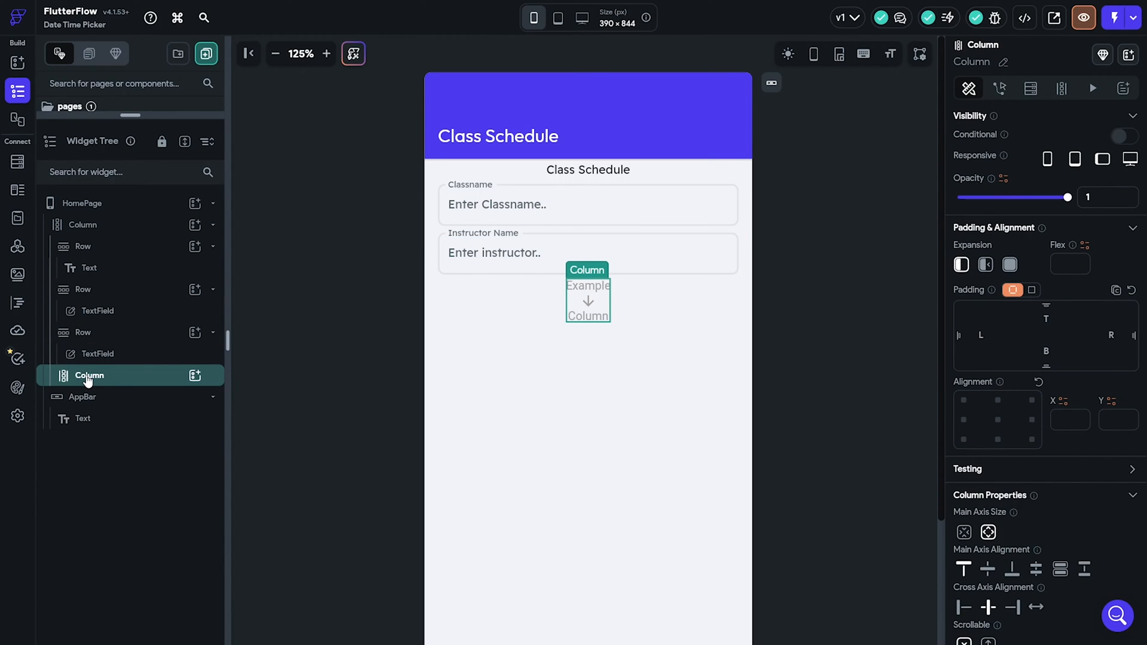
{"action": "left_click", "coordinate": [195, 375]}
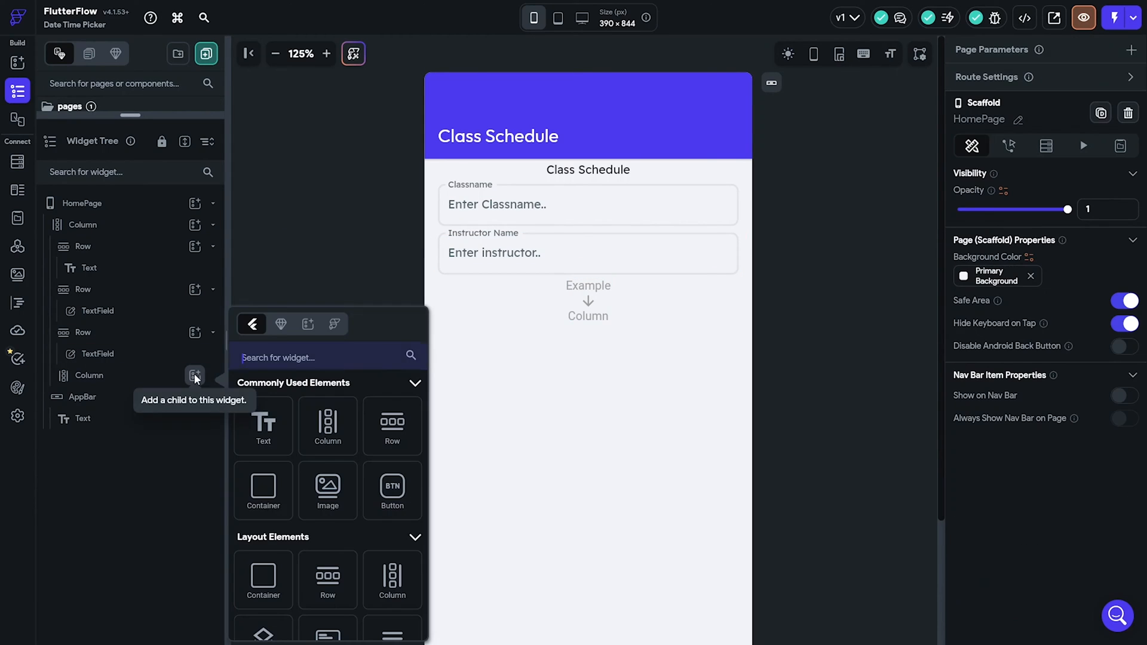
{"action": "type", "text": "row"}
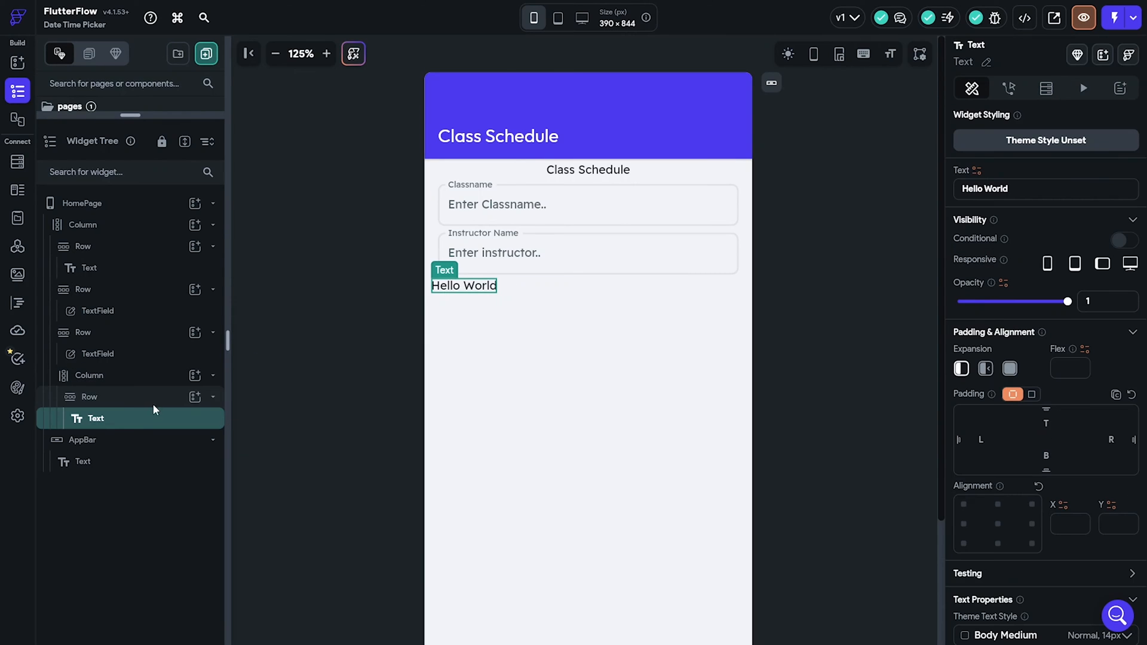
{"action": "left_click", "coordinate": [89, 397]}
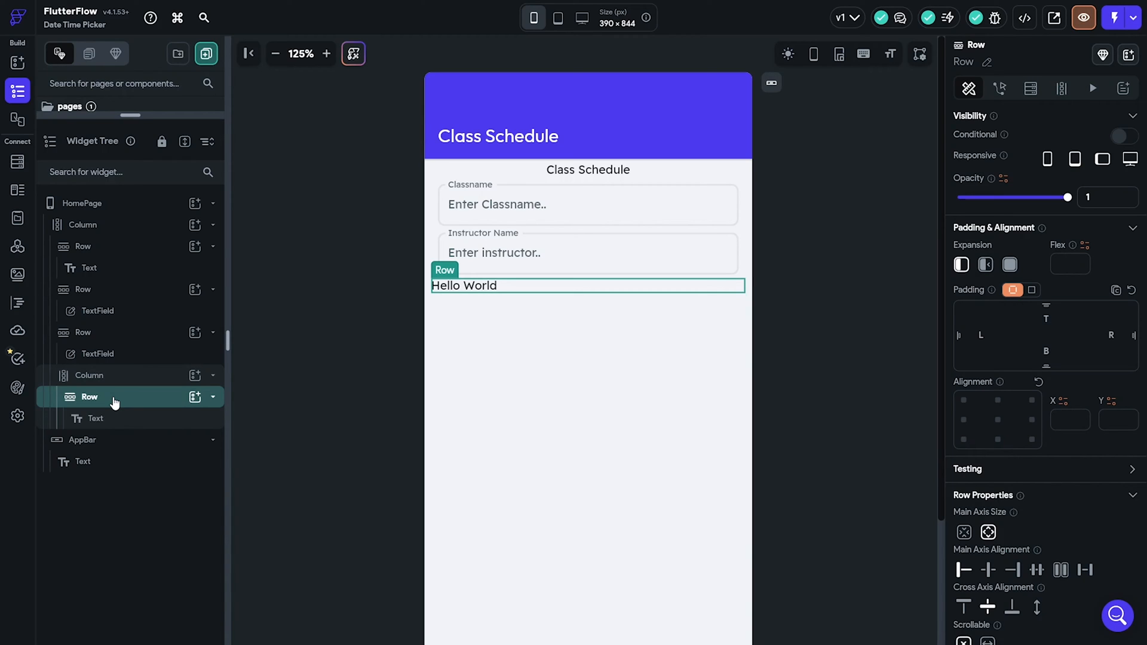
Step: Add a second Row with a Container whose inner Row holds a Column and a plus IconButton
{"action": "left_click", "coordinate": [96, 460]}
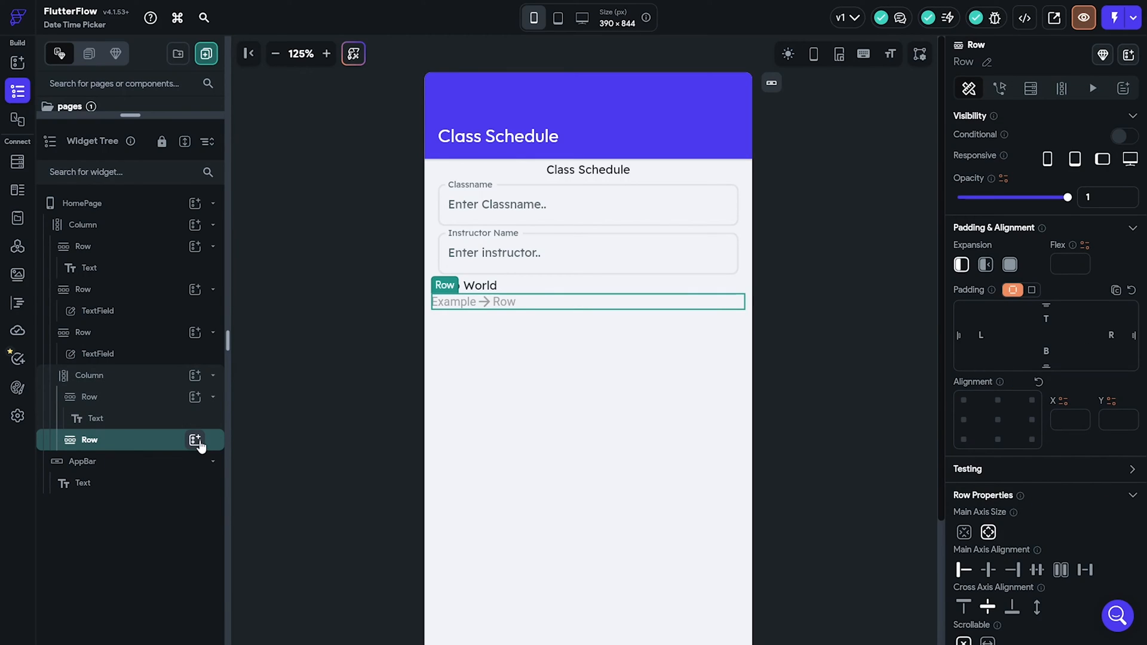
{"action": "left_click", "coordinate": [195, 440]}
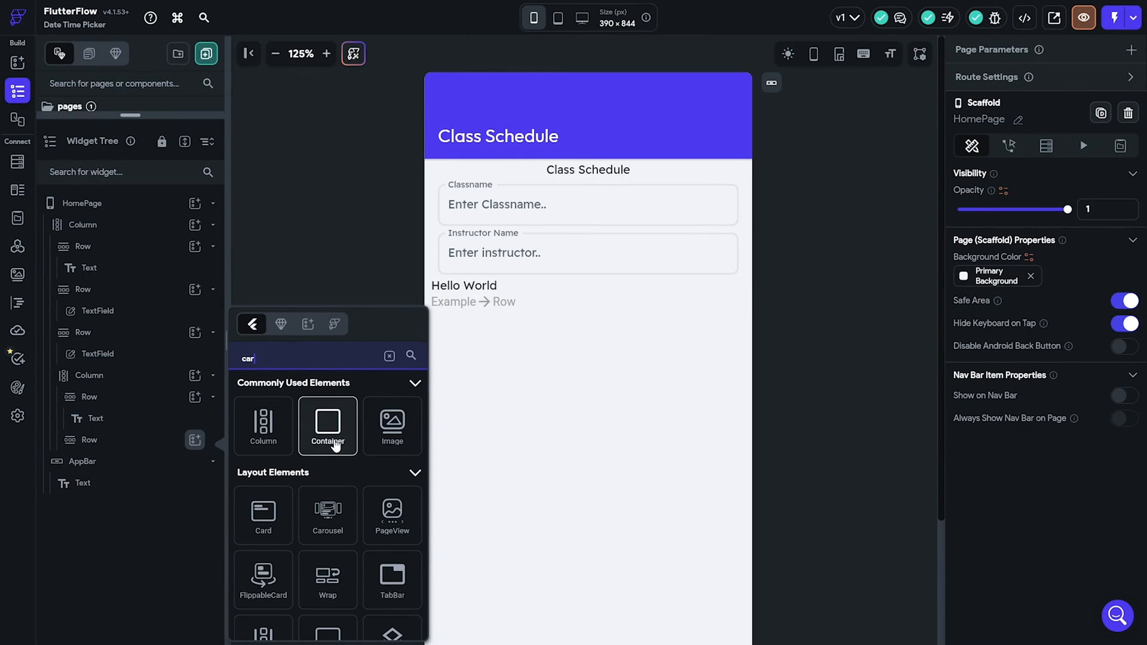
{"action": "left_click", "coordinate": [328, 426]}
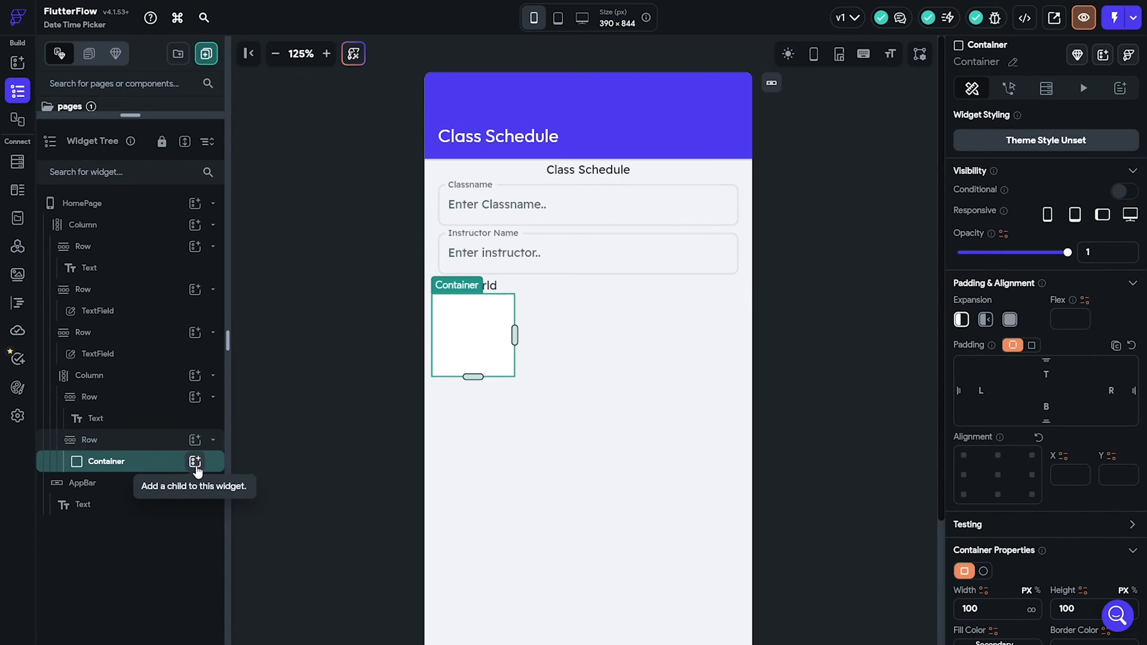
{"action": "left_click", "coordinate": [195, 460]}
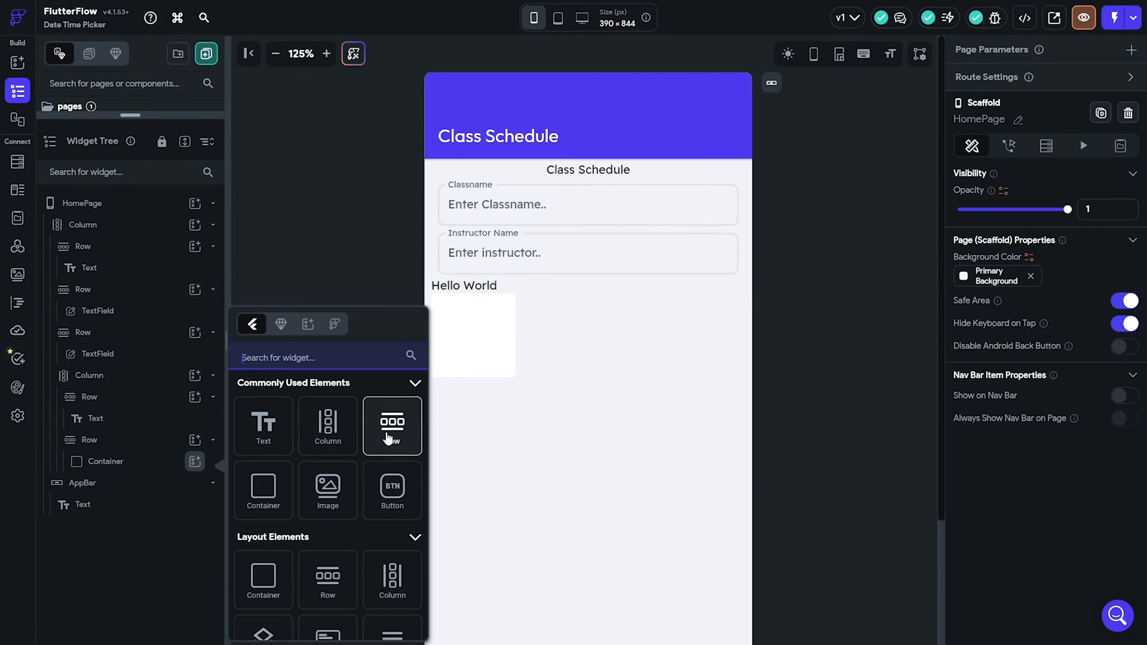
{"action": "left_click", "coordinate": [391, 427]}
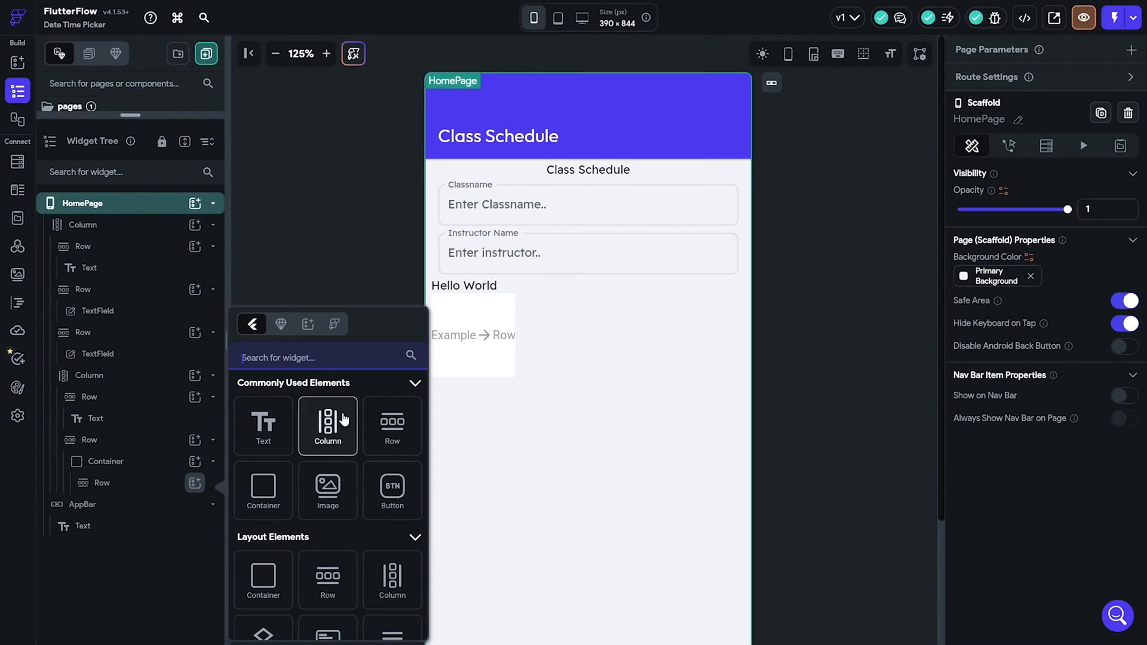
{"action": "left_click", "coordinate": [327, 426]}
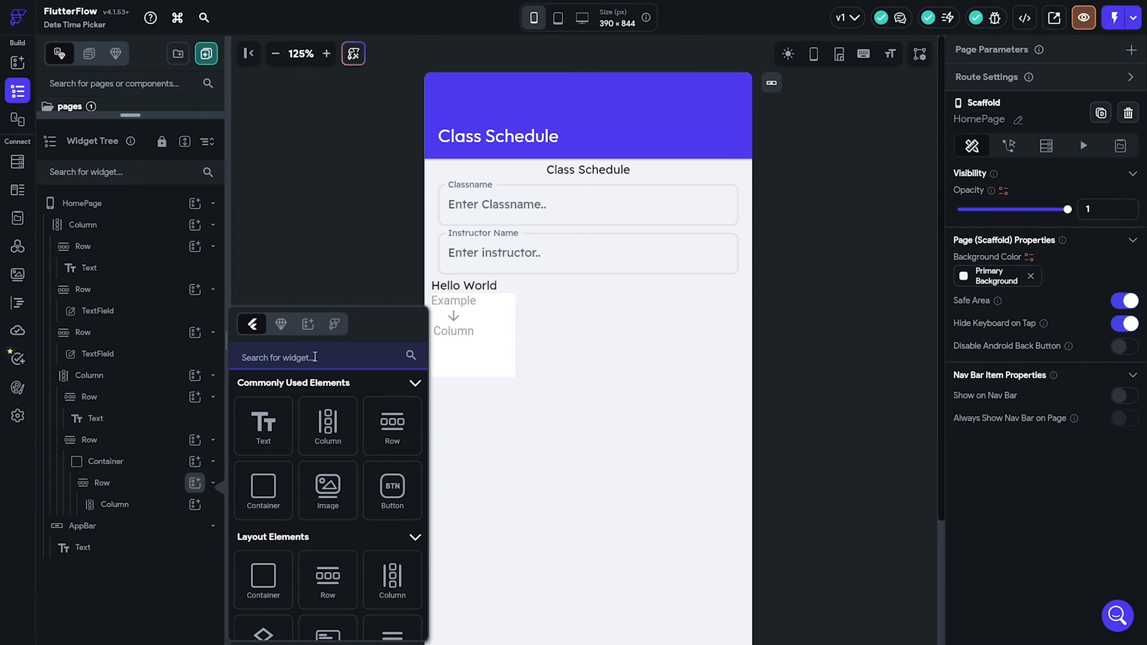
{"action": "type", "text": "b"}
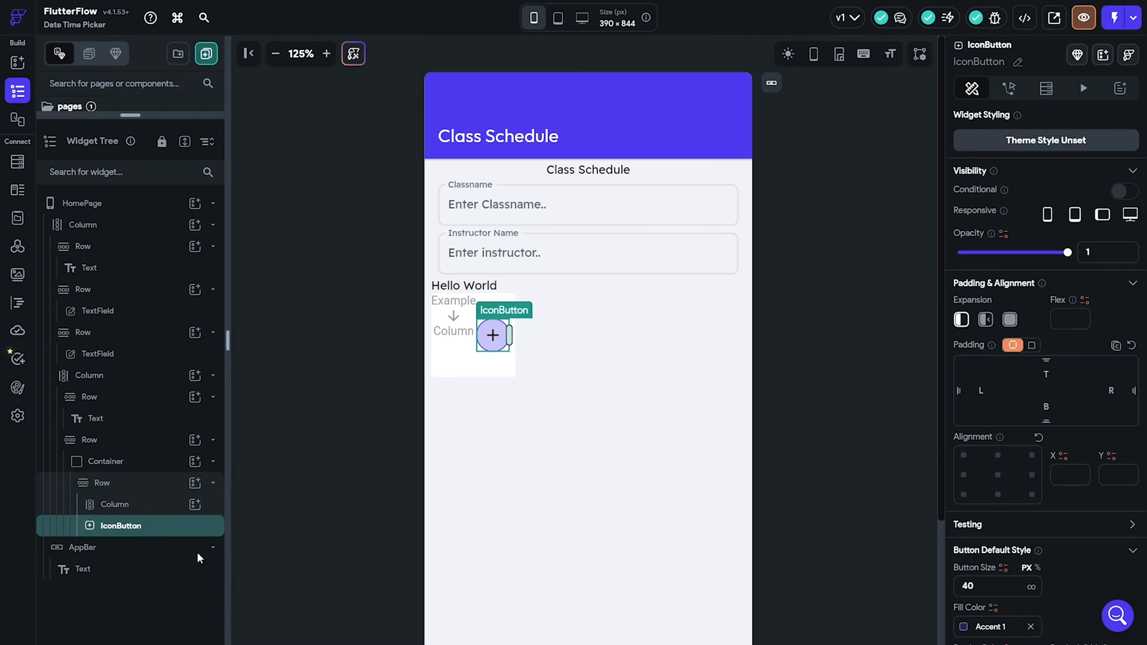
Step: Add two Hello World texts to the card's Column and center the inner Row and Column vertically
{"action": "left_click", "coordinate": [106, 526]}
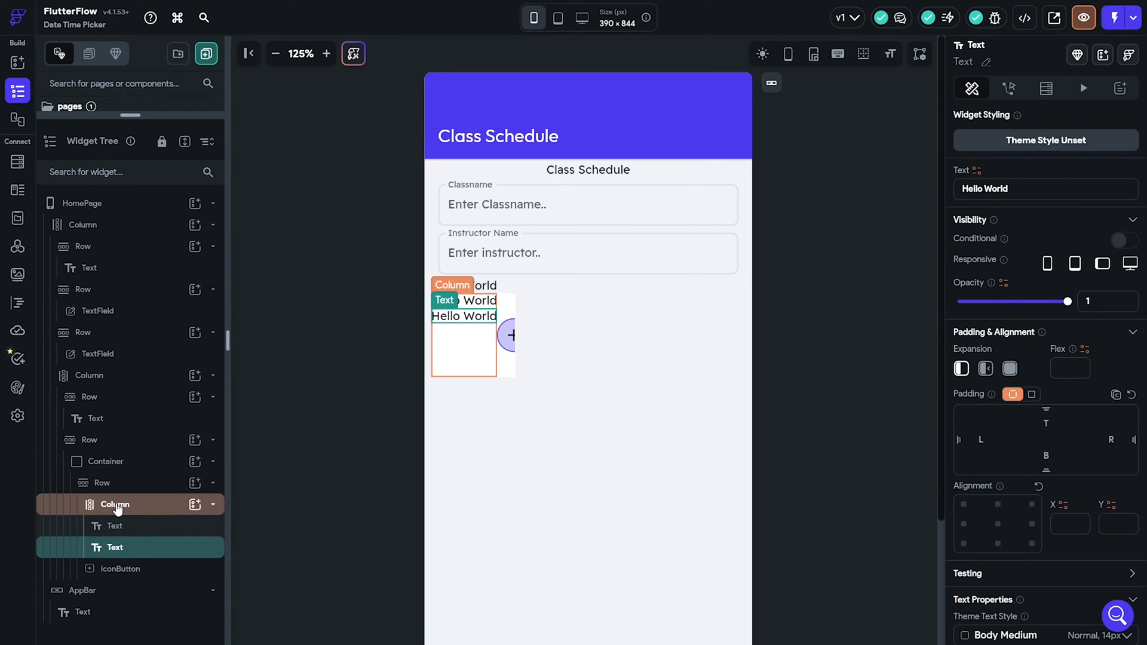
{"action": "left_click", "coordinate": [102, 482]}
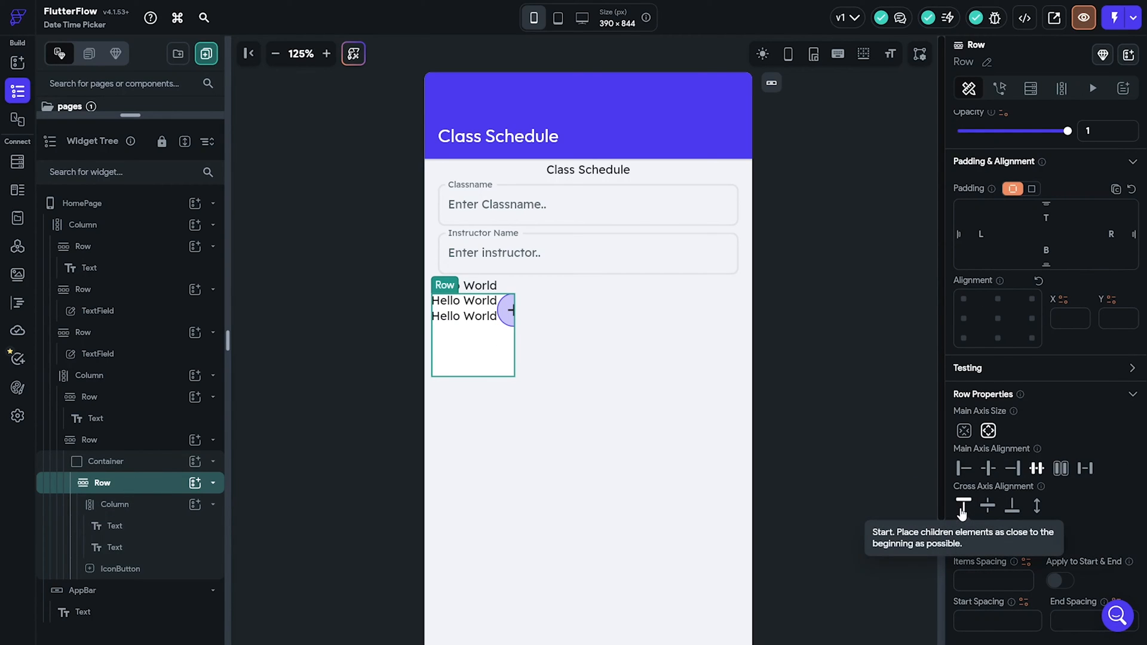
{"action": "left_click", "coordinate": [114, 504]}
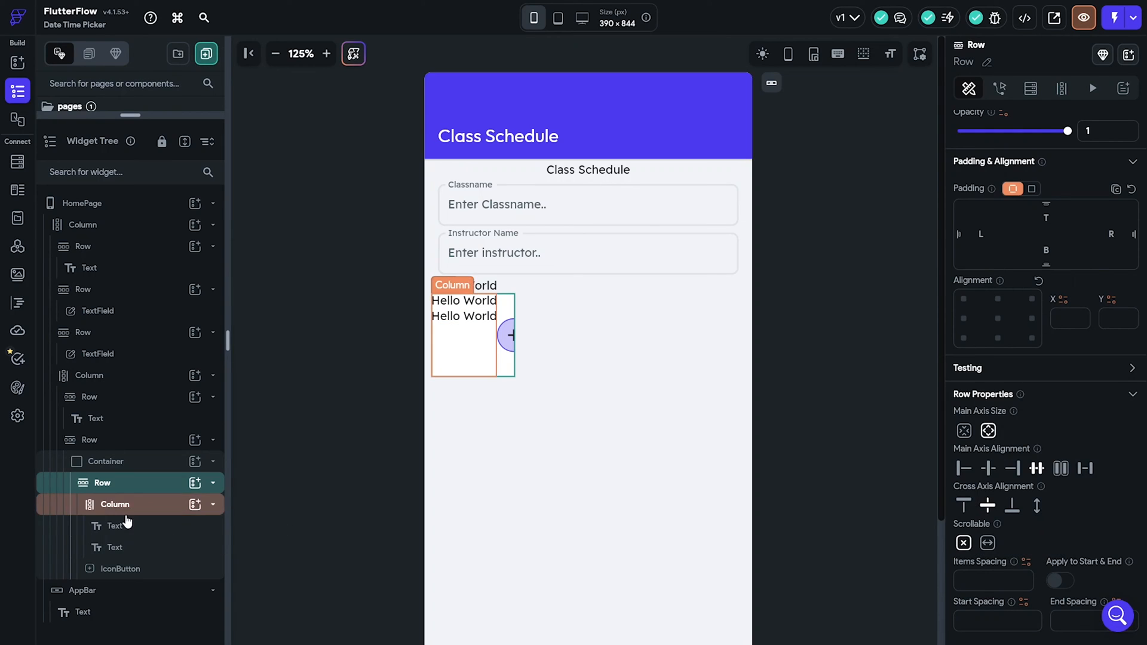
{"action": "left_click", "coordinate": [114, 504]}
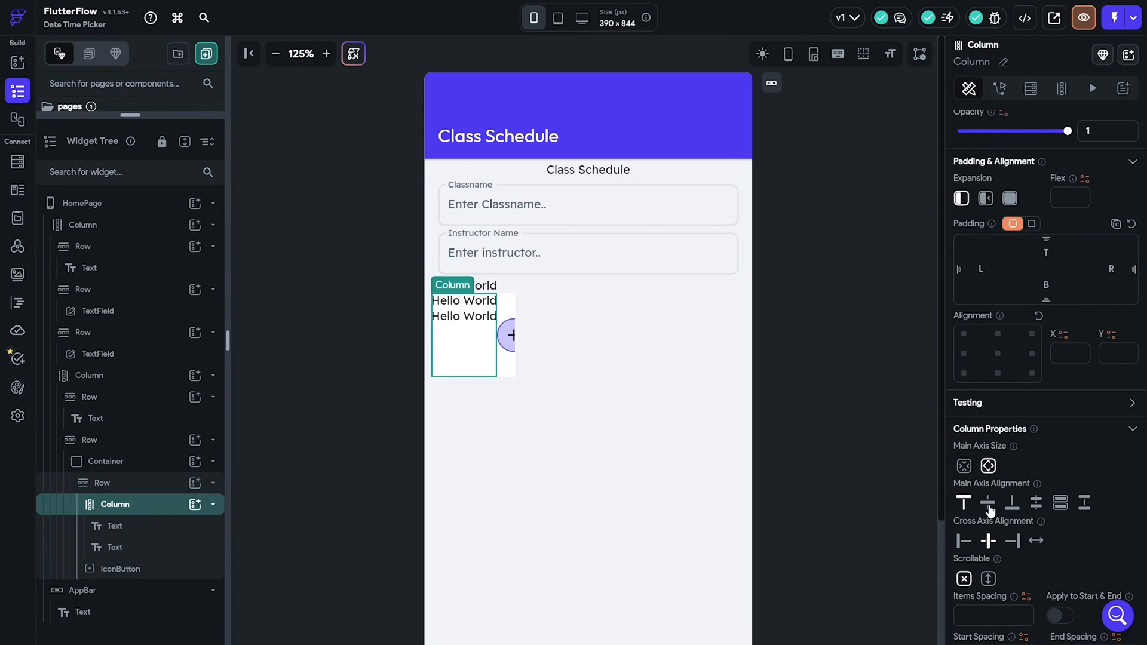
{"action": "left_click", "coordinate": [106, 460]}
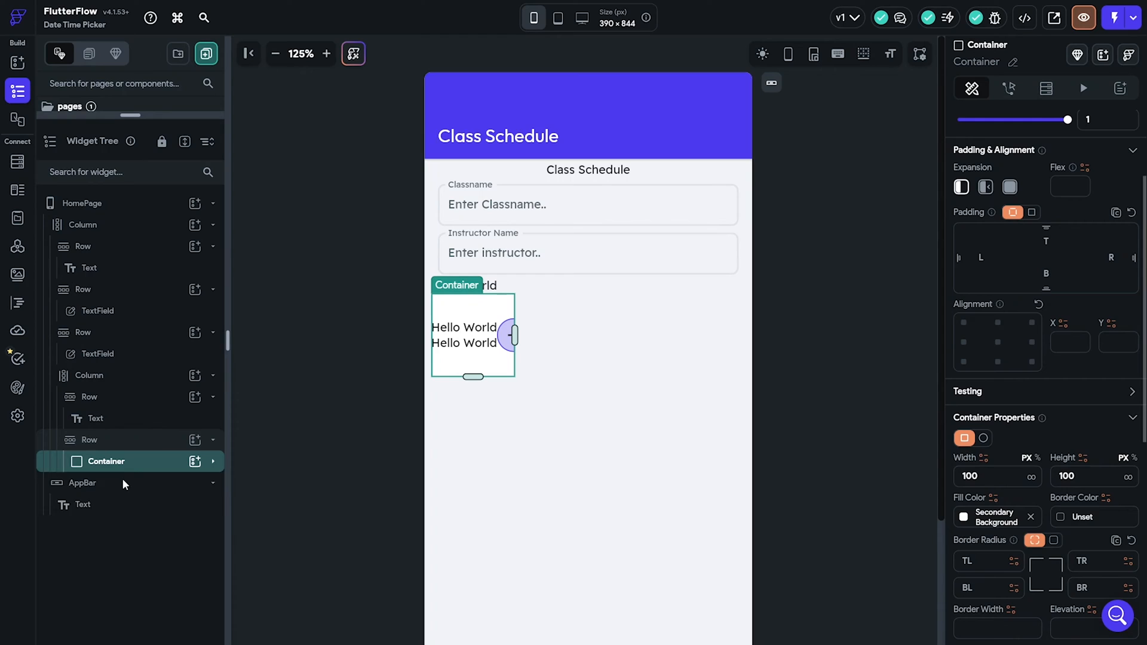
Step: Expand the container to full width at about 40 px tall and space texts and plus button apart
{"action": "scroll", "scroll_direction": "down", "scroll_amount": 3}
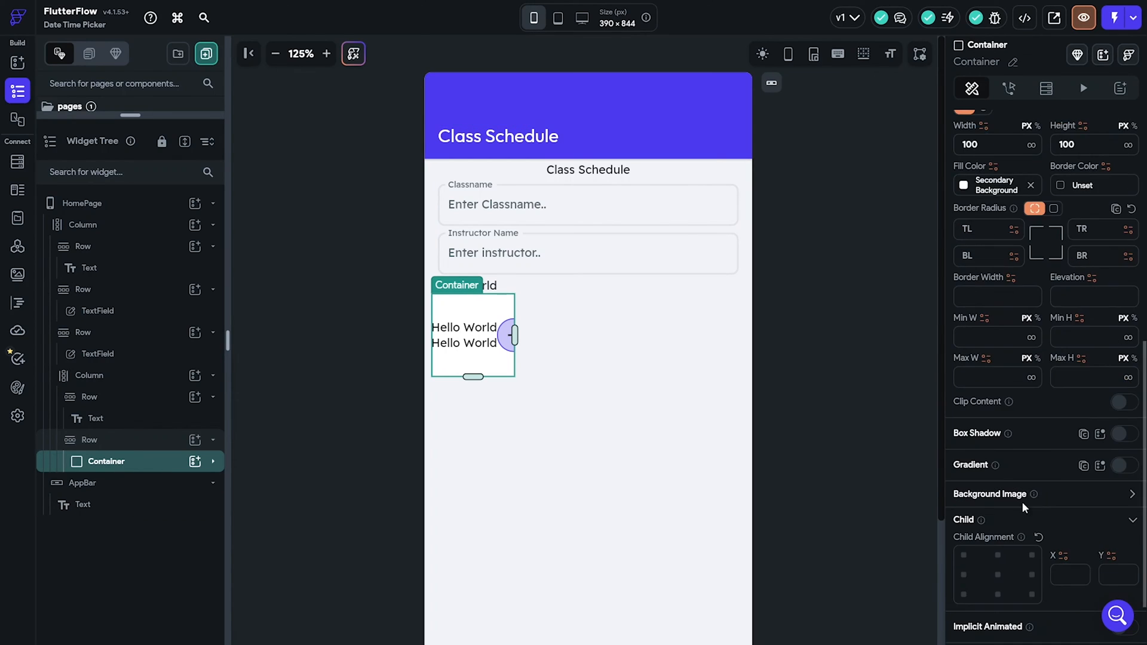
{"action": "left_click", "coordinate": [1009, 243]}
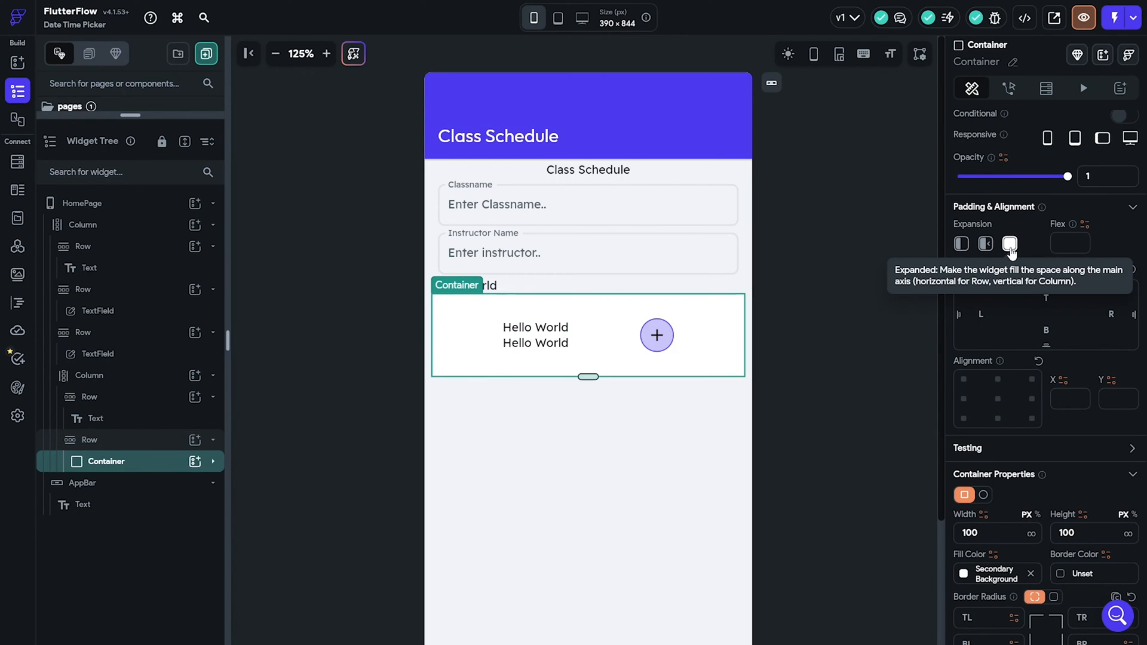
{"action": "left_click", "coordinate": [1010, 244]}
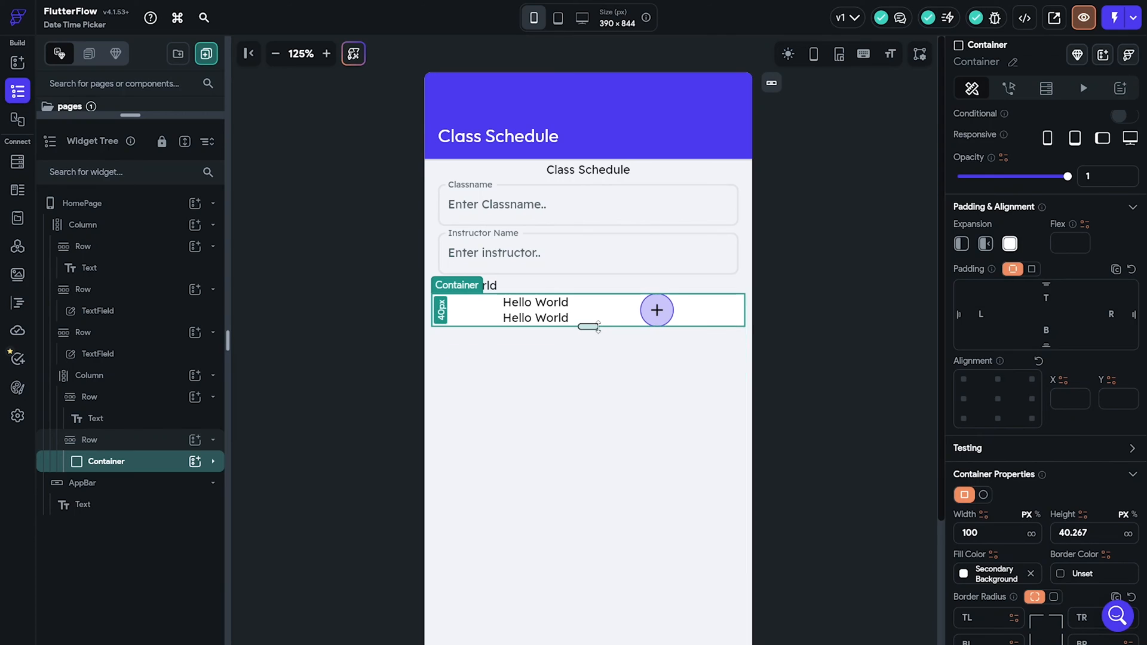
{"action": "left_click", "coordinate": [89, 439]}
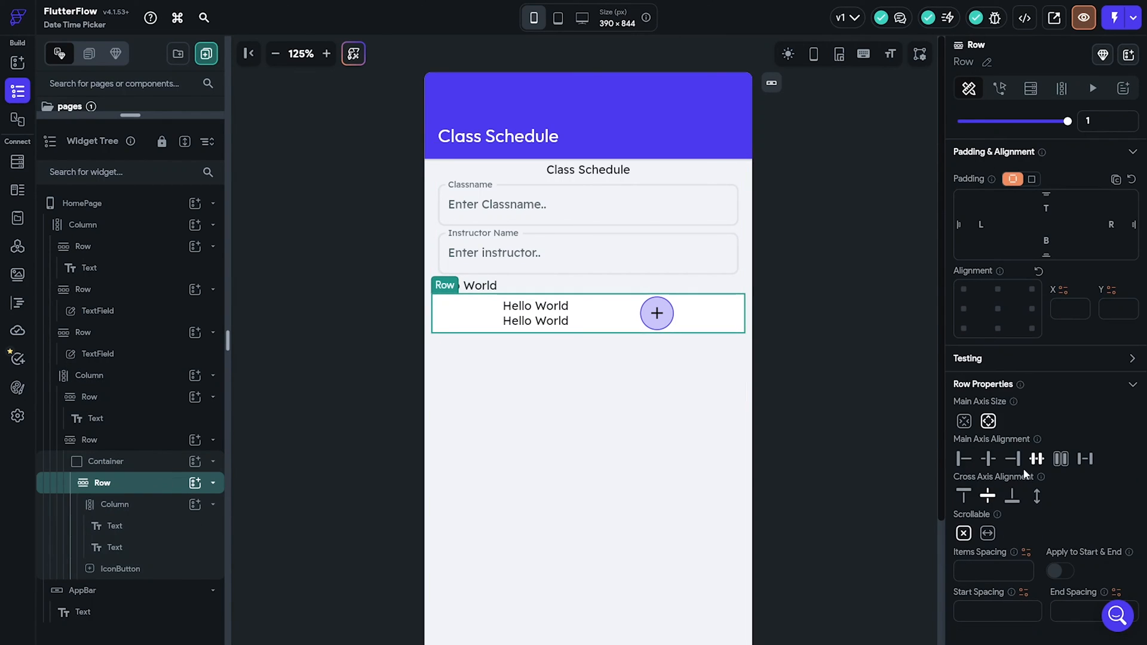
{"action": "left_click", "coordinate": [962, 458]}
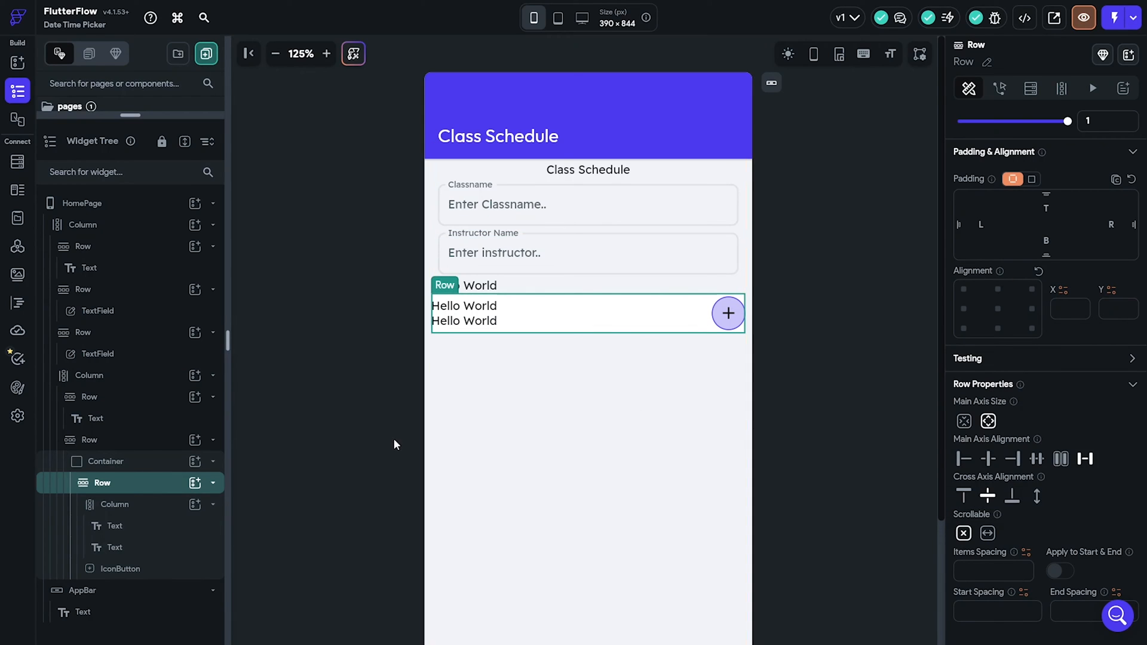
Step: Give the card container 48 px height and corner radius 8, and clear the Hello World text above it
{"action": "left_click", "coordinate": [106, 460]}
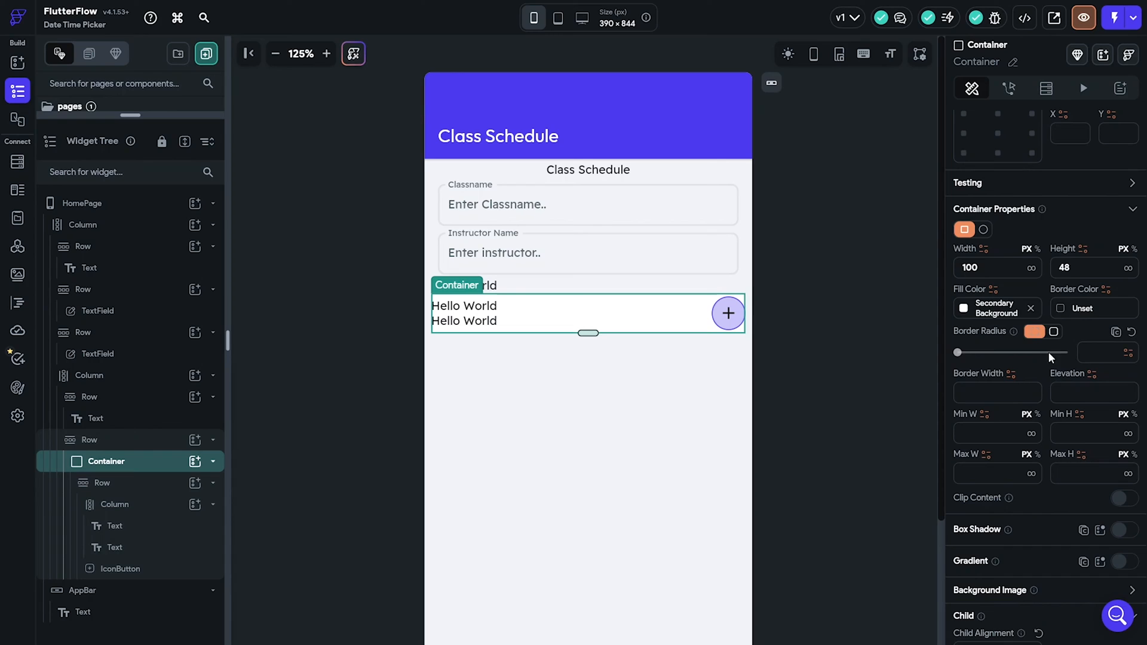
{"action": "left_click", "coordinate": [1051, 330]}
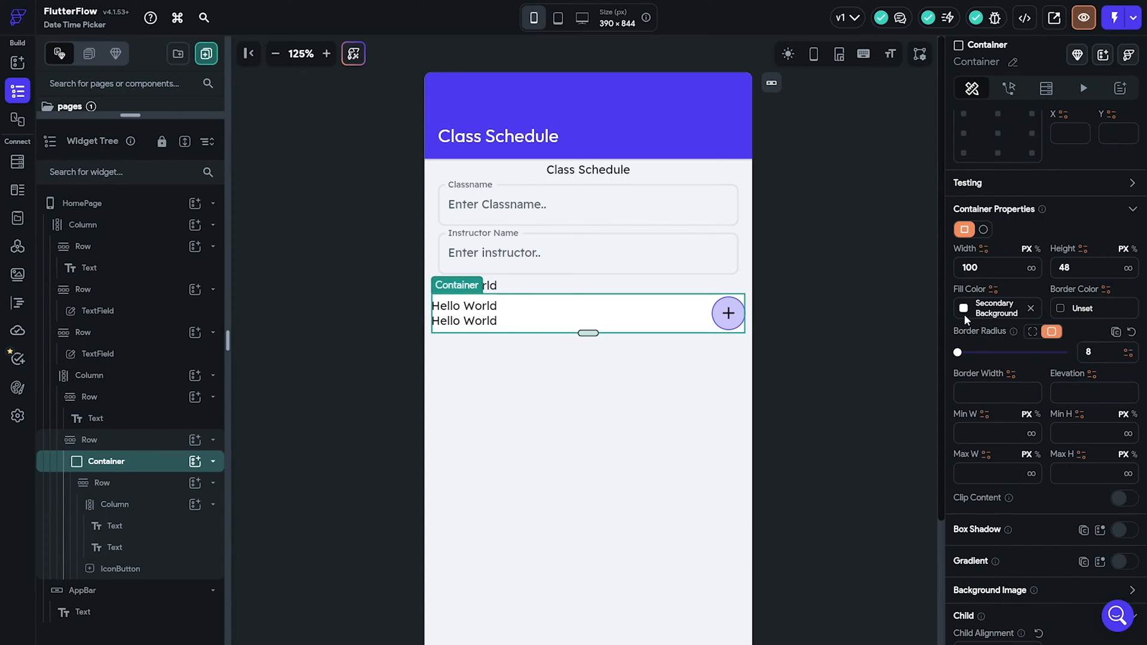
{"action": "left_click", "coordinate": [963, 308]}
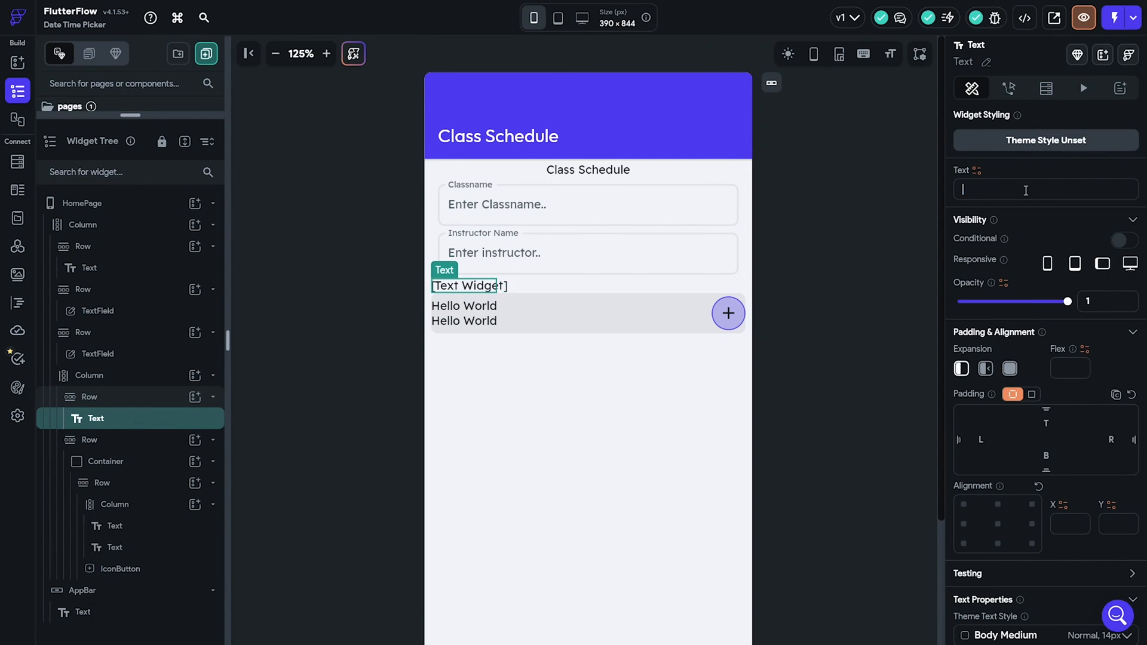
Step: Label the day text 'Monday' and swap the row's plus IconButton for a clock icon
{"action": "left_click", "coordinate": [82, 203]}
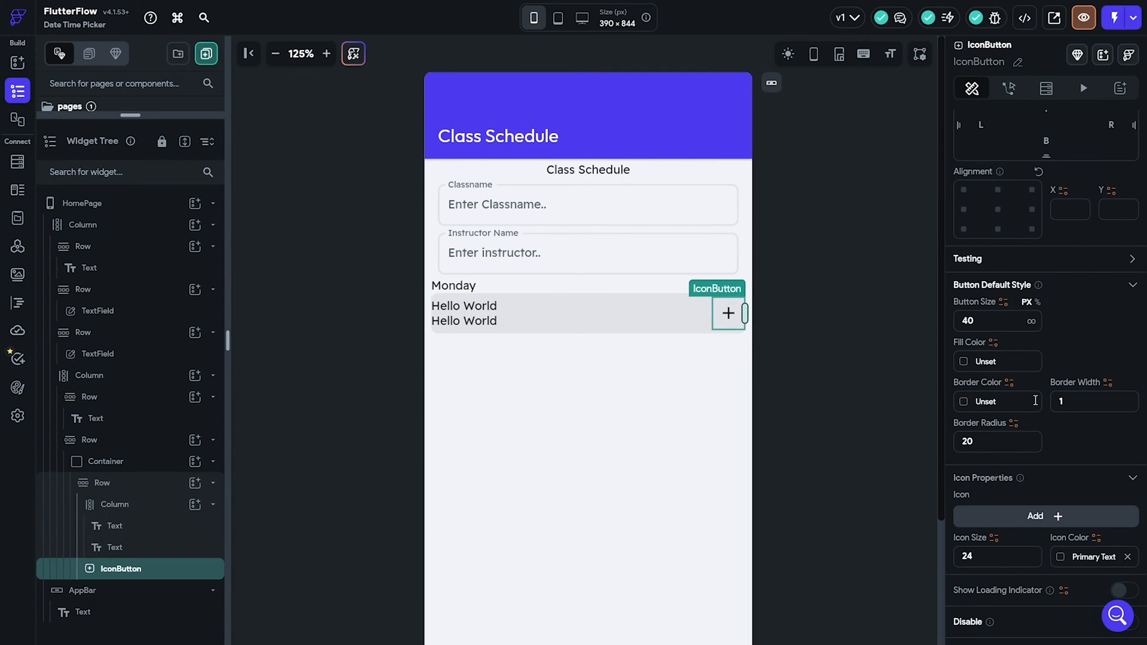
{"action": "mouse_move", "coordinate": [1006, 549]}
{"action": "type", "text": "t"}
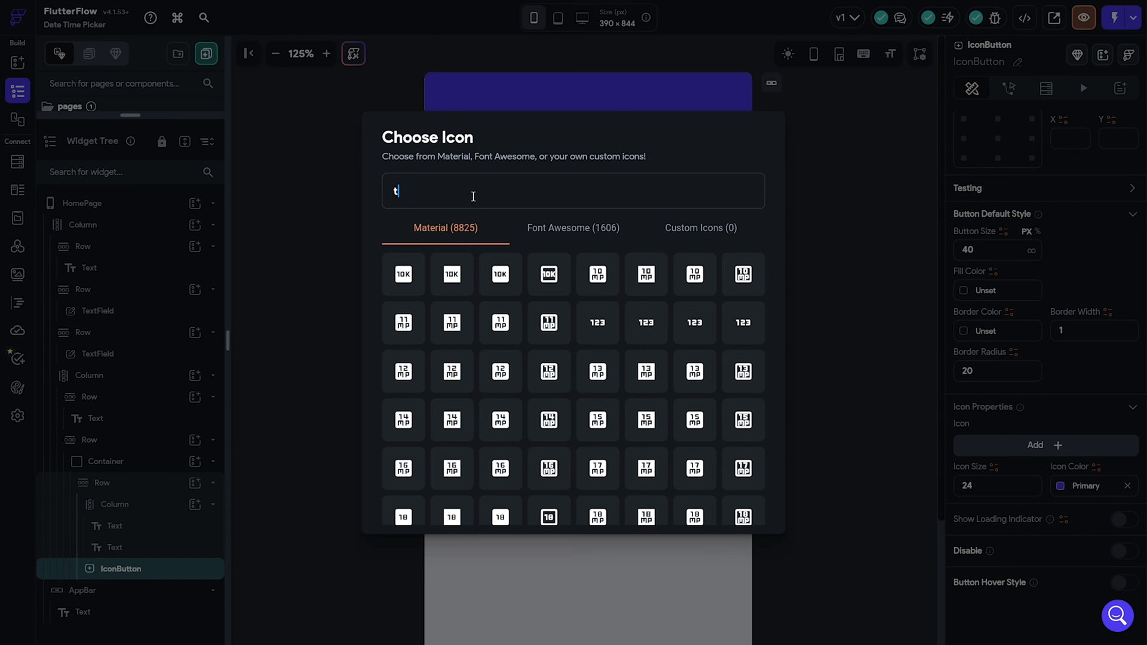
{"action": "type", "text": "ime"}
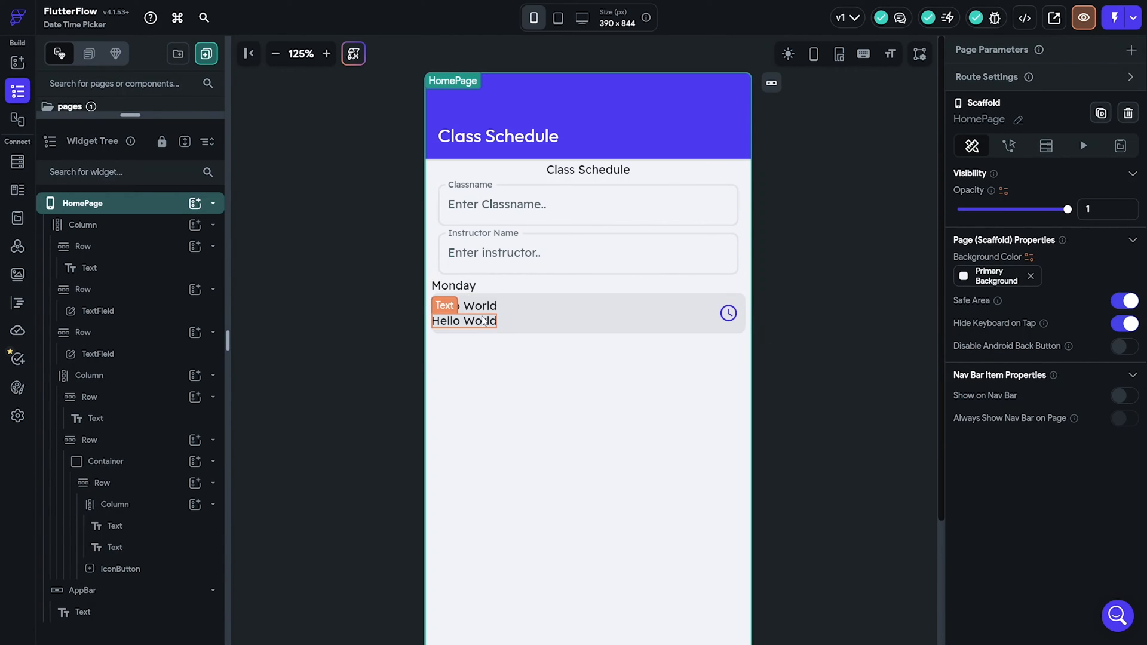
Step: Pad the Monday label by 4 and retitle the row texts 'Start Time' and 'Value here'
{"action": "left_click", "coordinate": [114, 505]}
{"action": "type", "text": "4"}
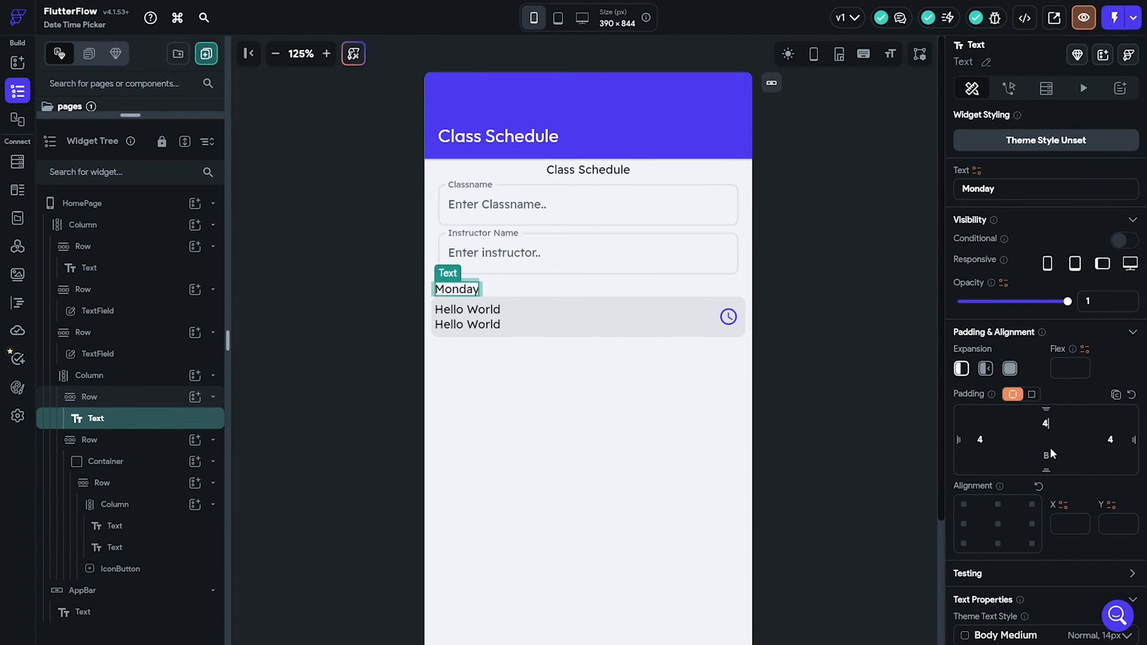
{"action": "left_click", "coordinate": [467, 312]}
{"action": "type", "text": "Start"}
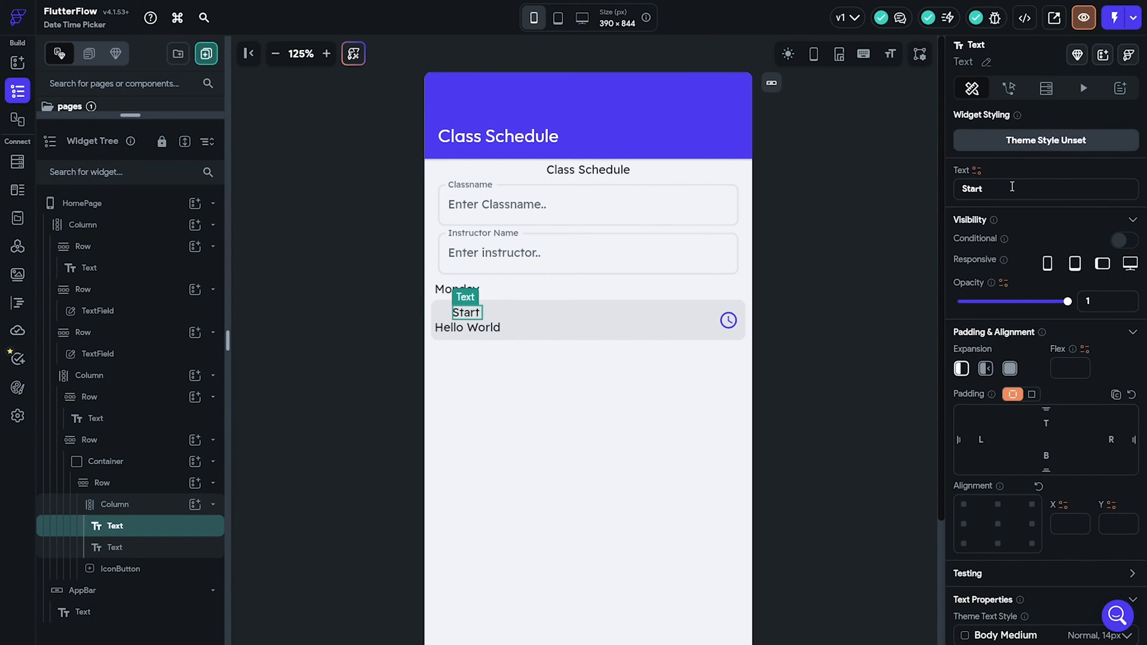
{"action": "type", "text": "Time"}
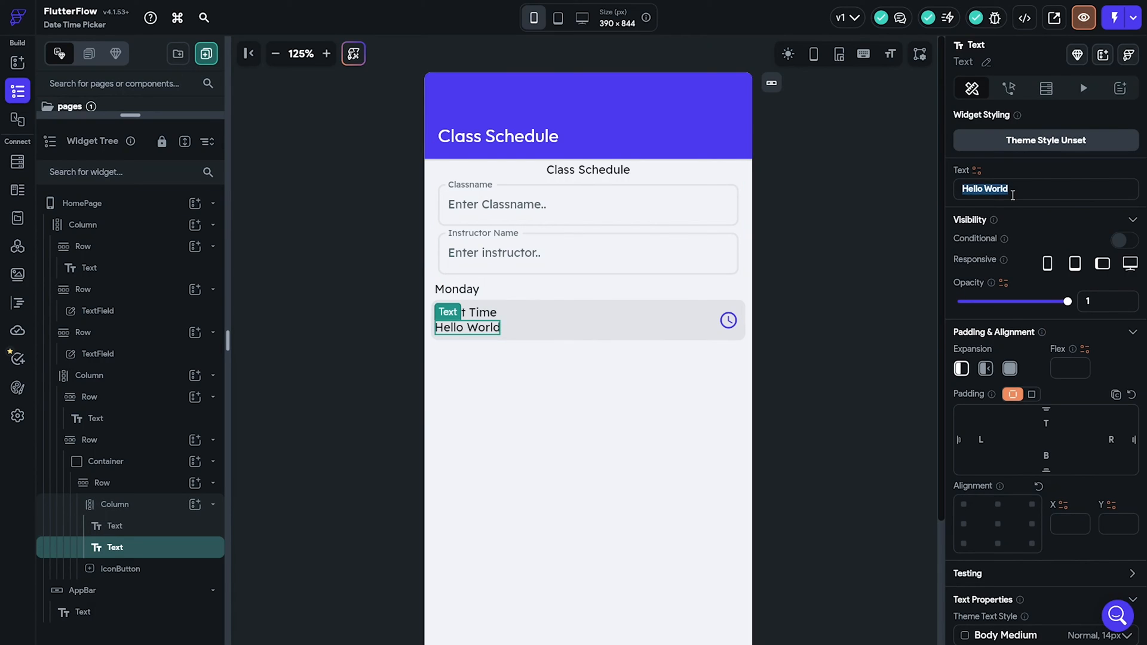
{"action": "type", "text": "Value"}
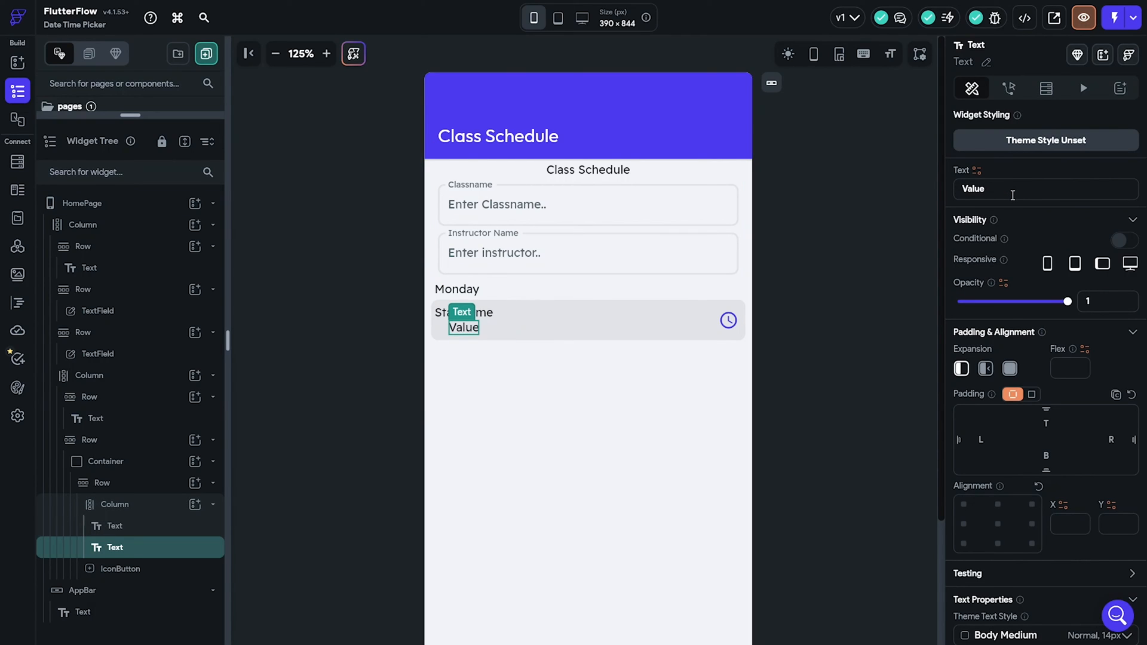
{"action": "left_click", "coordinate": [82, 203]}
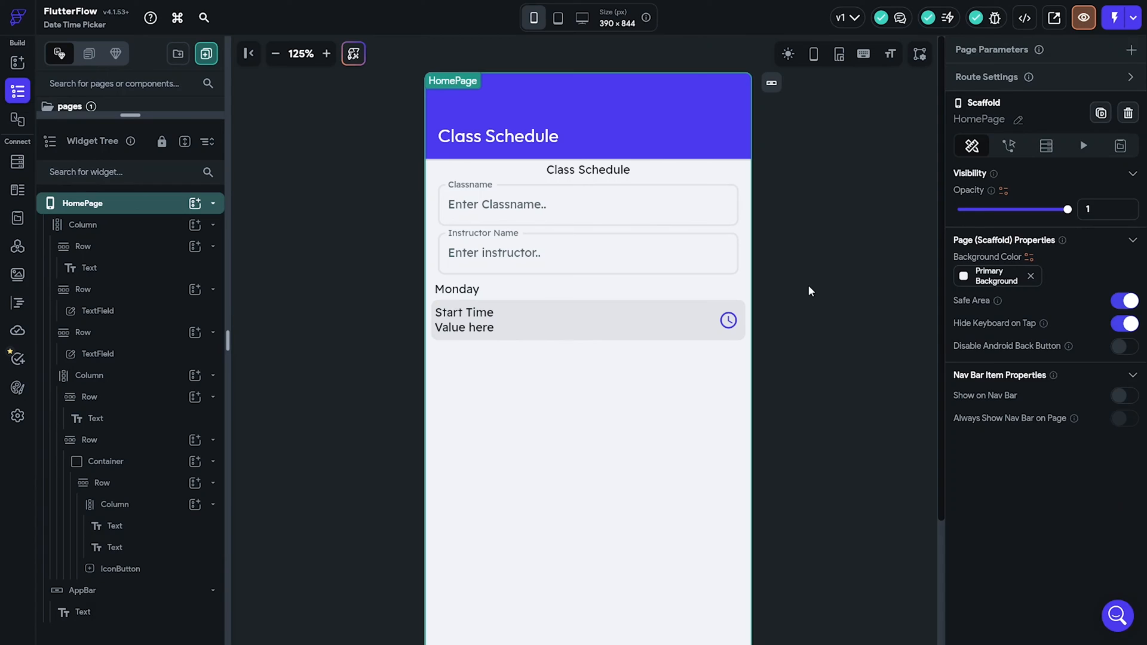
{"action": "mouse_move", "coordinate": [766, 572]}
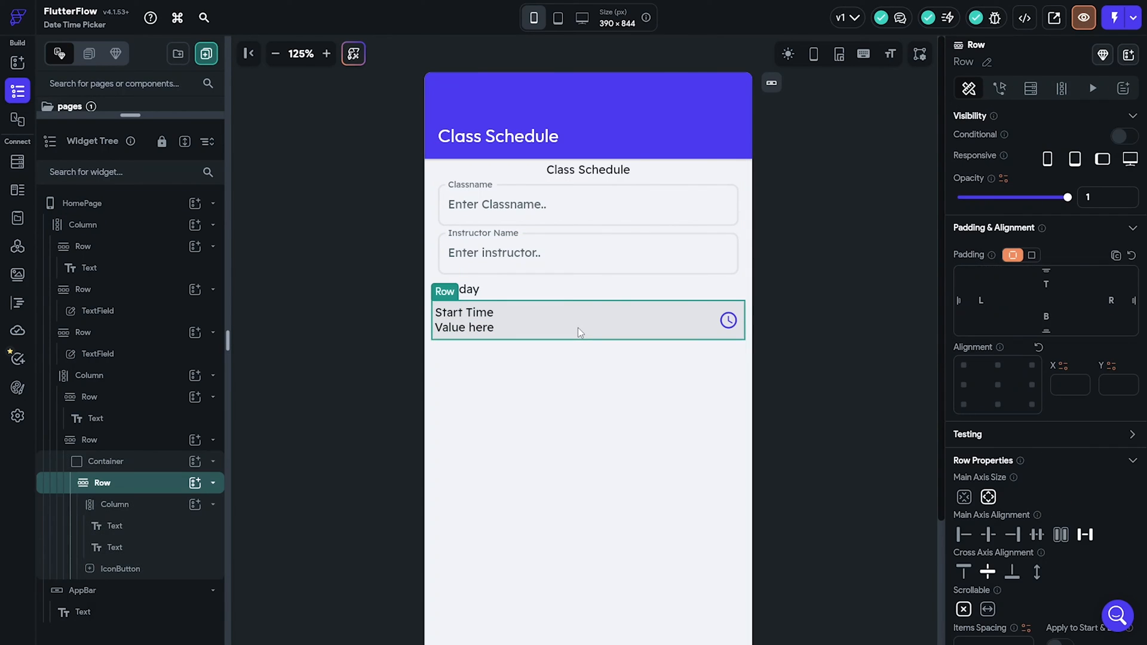
Step: Duplicate the Start Time row twice with 4 top/bottom padding, clearing the third row's content
{"action": "left_click", "coordinate": [89, 439]}
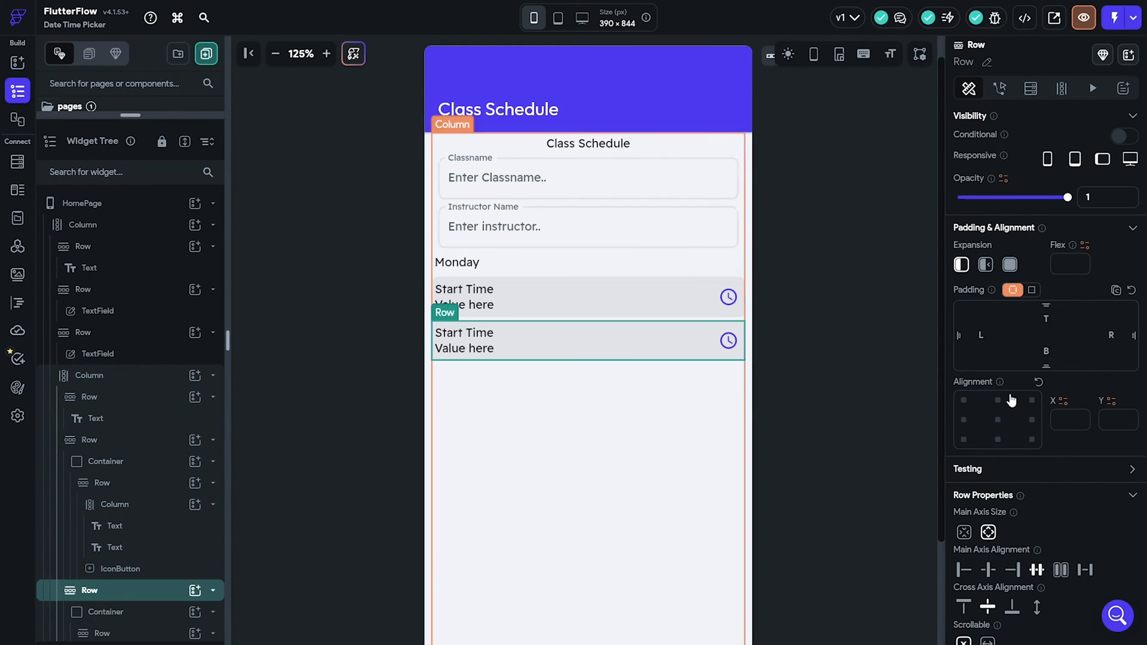
{"action": "left_click", "coordinate": [83, 203]}
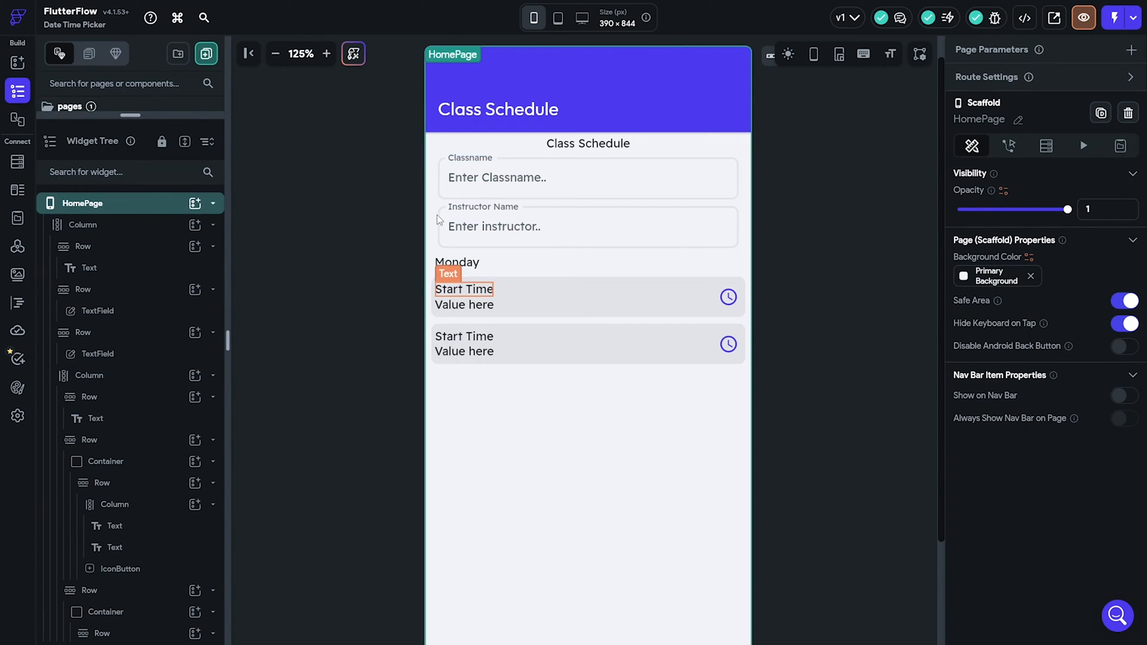
{"action": "left_click", "coordinate": [587, 344]}
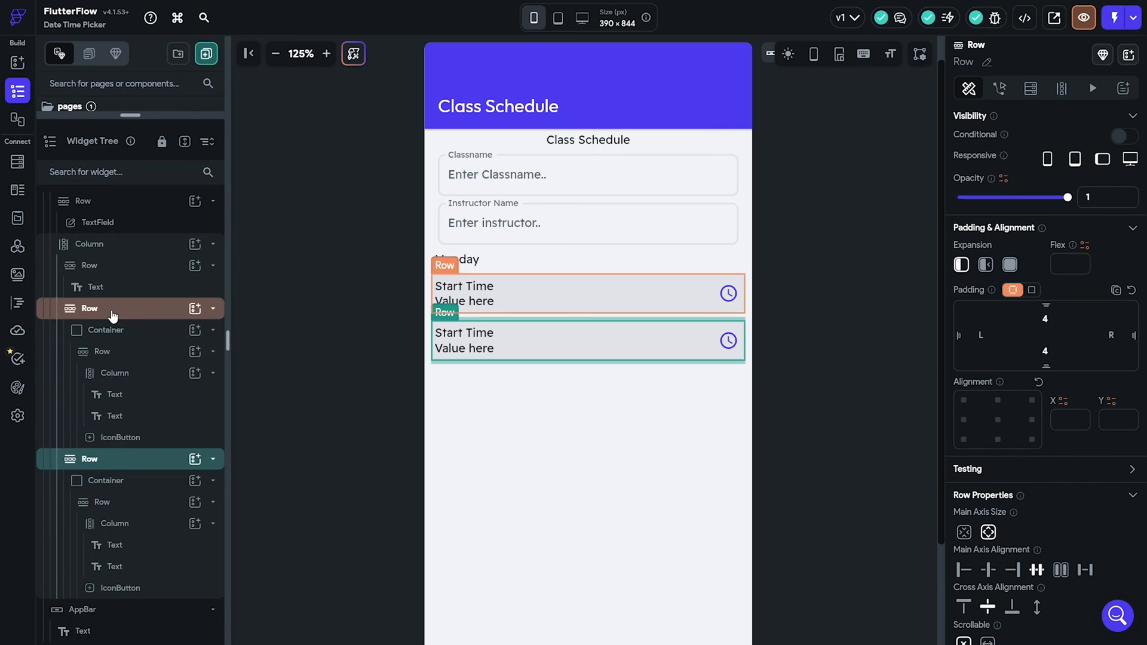
{"action": "left_click", "coordinate": [108, 480]}
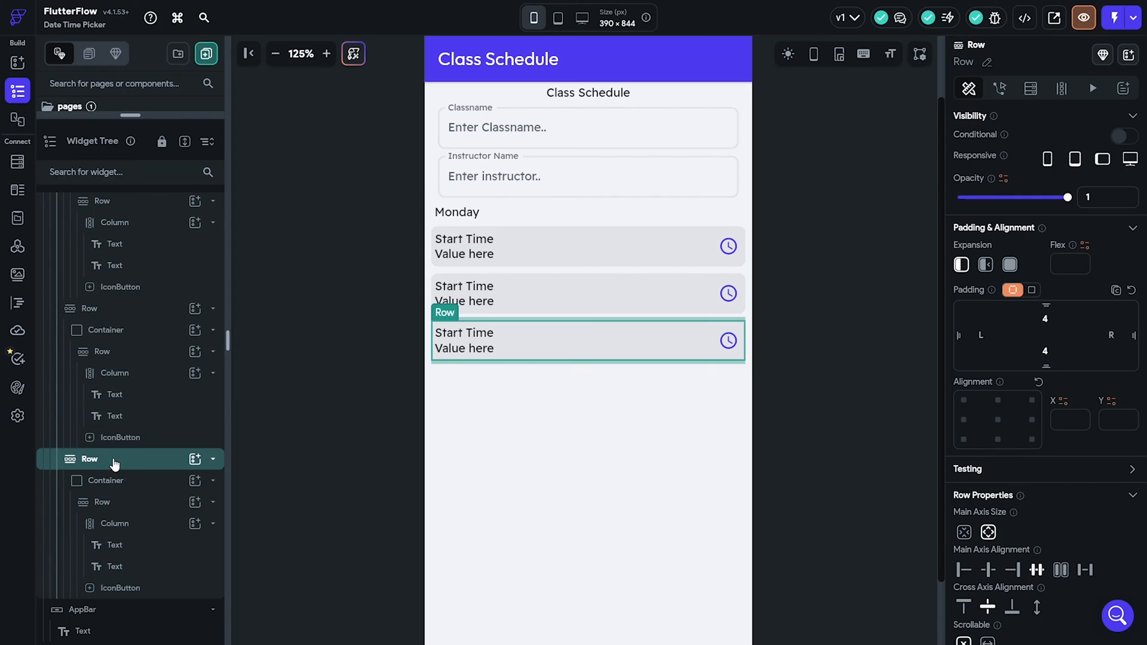
{"action": "left_click", "coordinate": [196, 587]}
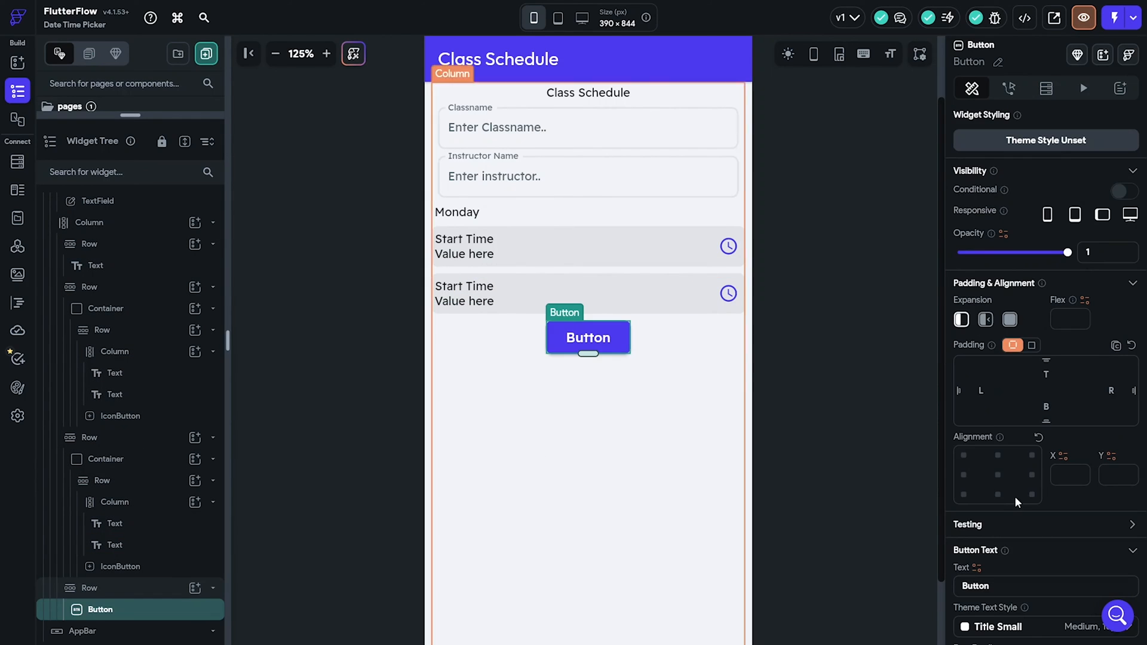
Step: Fill the third row with an expanded 'Create Schedule' button and start converting the first row to a date row
{"action": "scroll", "scroll_direction": "down", "scroll_amount": 3}
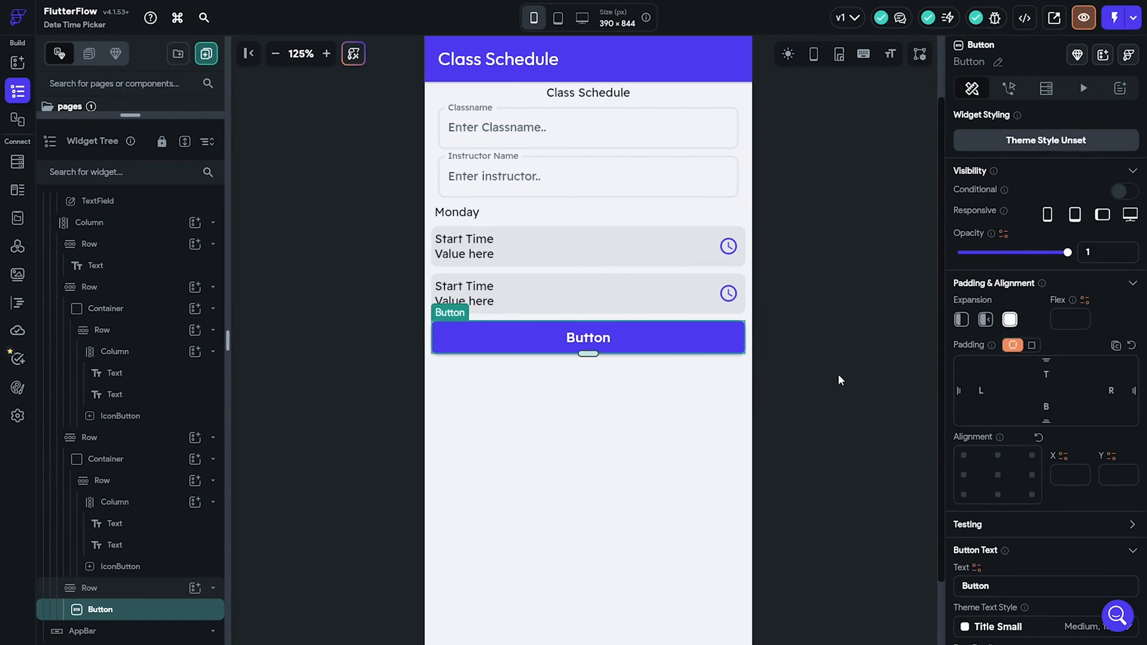
{"action": "mouse_move", "coordinate": [938, 214]}
{"action": "type", "text": "Fin"}
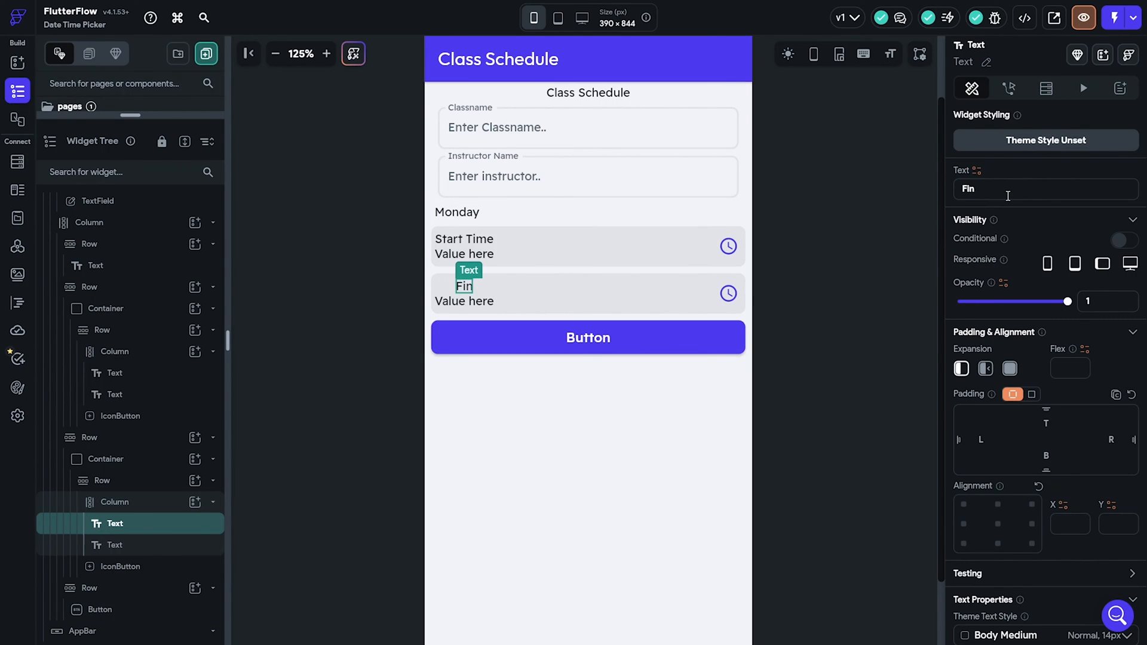
{"action": "left_click", "coordinate": [588, 336]}
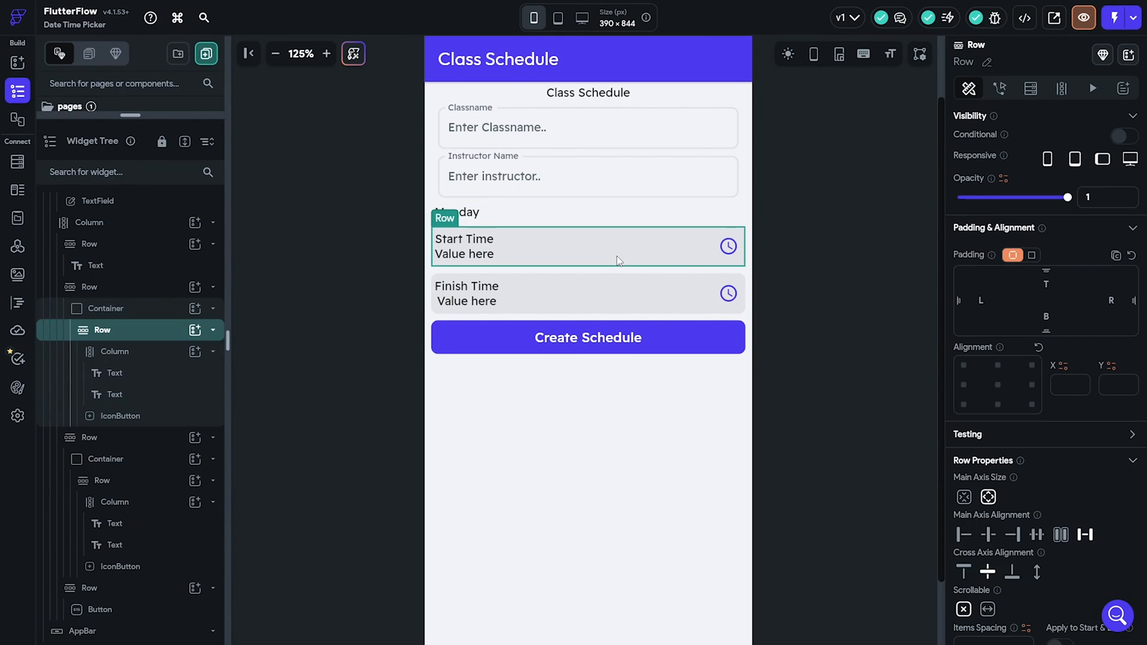
{"action": "left_click", "coordinate": [106, 308]}
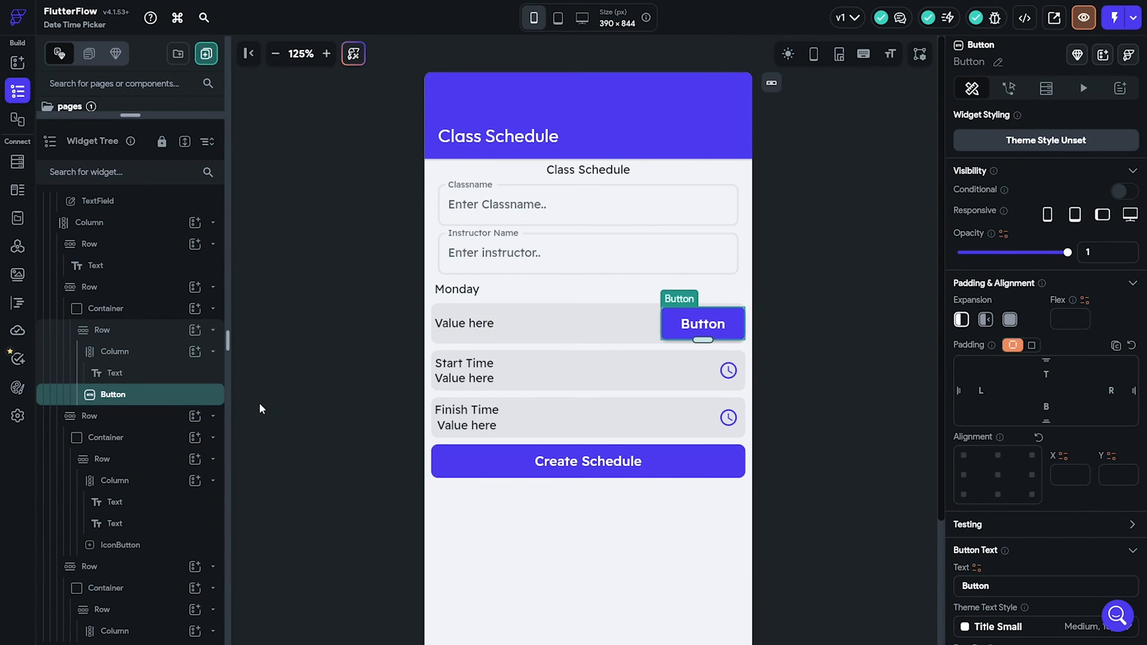
Step: Give the date row a '[ Date Here ]' text and a 'Pick date' button, with the second row titled Finish Time
{"action": "scroll", "scroll_direction": "down", "scroll_amount": 3}
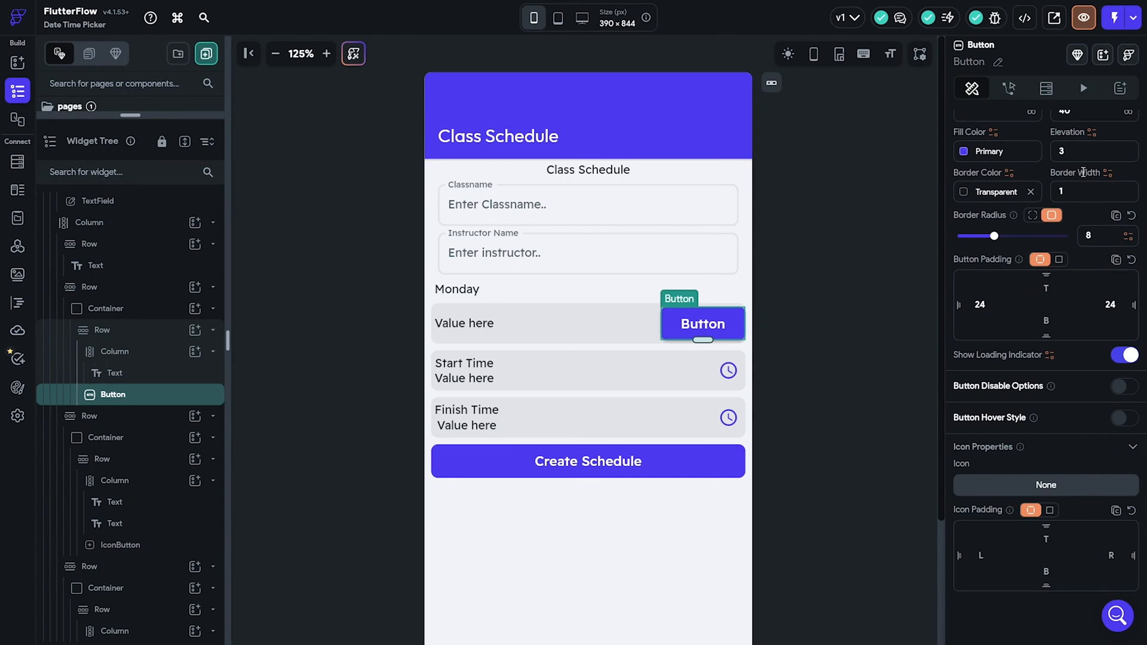
{"action": "scroll", "scroll_direction": "down", "scroll_amount": 3}
{"action": "type", "text": "Pick"}
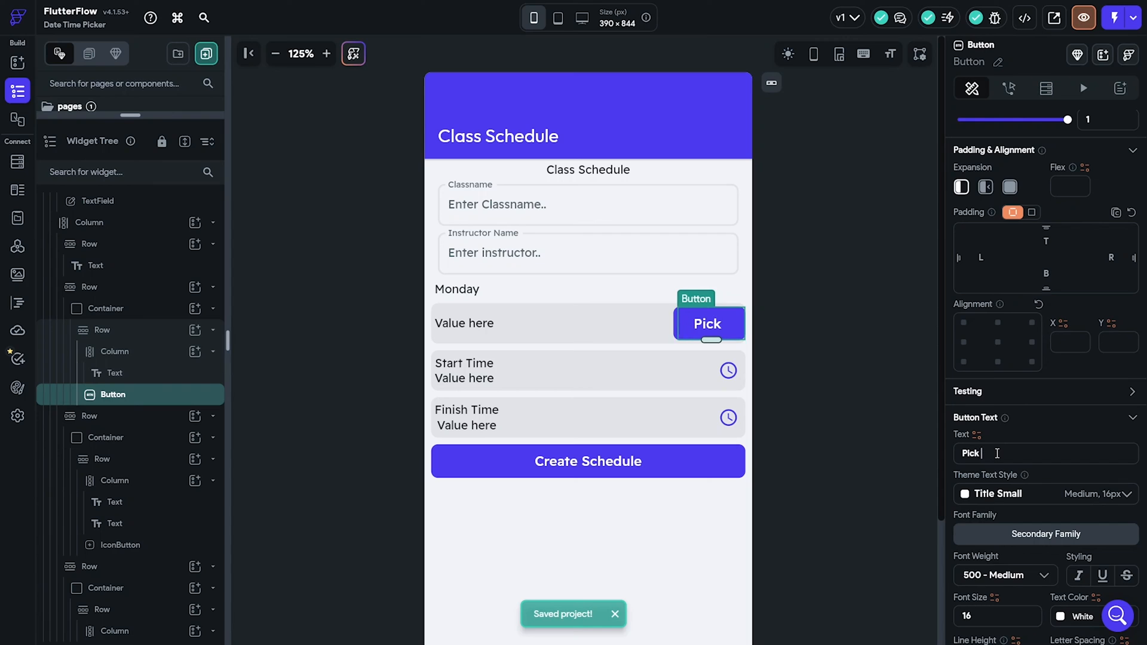
{"action": "left_click", "coordinate": [464, 323]}
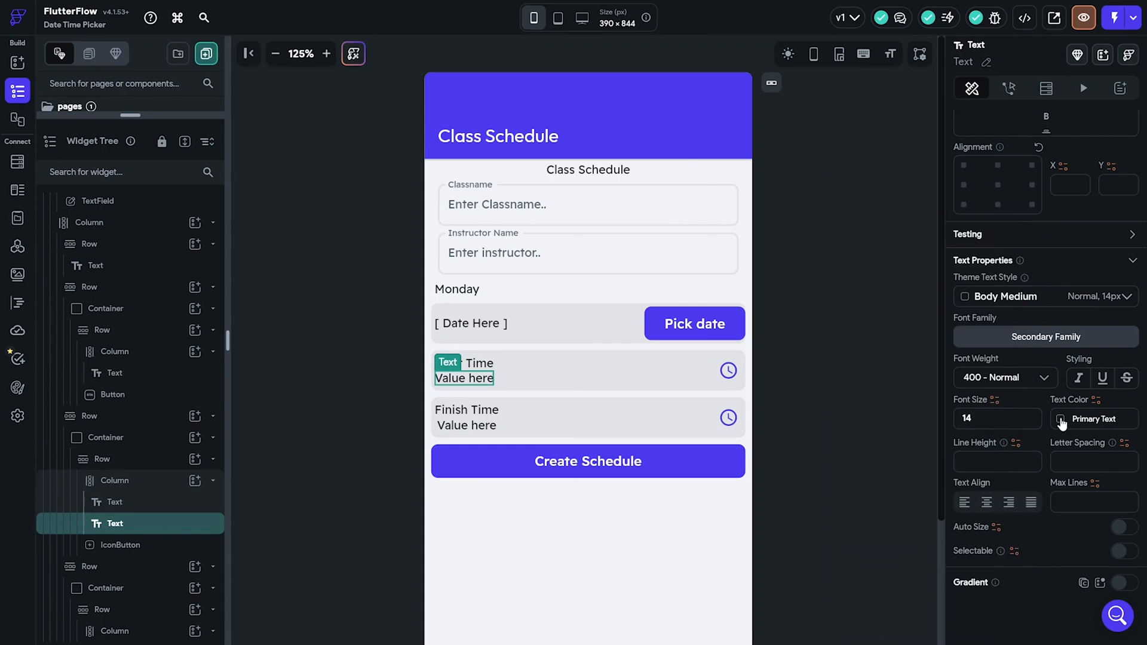
{"action": "left_click", "coordinate": [782, 418]}
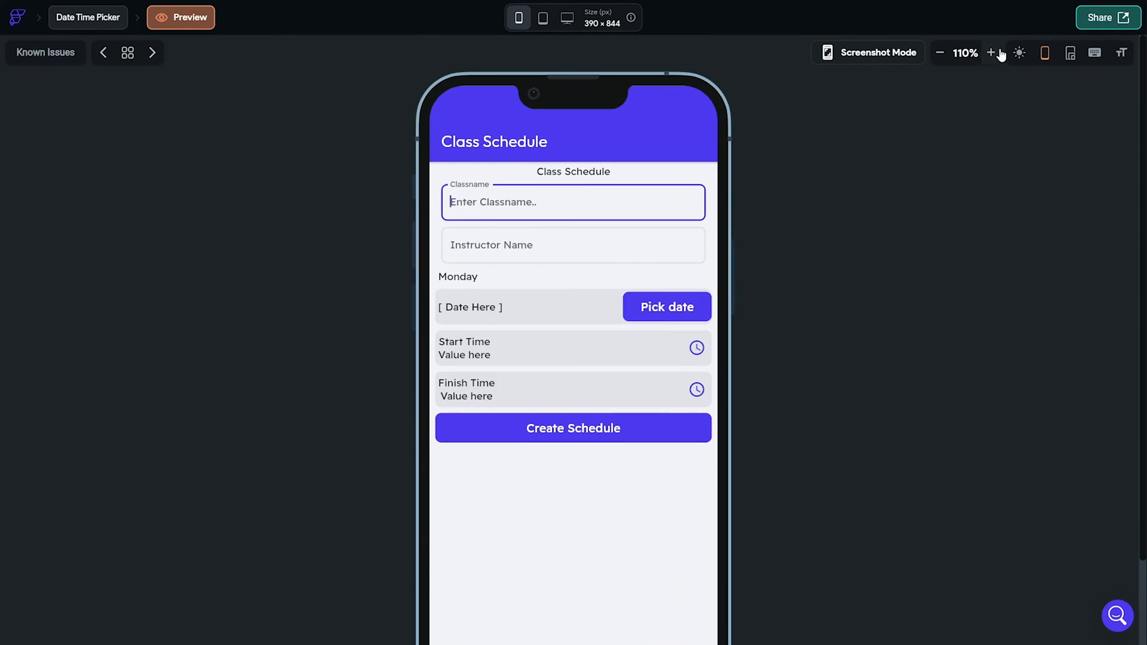
Step: Preview the Class Schedule page at 150% on a phone frame, then return to the editor
{"action": "left_click", "coordinate": [991, 52]}
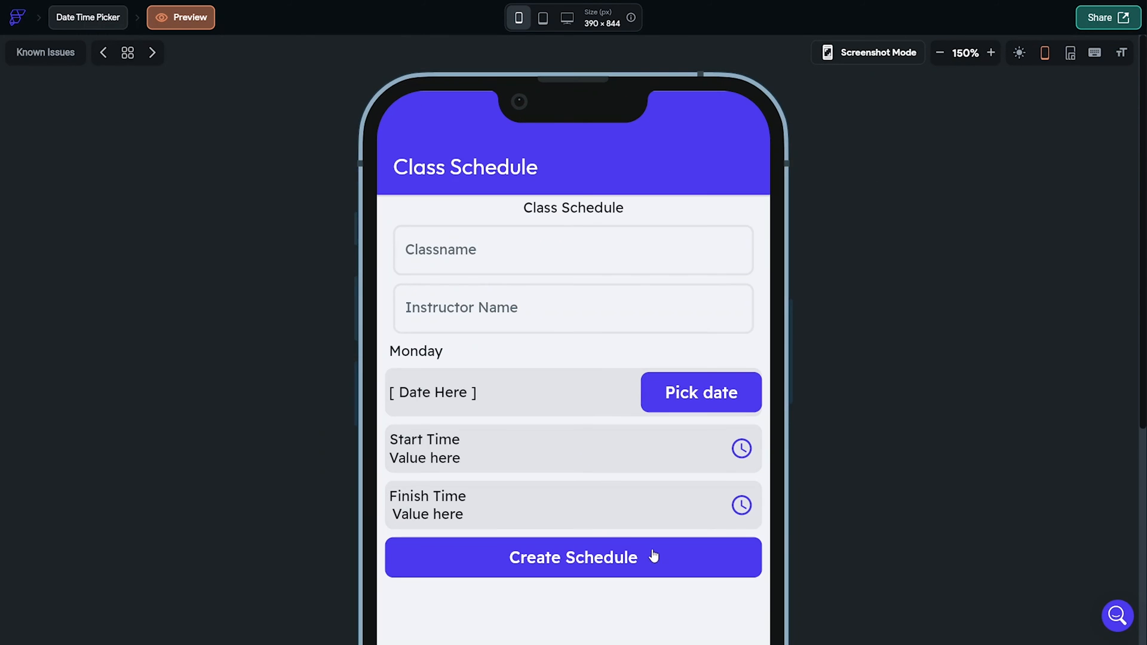
{"action": "mouse_move", "coordinate": [212, 75]}
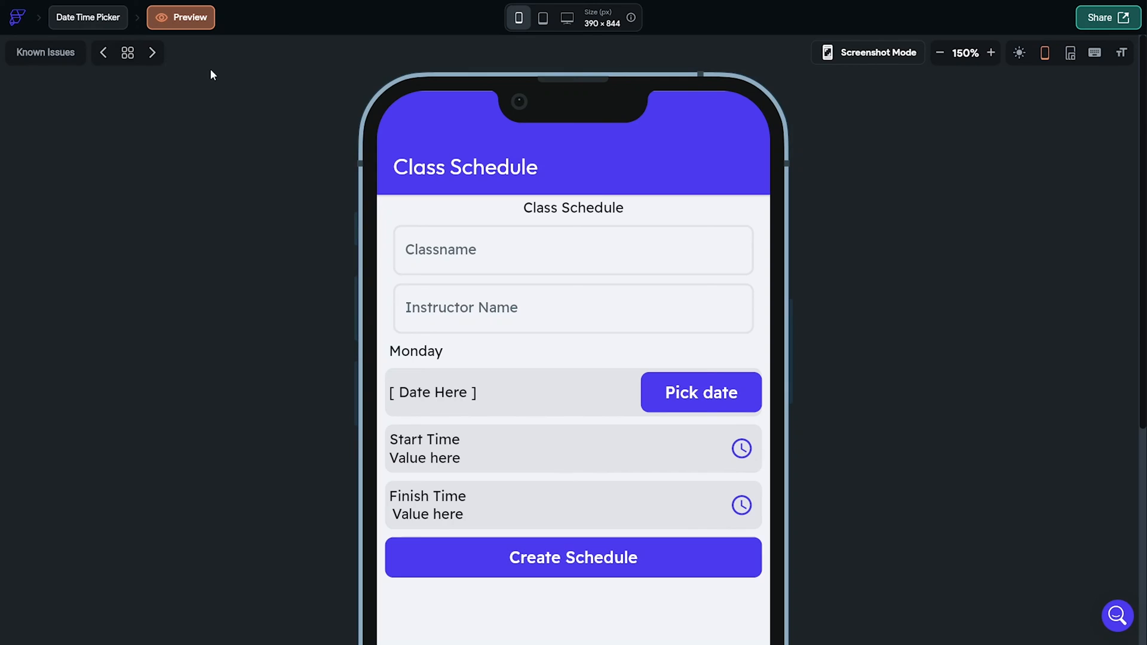
{"action": "left_click", "coordinate": [179, 17]}
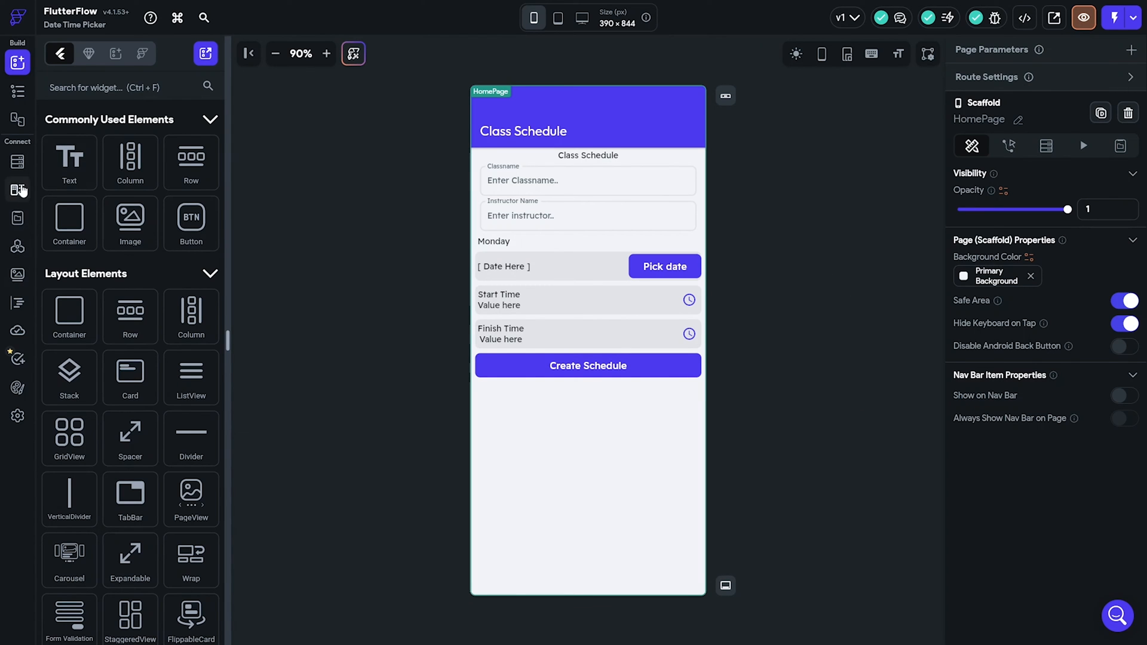
Step: Give the Pick date button an On Tap Date/Time Picker action of type Date
{"action": "left_click", "coordinate": [664, 265]}
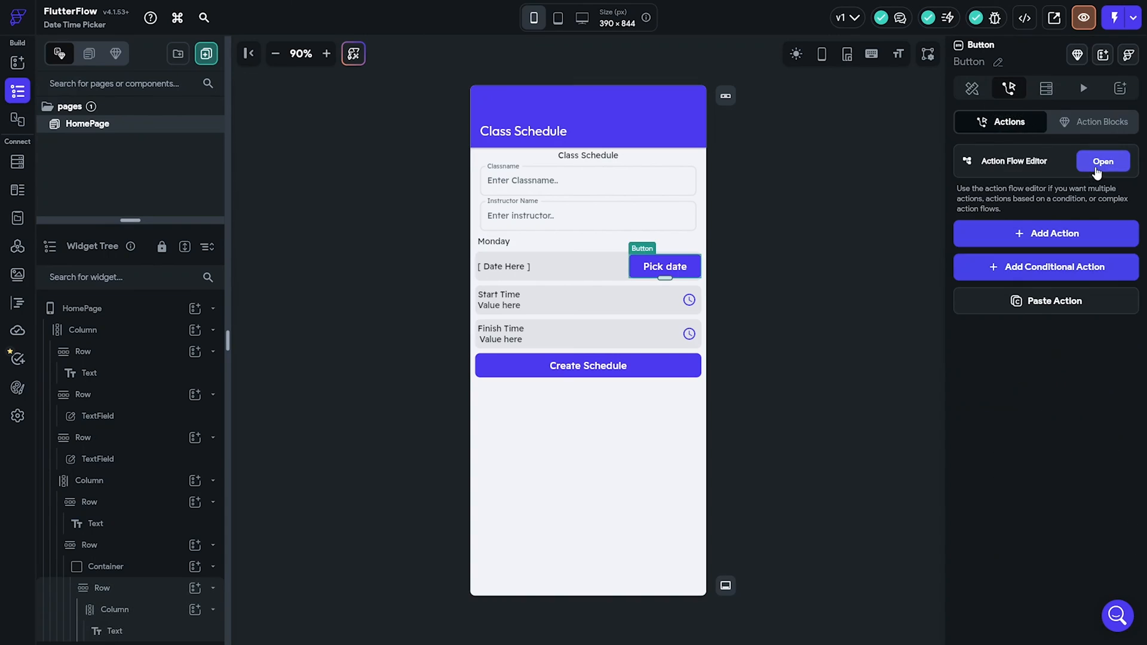
{"action": "left_click", "coordinate": [1102, 161]}
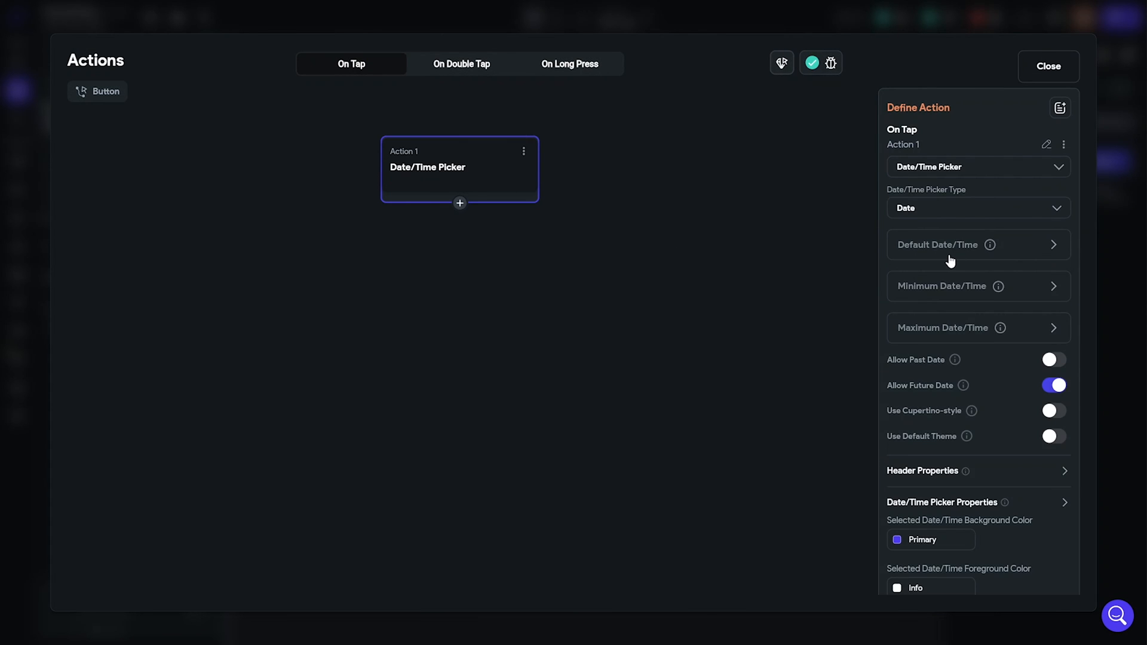
{"action": "mouse_move", "coordinate": [1020, 404]}
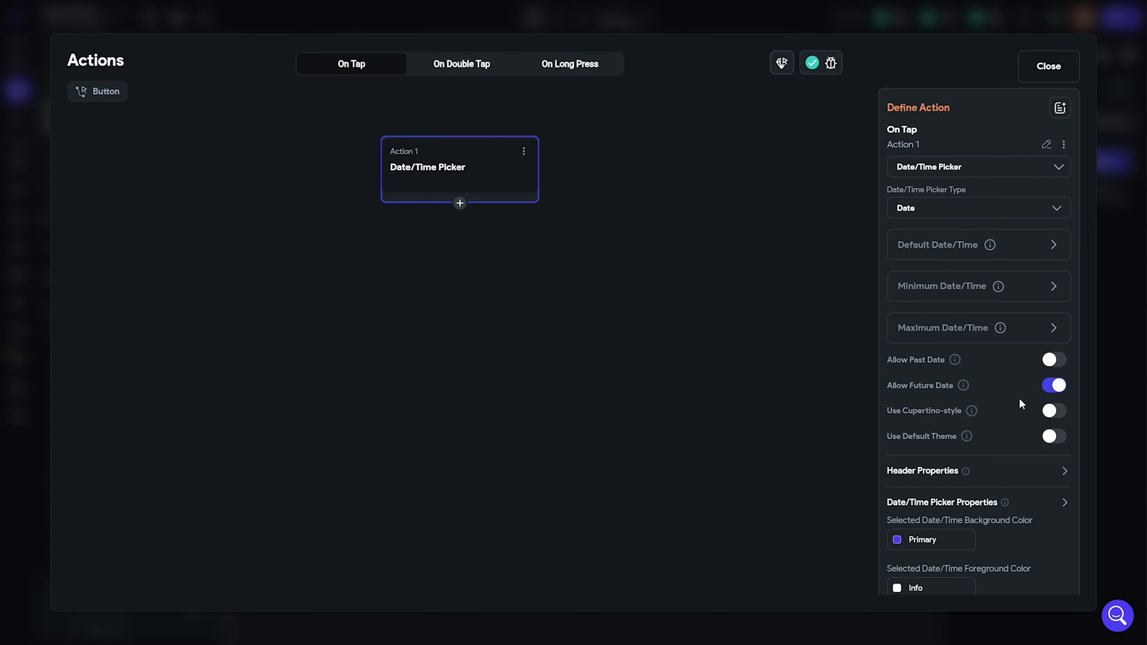
{"action": "scroll", "scroll_direction": "down", "scroll_amount": 3}
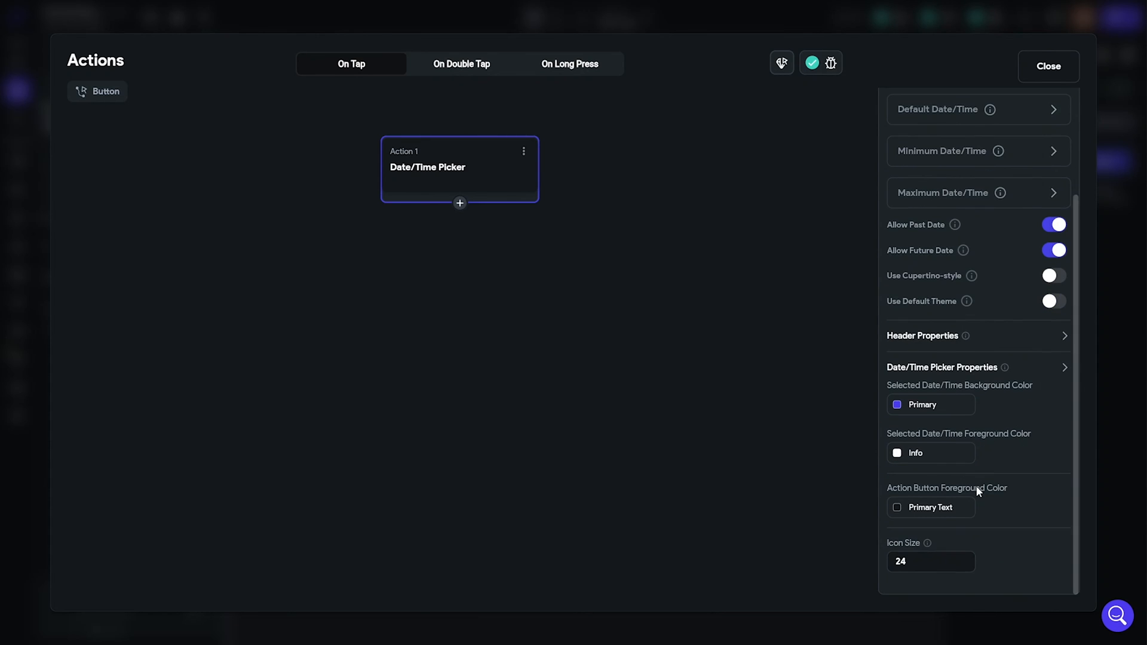
{"action": "scroll", "scroll_direction": "up", "scroll_amount": 3}
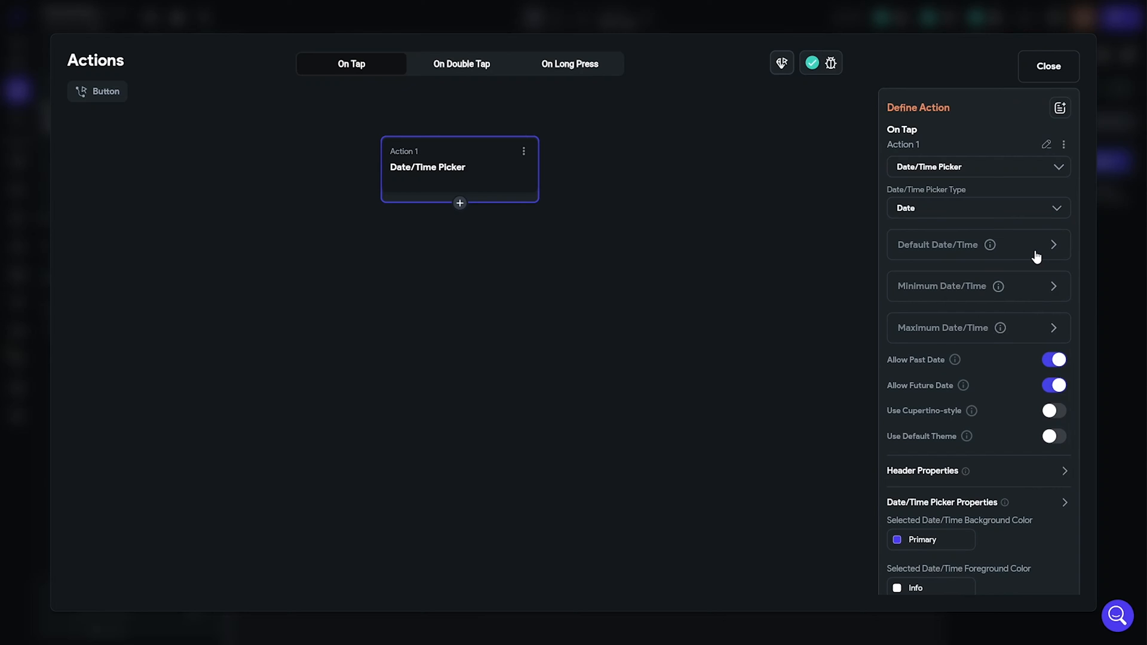
Step: Bind the Date Here text to Widget State > Date Picked with DateTime Format output
{"action": "left_click", "coordinate": [1046, 65]}
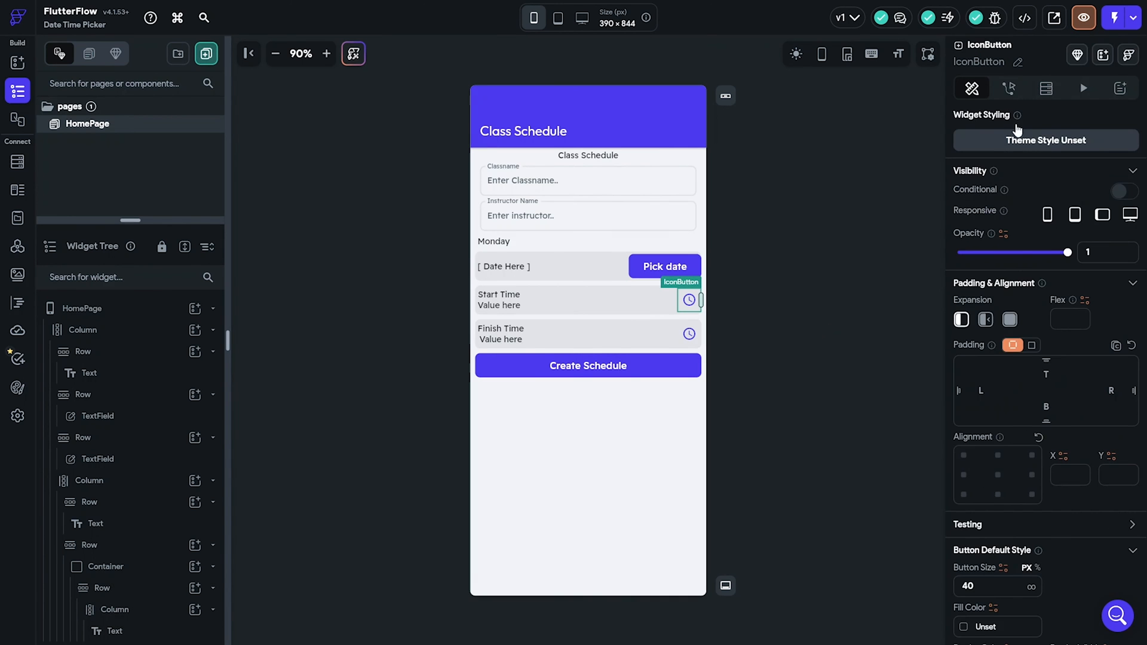
{"action": "left_click", "coordinate": [503, 267]}
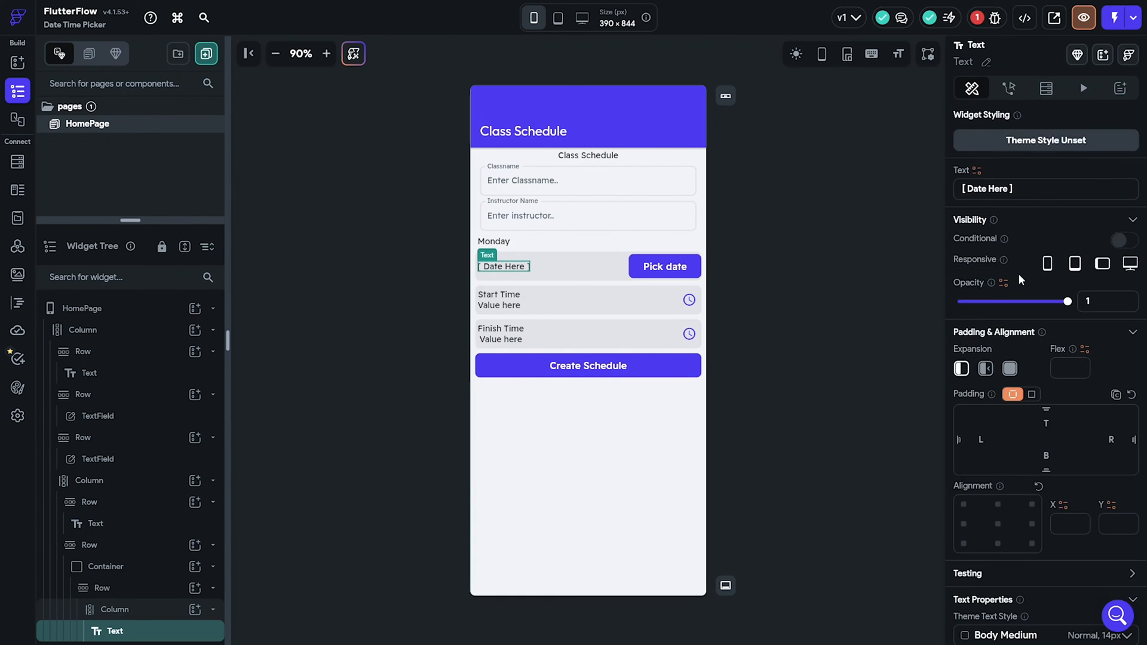
{"action": "scroll", "scroll_direction": "down", "scroll_amount": 3}
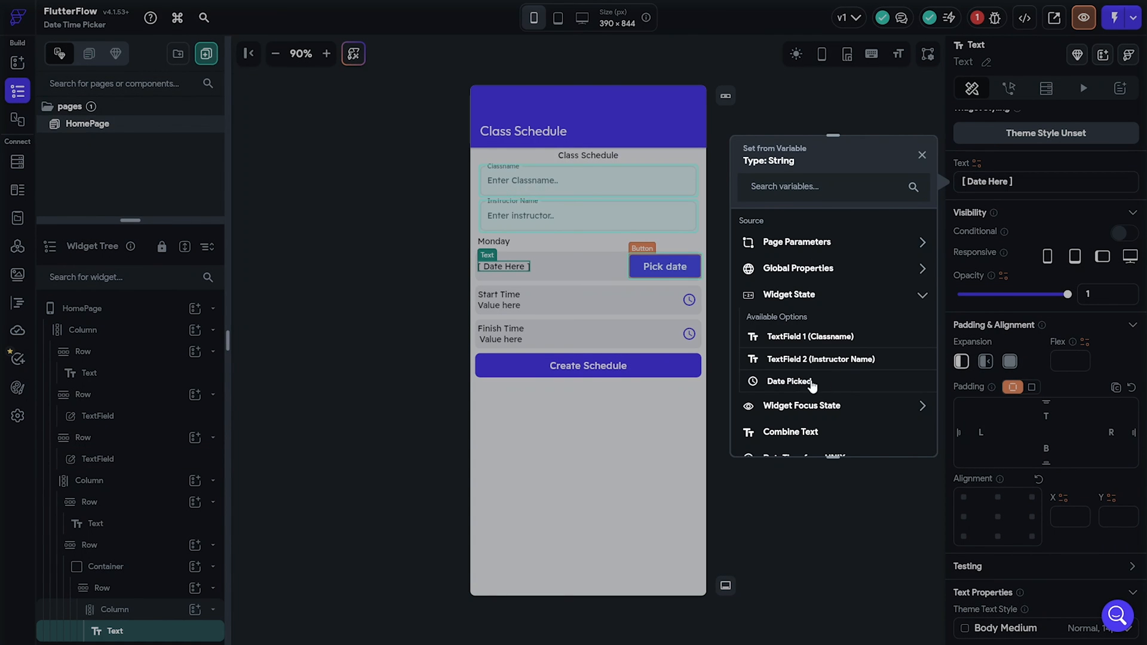
{"action": "left_click", "coordinate": [788, 381]}
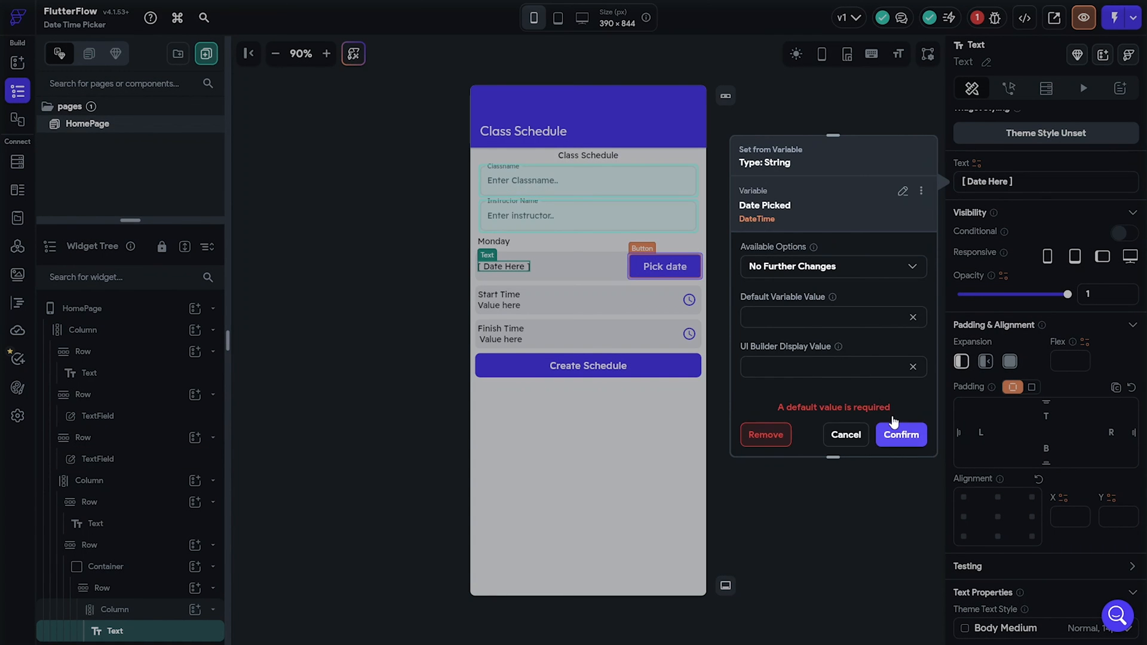
{"action": "left_click", "coordinate": [832, 266]}
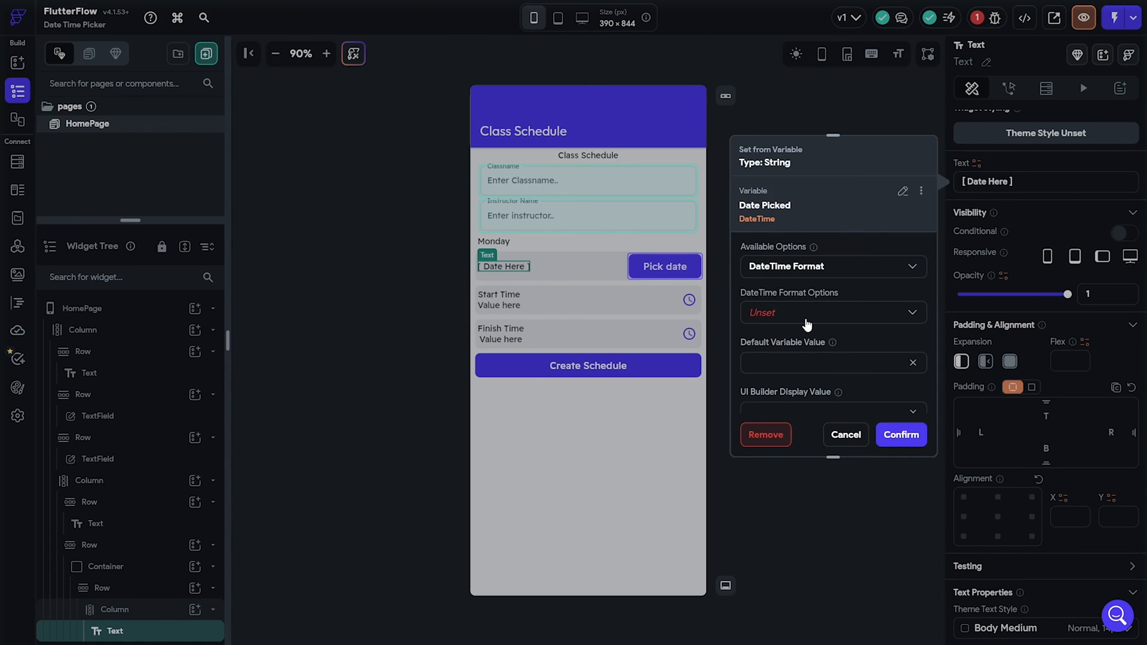
{"action": "left_click", "coordinate": [832, 312]}
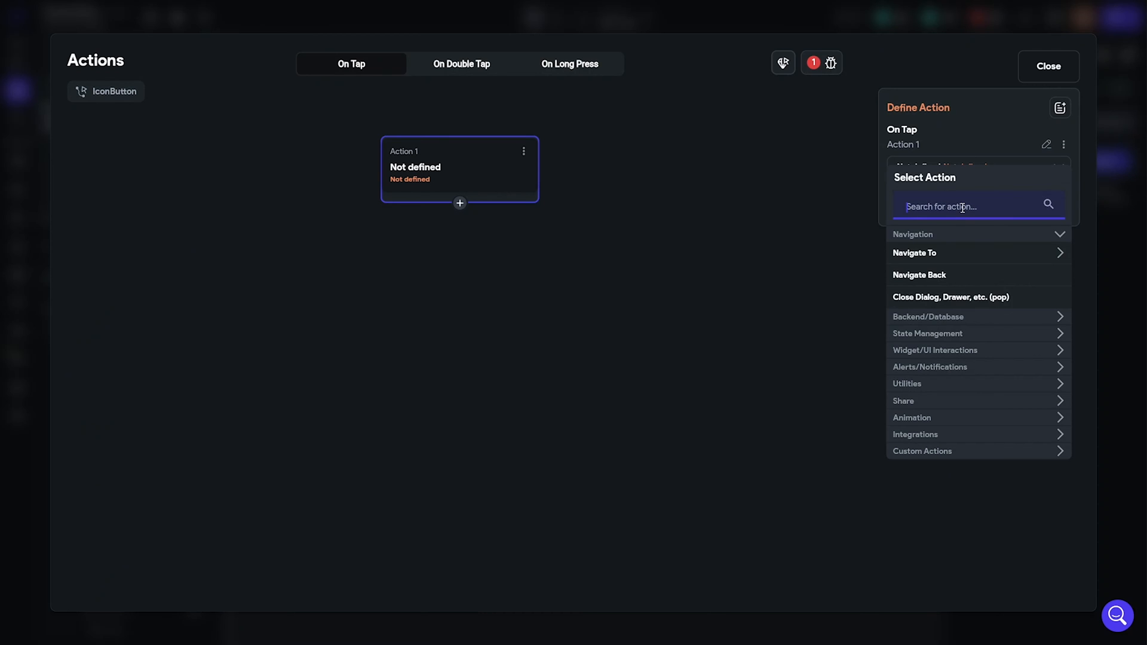
Step: Add an On Tap Date/Time Picker to the Start Time clock icon and search actions for the Finish Time icon
{"action": "type", "text": "time"}
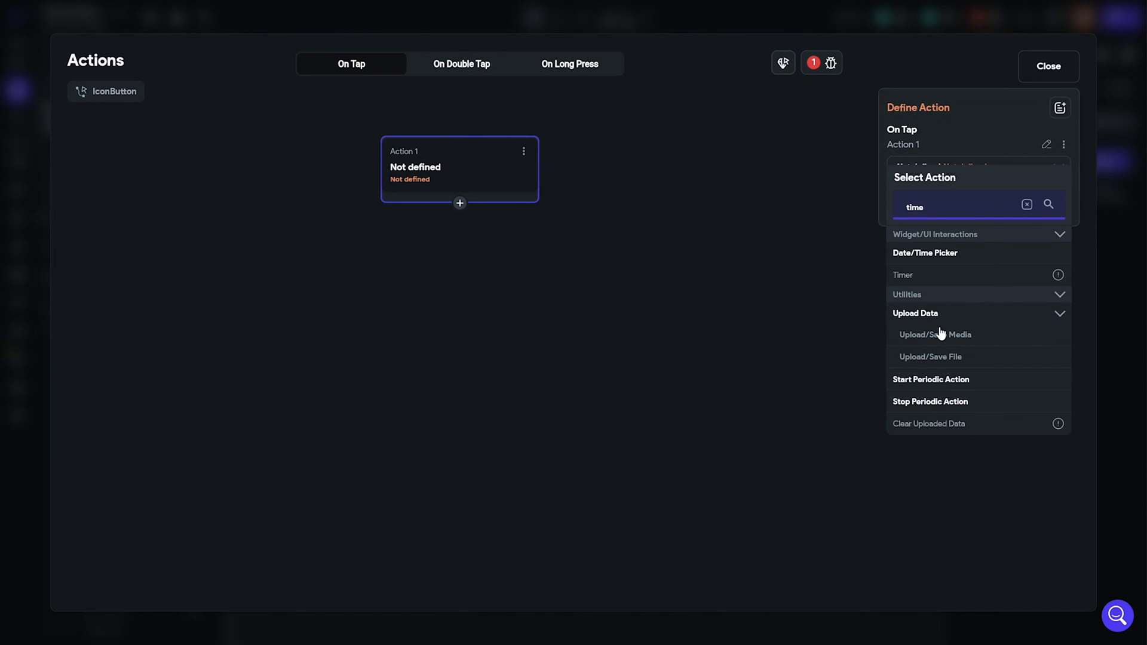
{"action": "left_click", "coordinate": [924, 252]}
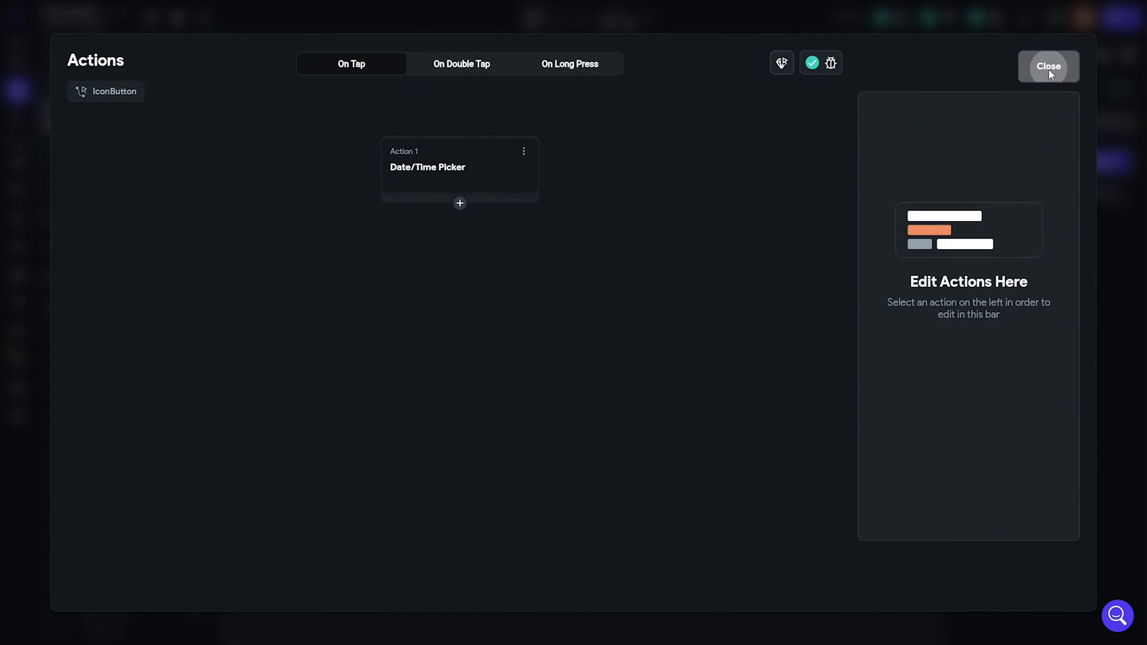
{"action": "left_click", "coordinate": [1047, 66]}
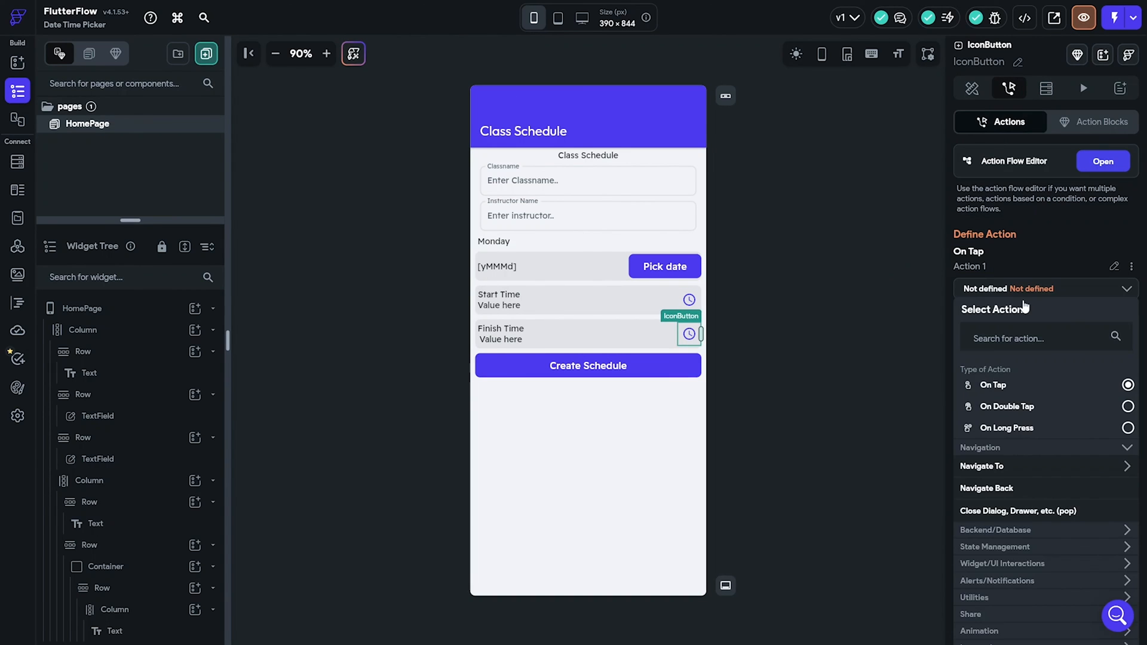
{"action": "type", "text": "date"}
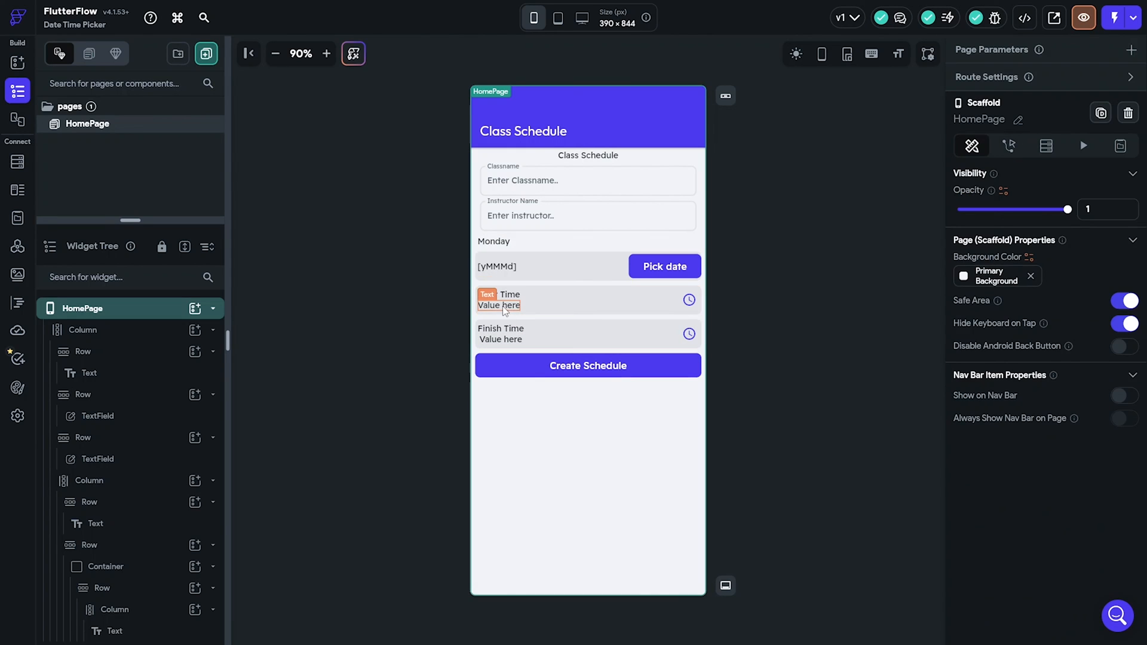
Step: Bind the Start Time and Finish Time values to Date Picked in Hm format
{"action": "left_click", "coordinate": [510, 300]}
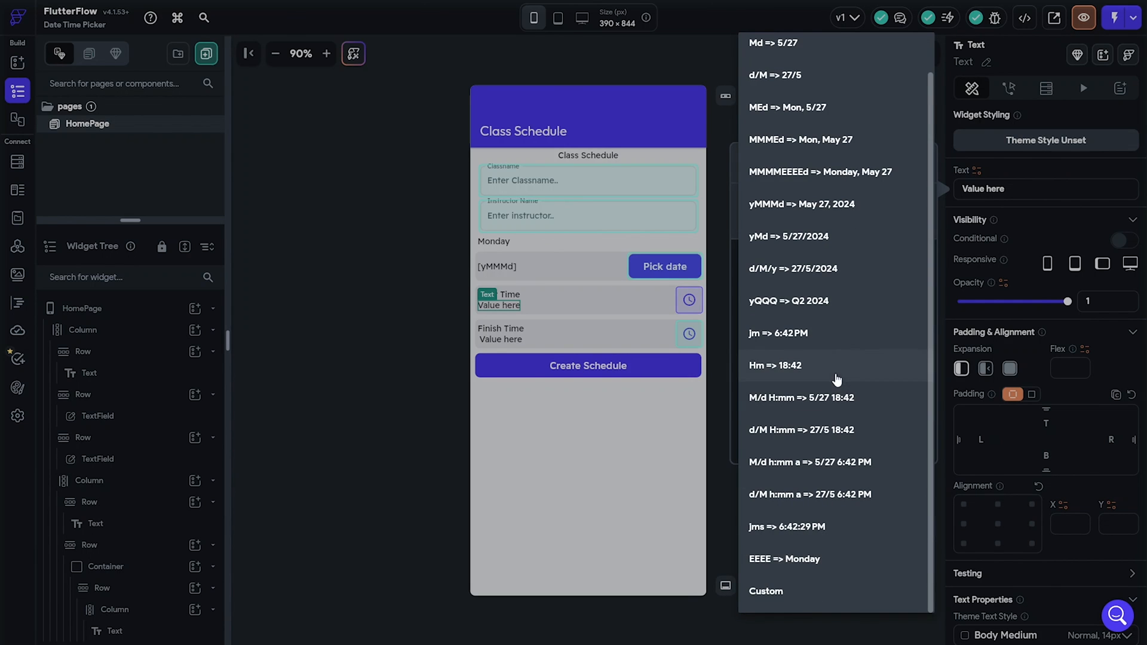
{"action": "left_click", "coordinate": [775, 365]}
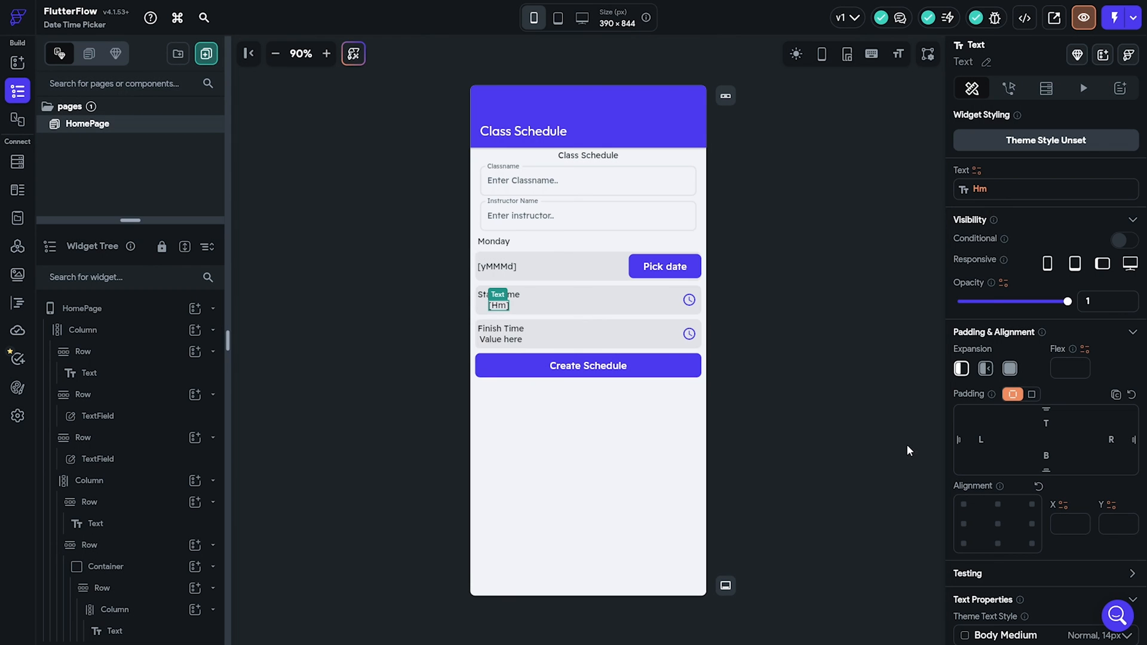
{"action": "left_click", "coordinate": [500, 338]}
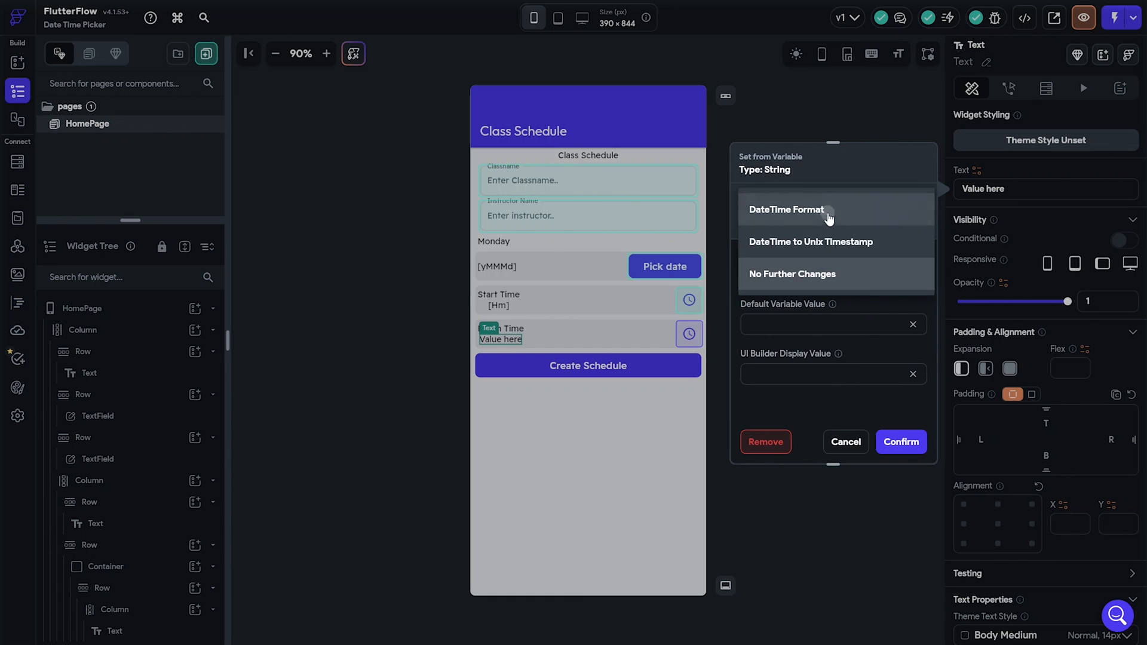
{"action": "left_click", "coordinate": [900, 442]}
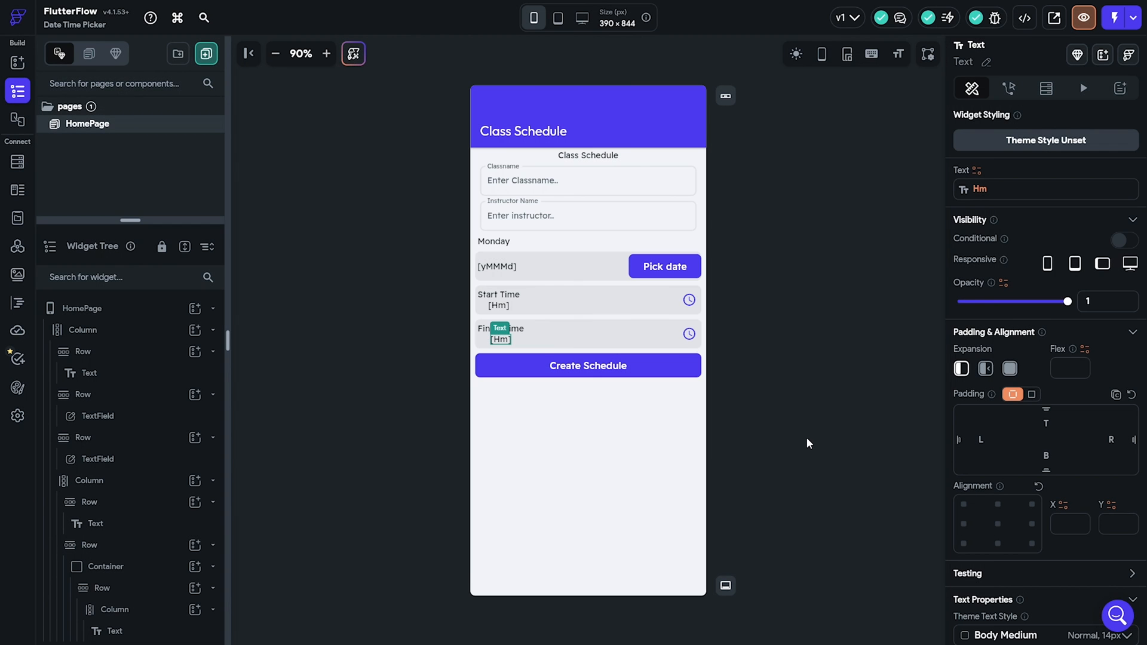
Step: Set the Start Time column's Cross Axis Alignment to start and launch the preview
{"action": "left_click", "coordinate": [501, 334]}
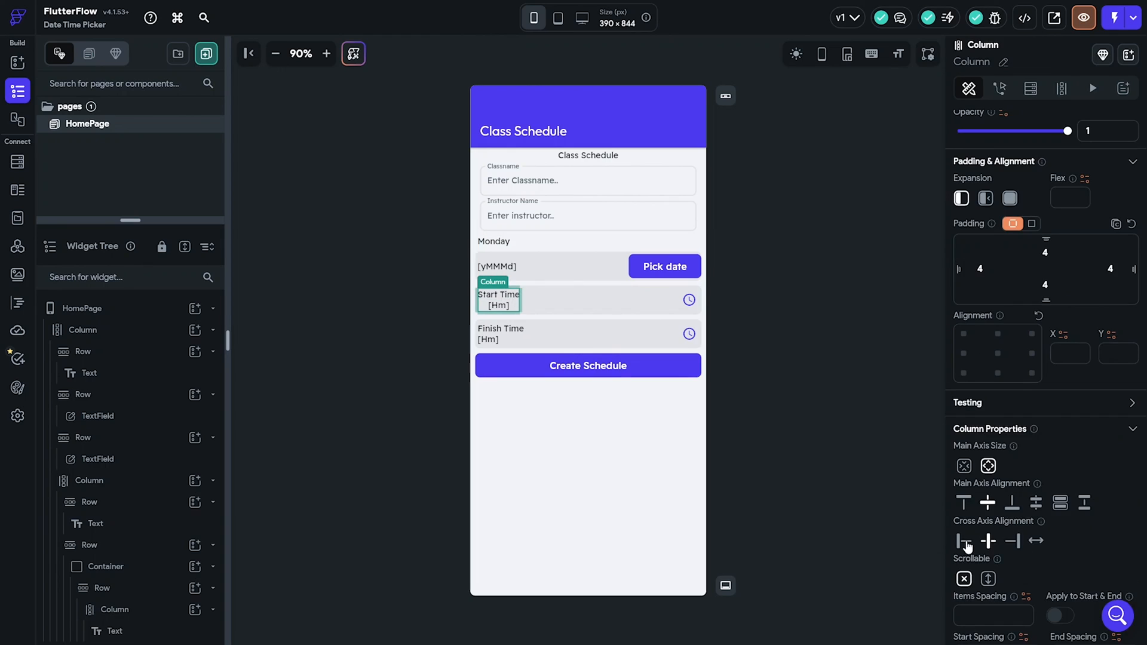
{"action": "left_click", "coordinate": [1082, 17]}
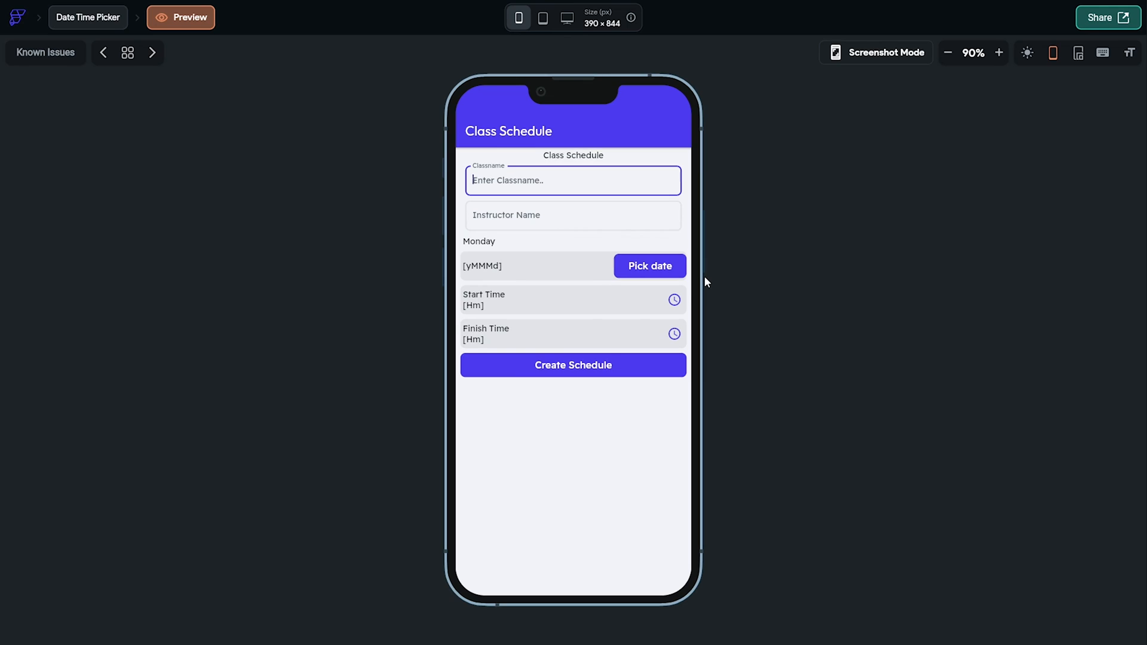
Step: Enter class 'Computer Science Intro to datastructures' and instructor 'Vector' in the preview
{"action": "left_click", "coordinate": [998, 52]}
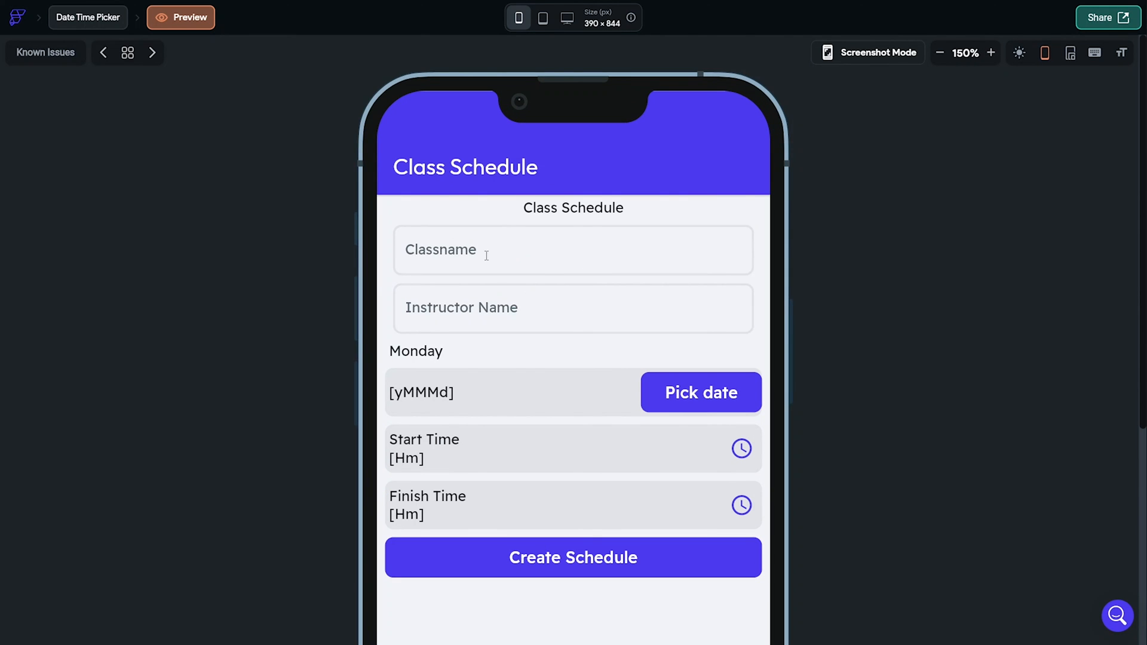
{"action": "type", "text": "Comput"}
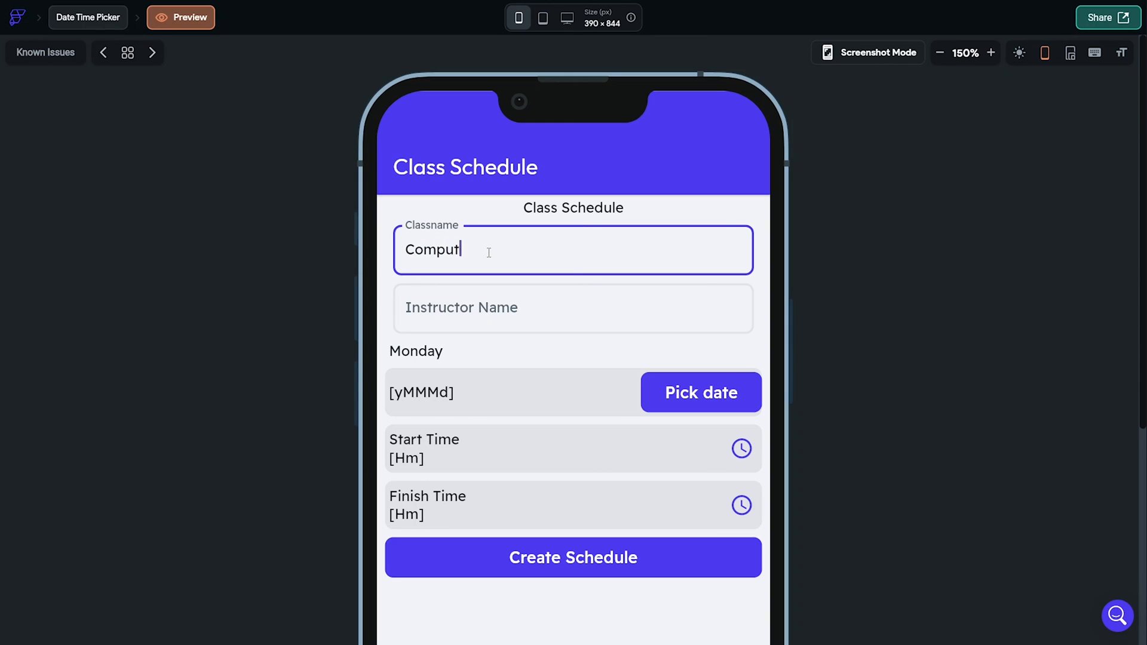
{"action": "type", "text": "er Science Intro"}
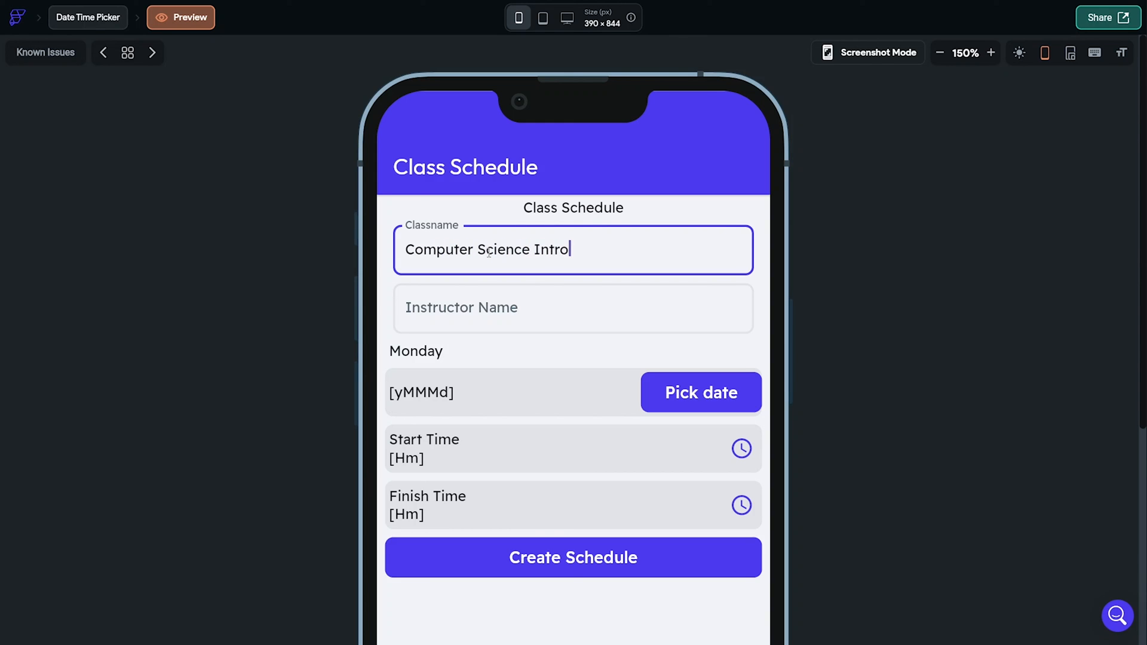
{"action": "type", "text": "to datastructures"}
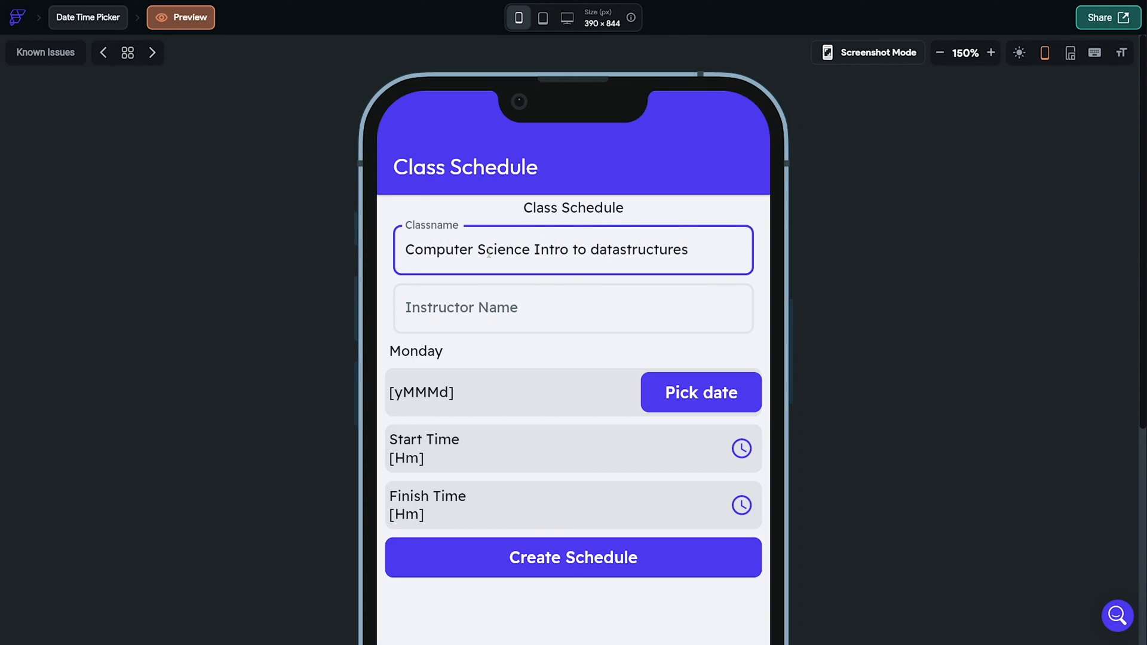
{"action": "type", "text": "Vector"}
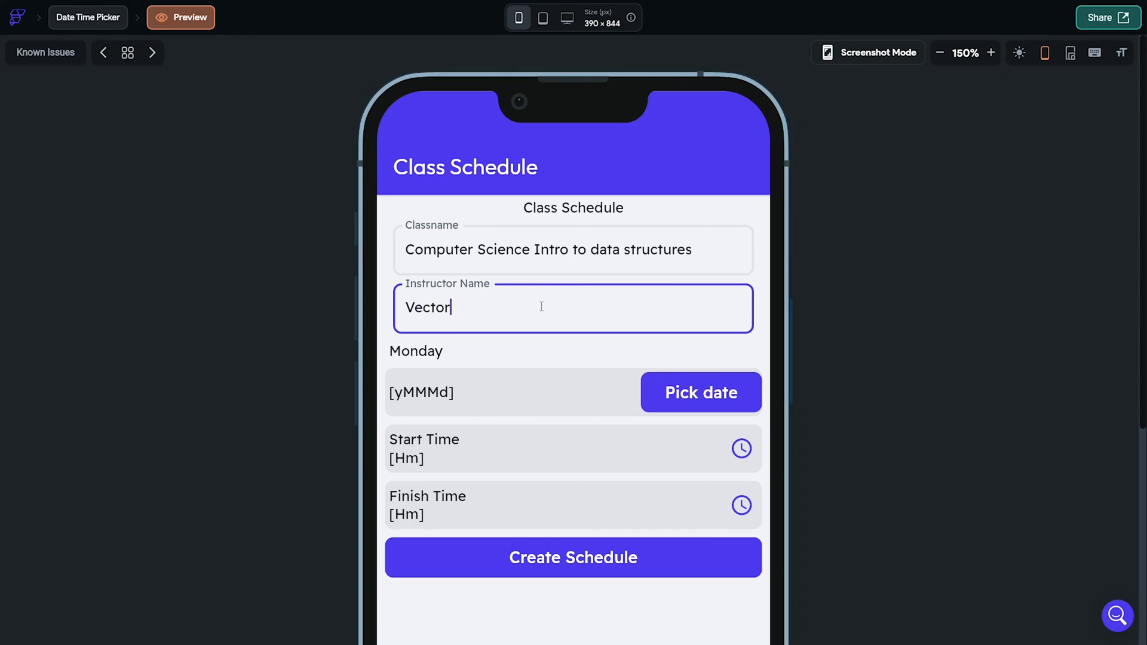
Step: Try the Pick date picker, cancel it, then open the time picker from a clock icon
{"action": "left_click", "coordinate": [699, 392]}
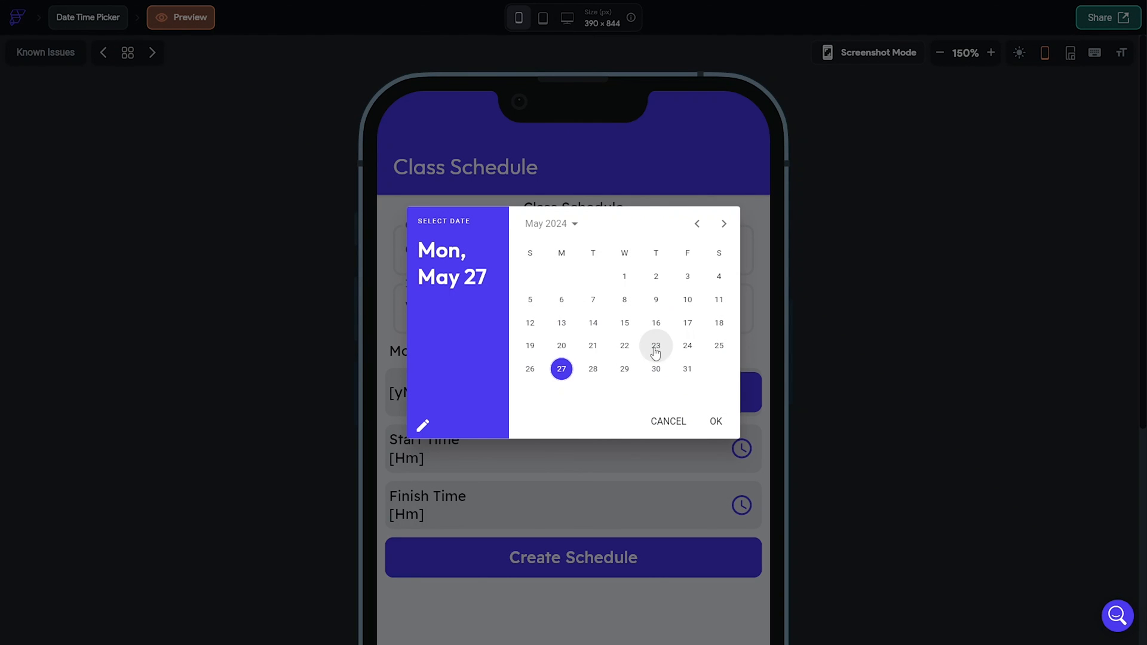
{"action": "left_click", "coordinate": [667, 420]}
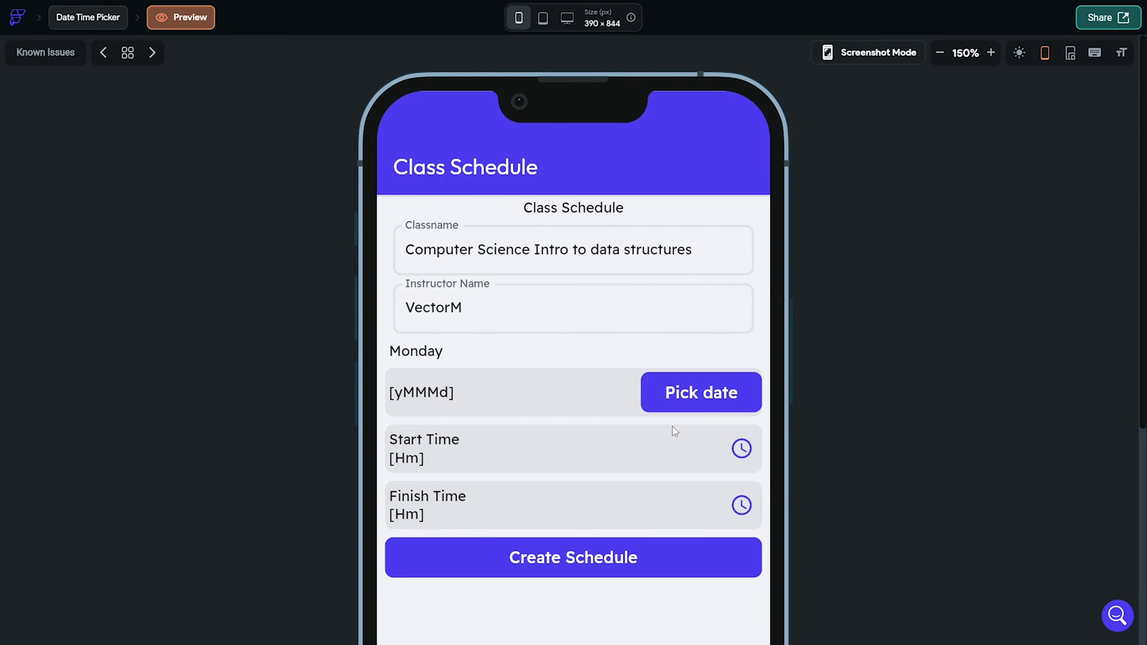
{"action": "left_click", "coordinate": [741, 447]}
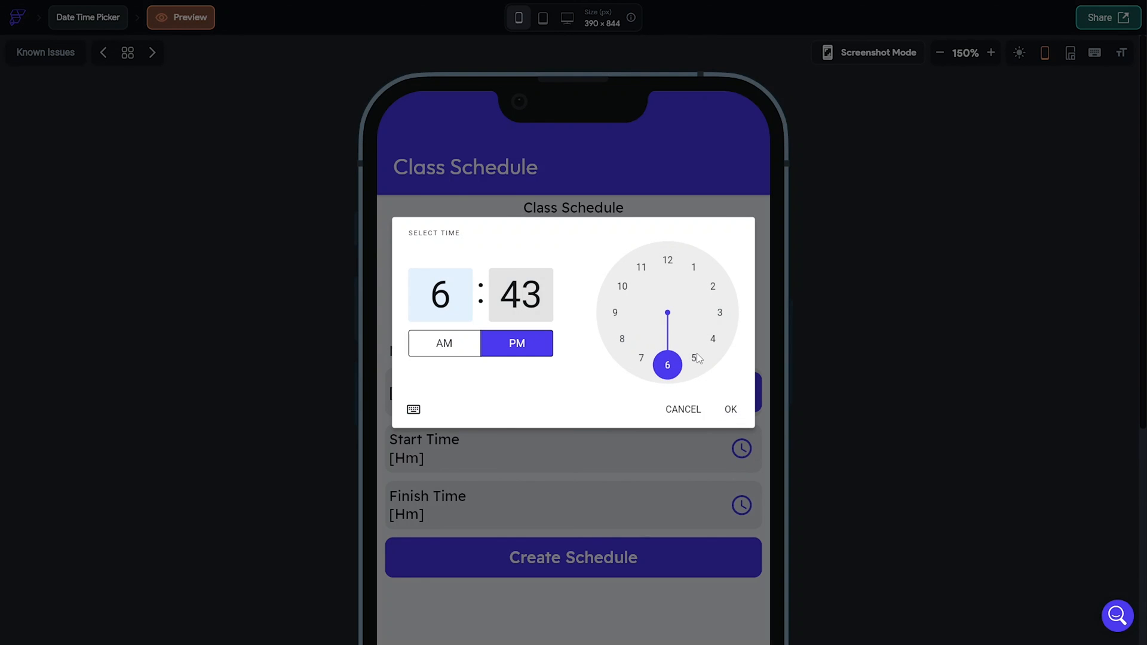